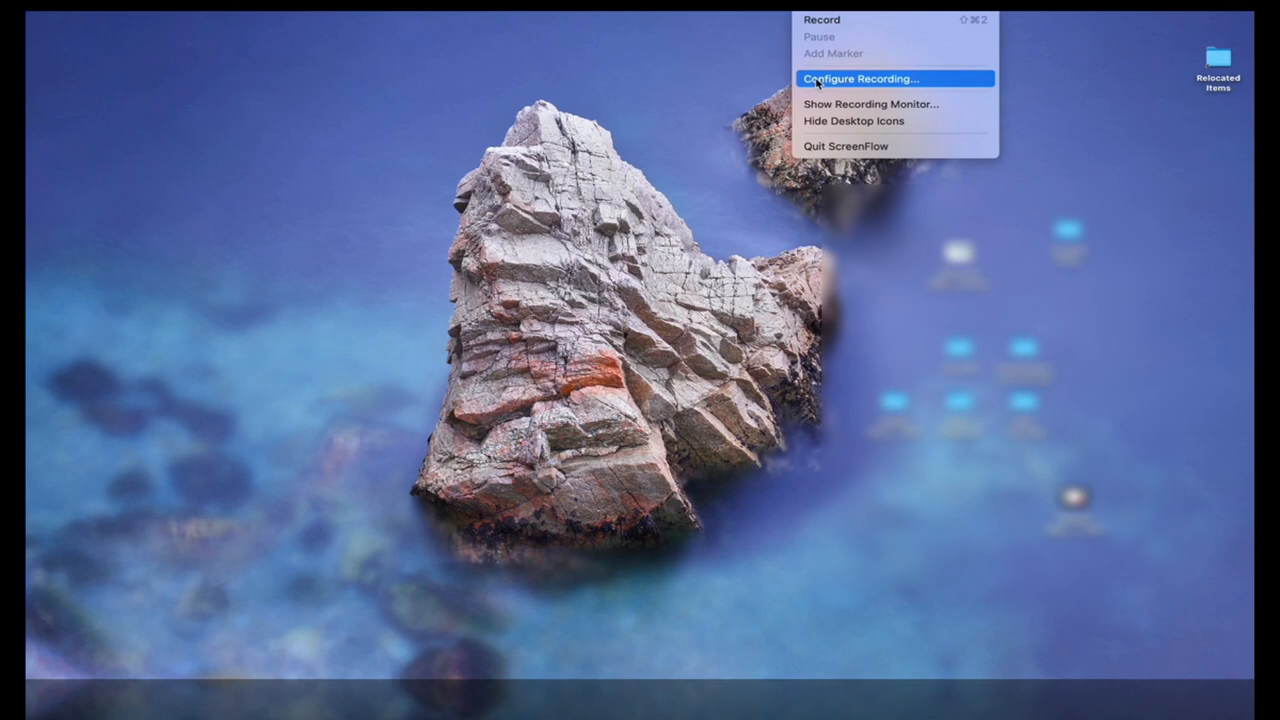
Remove the Built-in Retina Display source, keeping FaceTime HD Camera and Yeti Stereo Microphone
{"action": "left_click", "coordinate": [860, 78]}
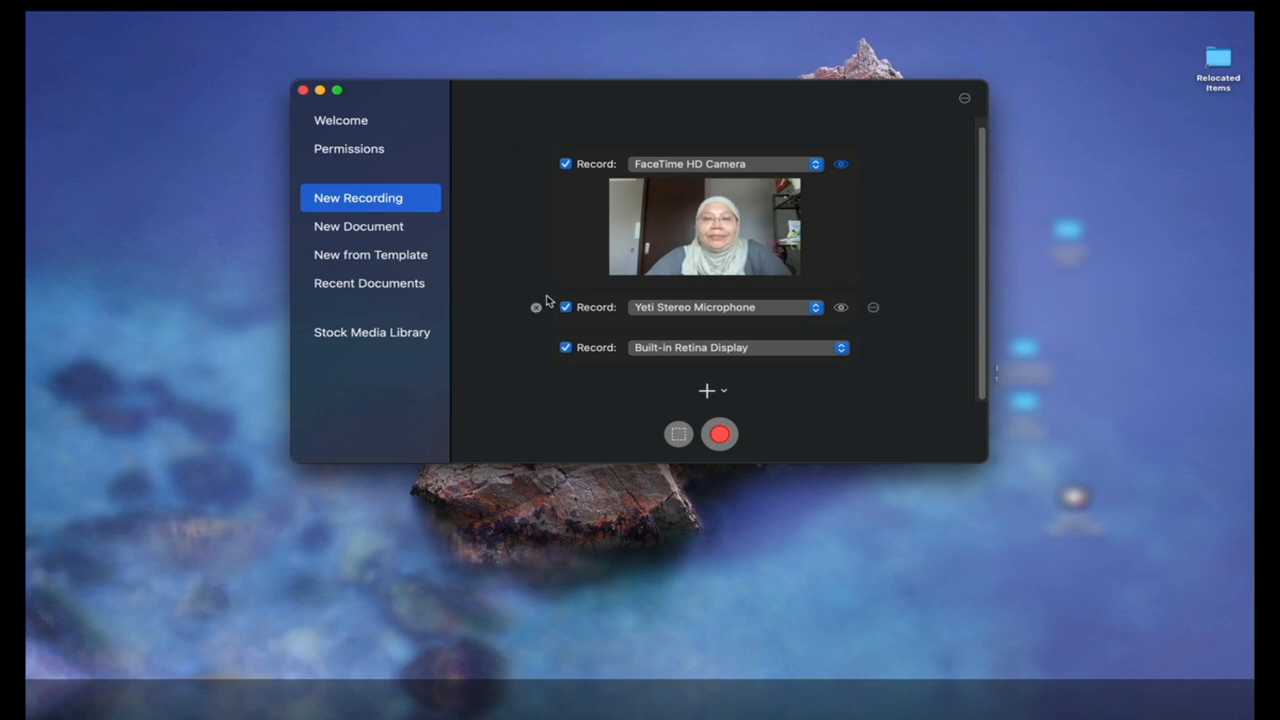
{"action": "mouse_move", "coordinate": [540, 319]}
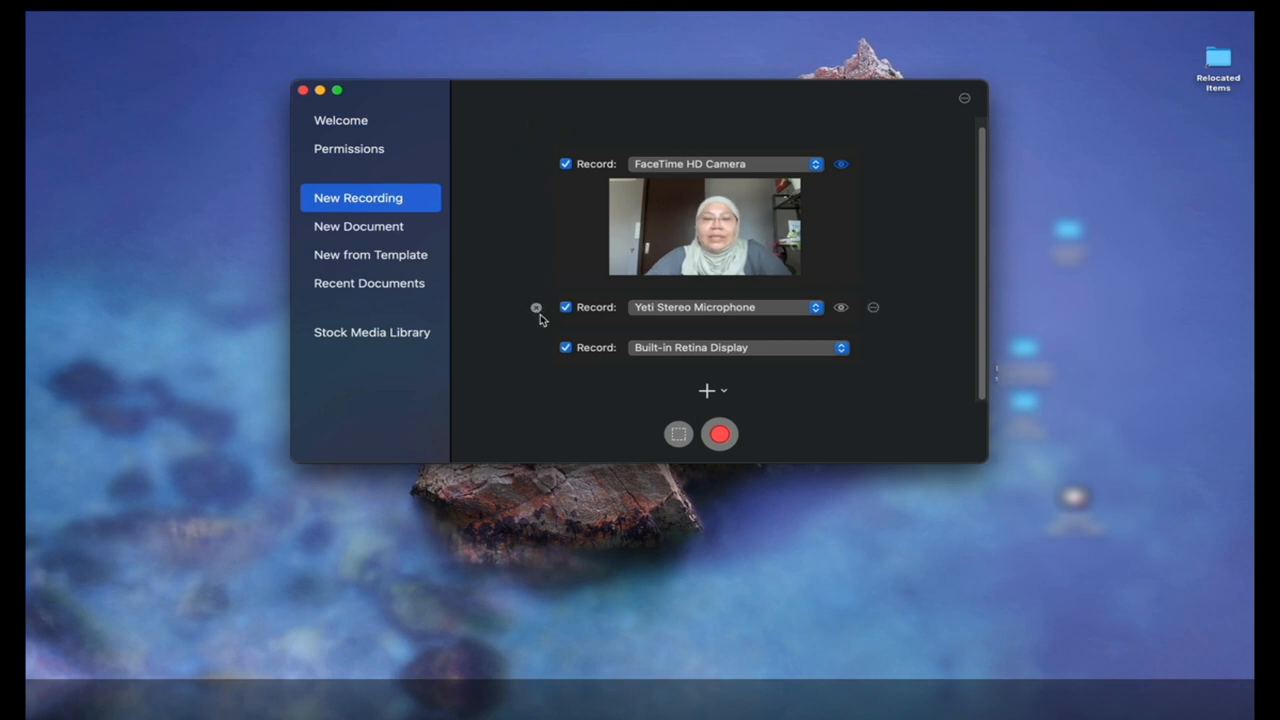
{"action": "left_click", "coordinate": [873, 307]}
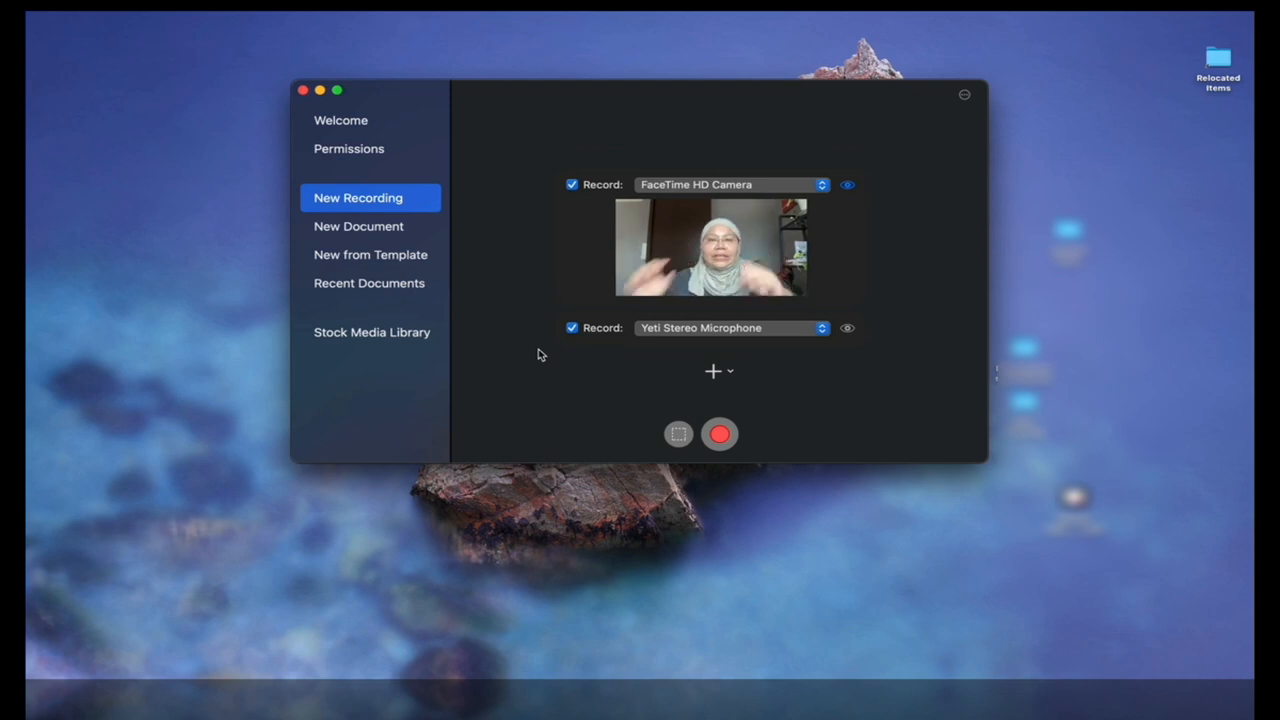
{"action": "mouse_move", "coordinate": [725, 187]}
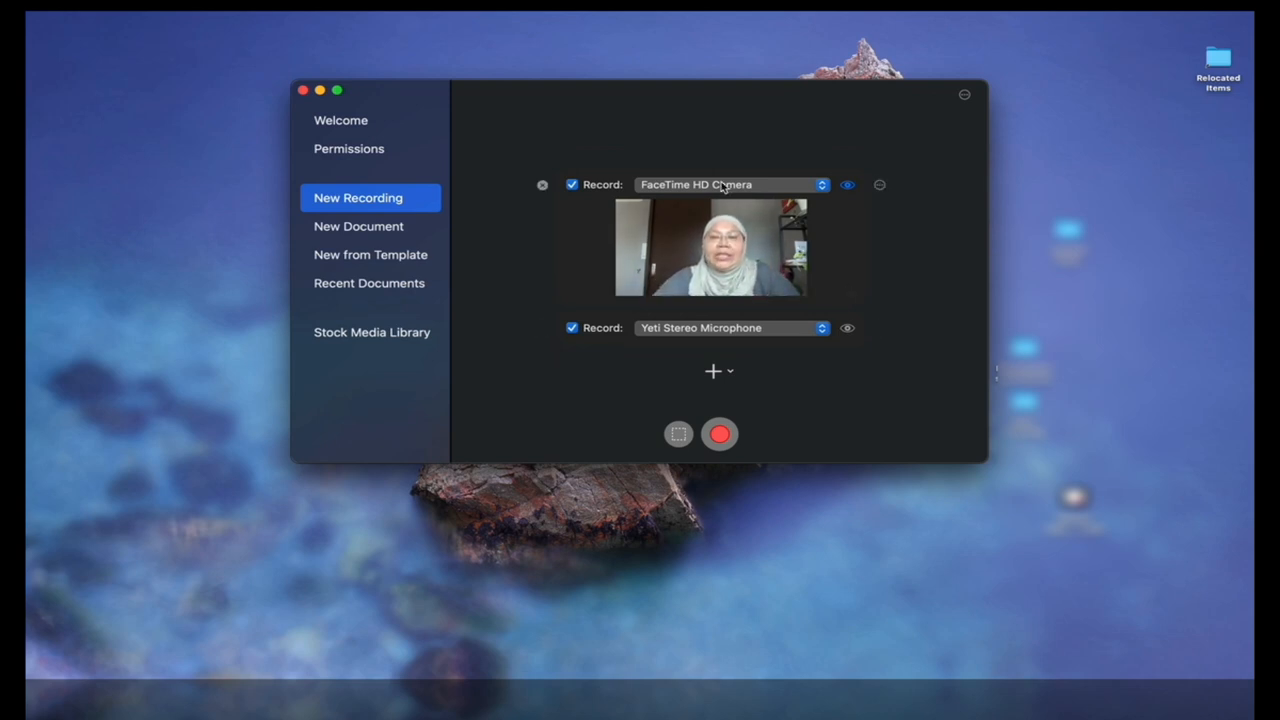
{"action": "mouse_move", "coordinate": [728, 352]}
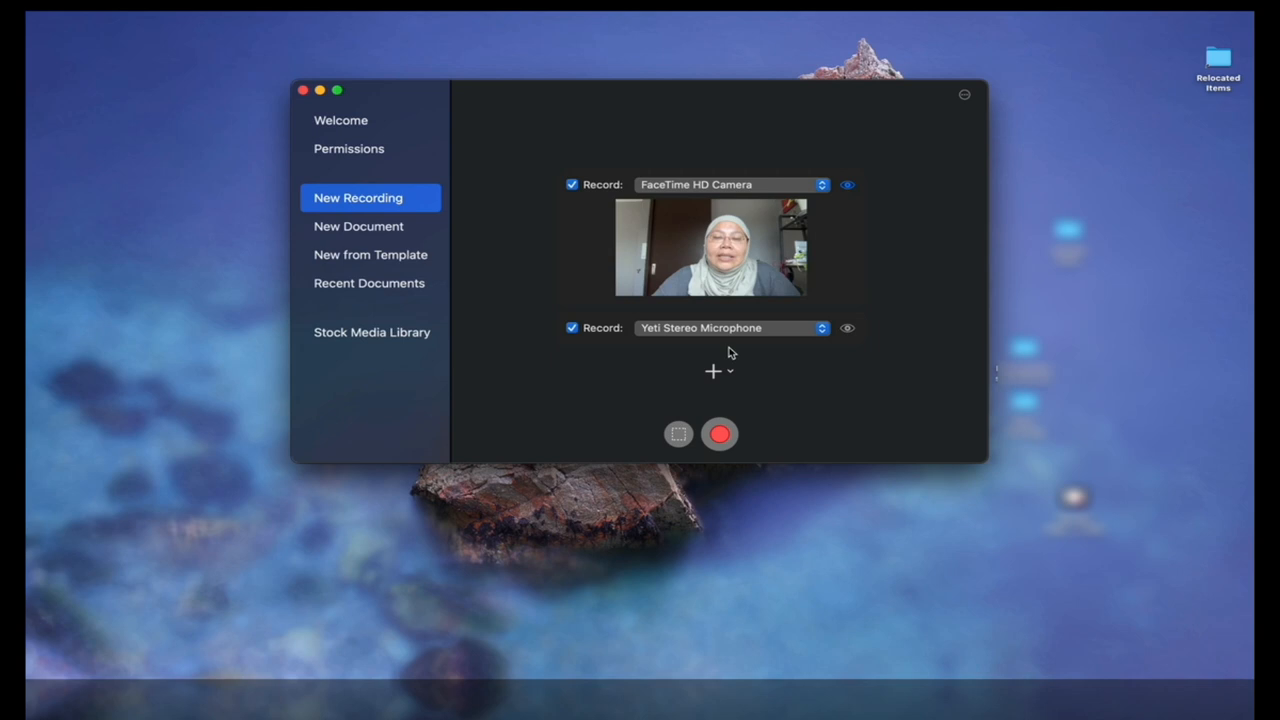
{"action": "mouse_move", "coordinate": [785, 335]}
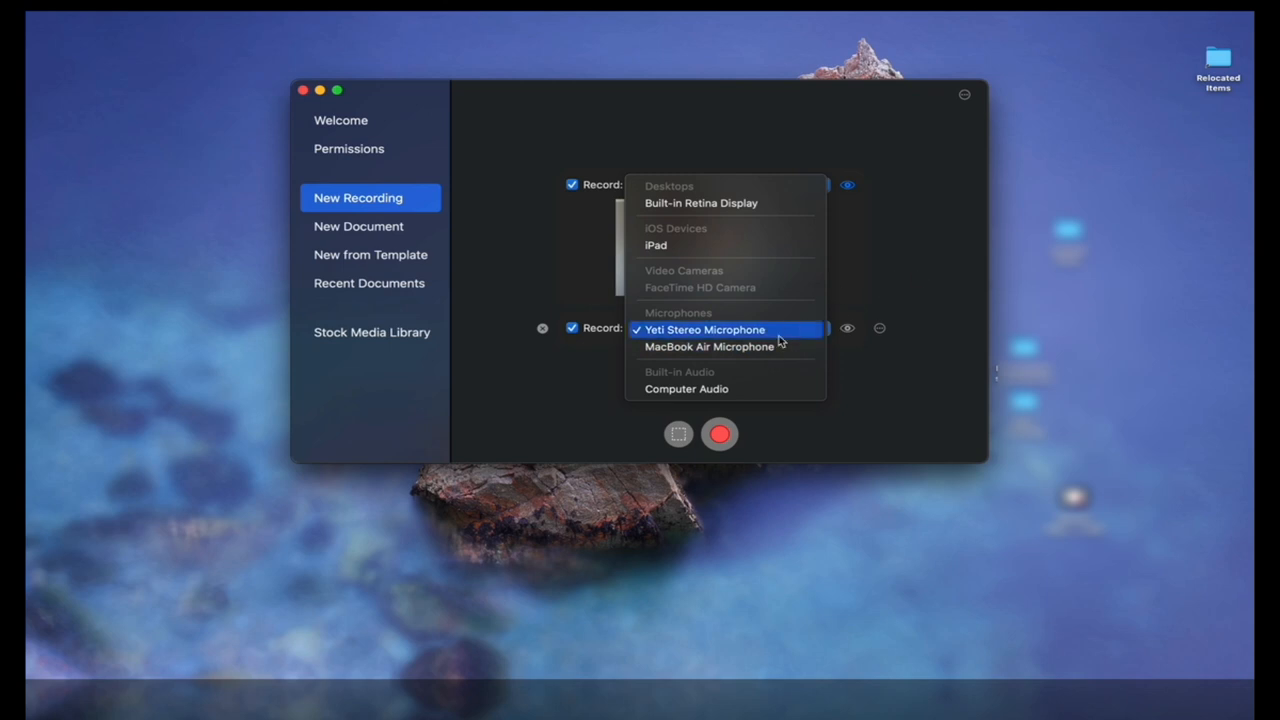
{"action": "left_click", "coordinate": [699, 287]}
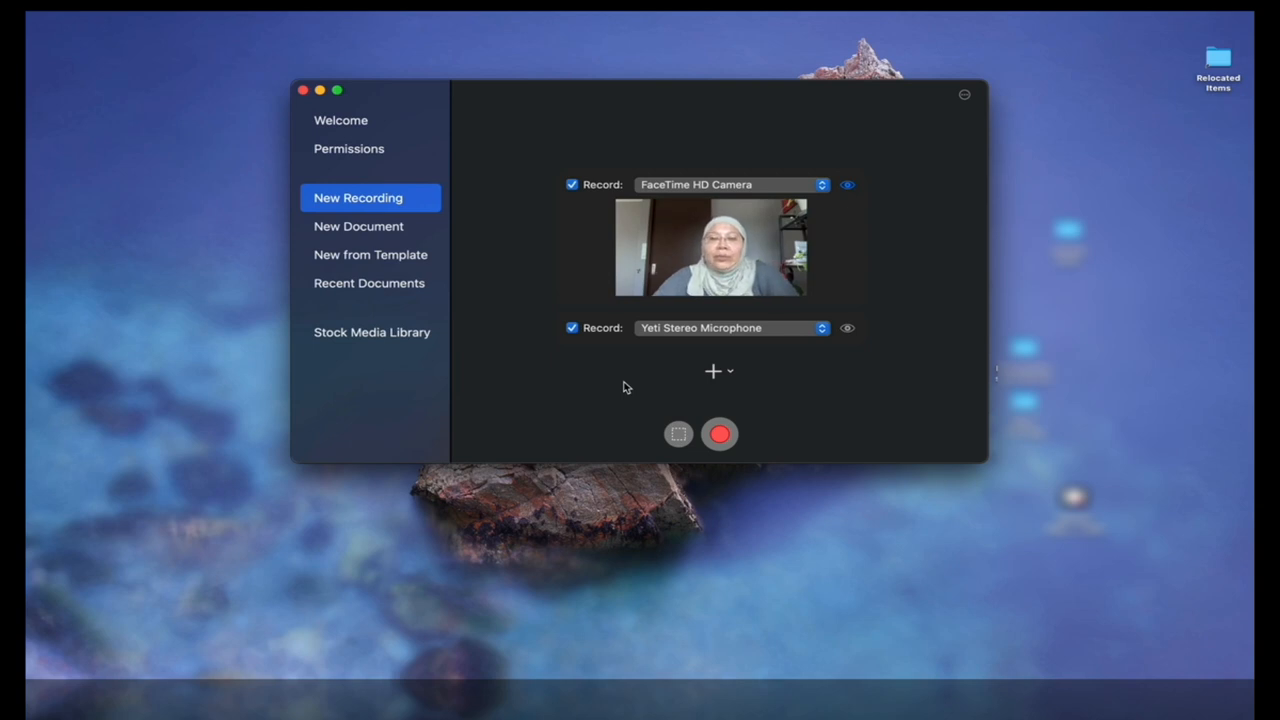
{"action": "left_click", "coordinate": [720, 433]}
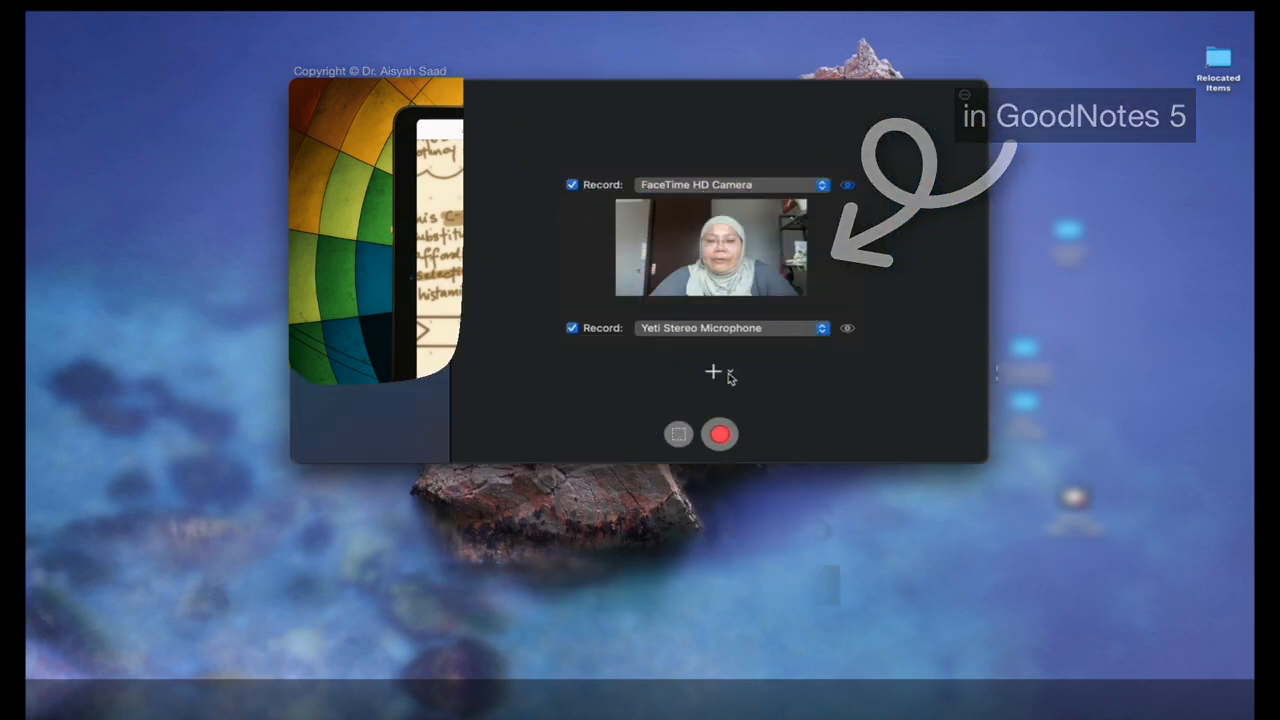
Add the iPad as a source and start recording with camera and microphone
{"action": "left_click", "coordinate": [713, 371]}
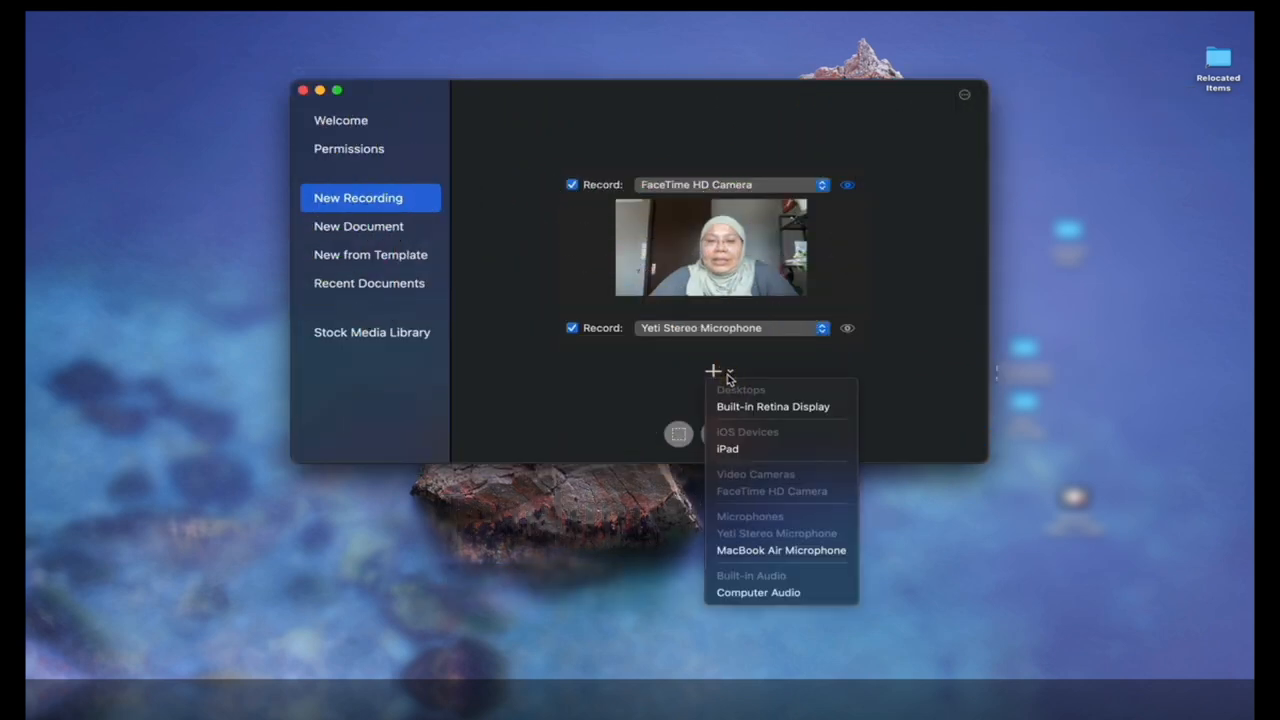
{"action": "left_click", "coordinate": [727, 448]}
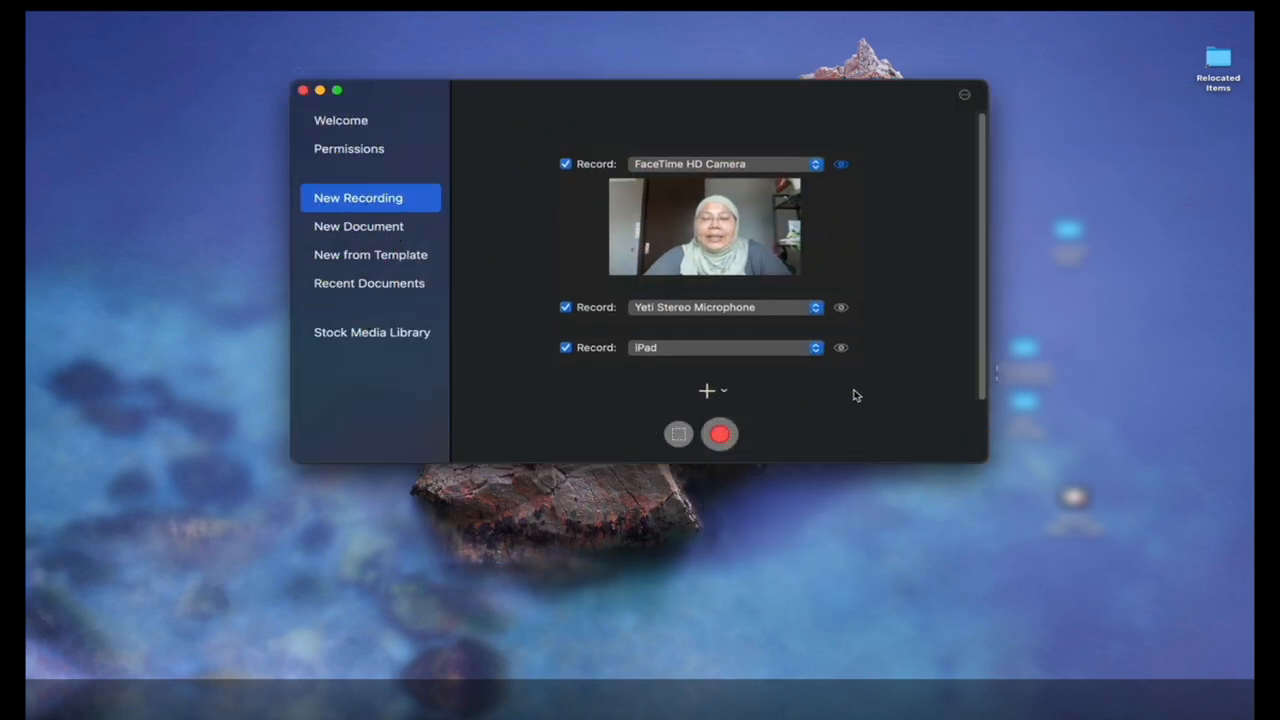
{"action": "mouse_move", "coordinate": [651, 373]}
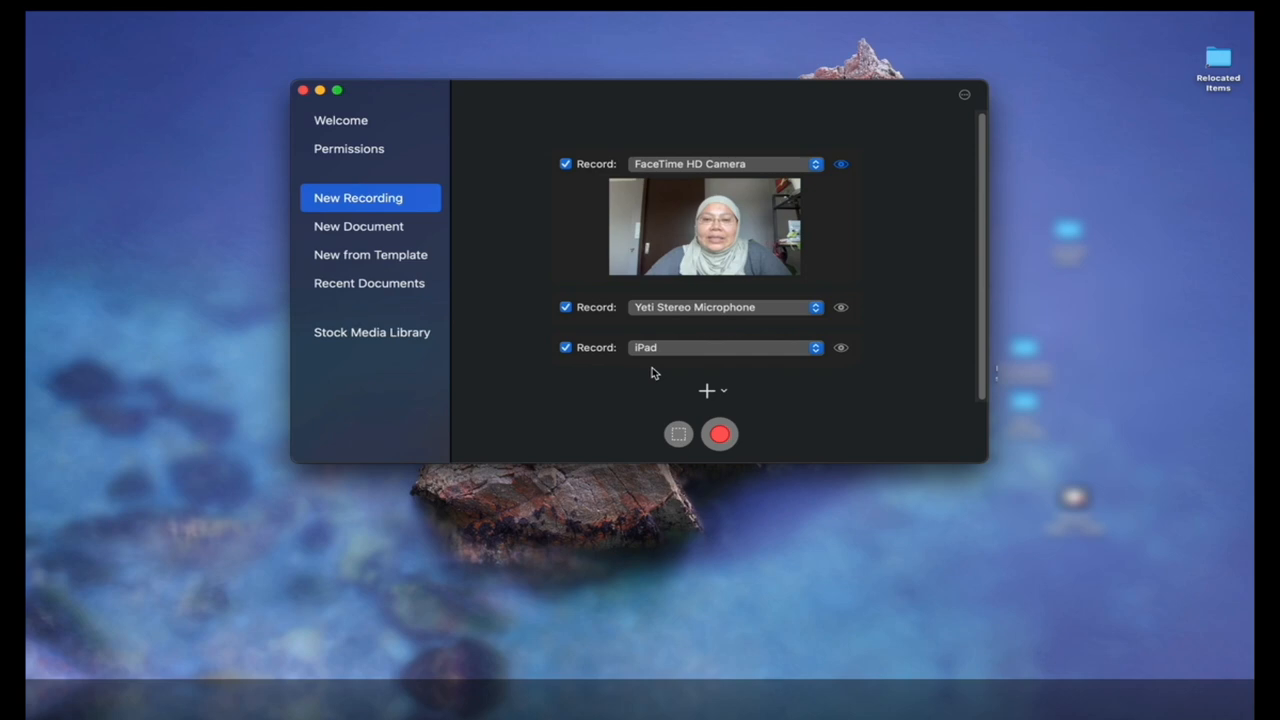
{"action": "left_click", "coordinate": [720, 434]}
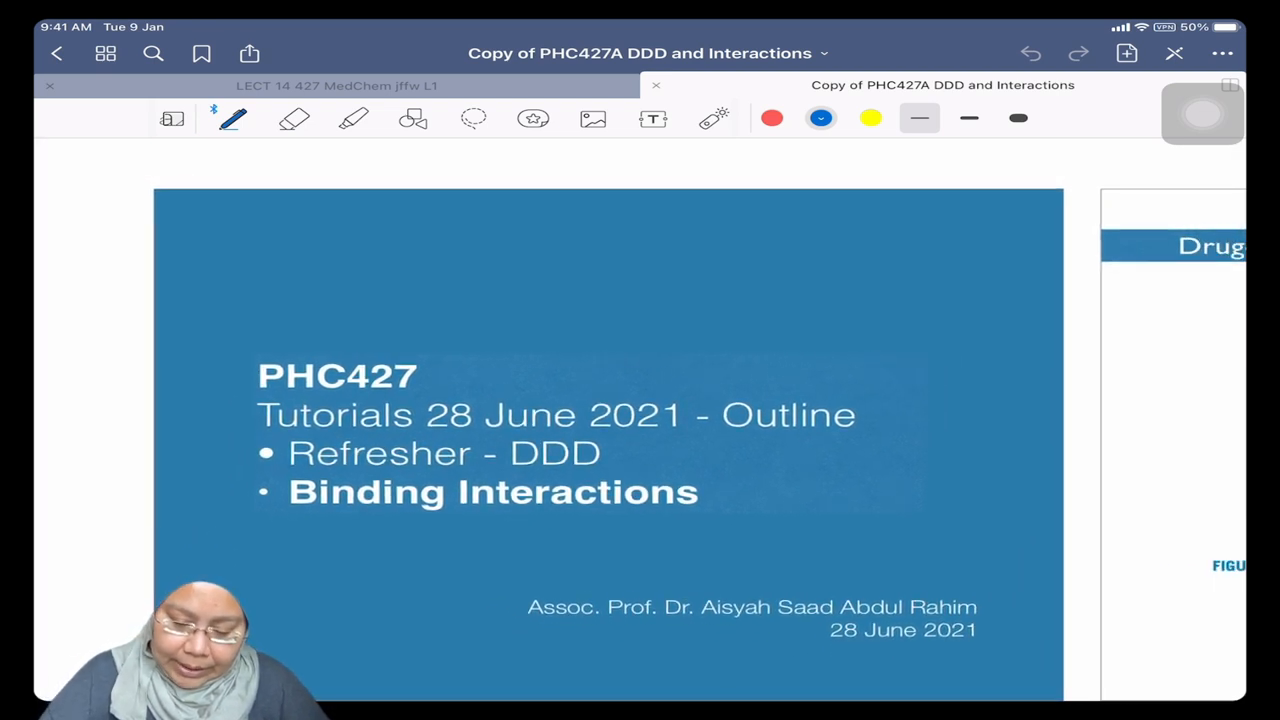
Switch the iPad pen to yellow and draw a squiggle above the slide title
{"action": "left_click", "coordinate": [870, 118]}
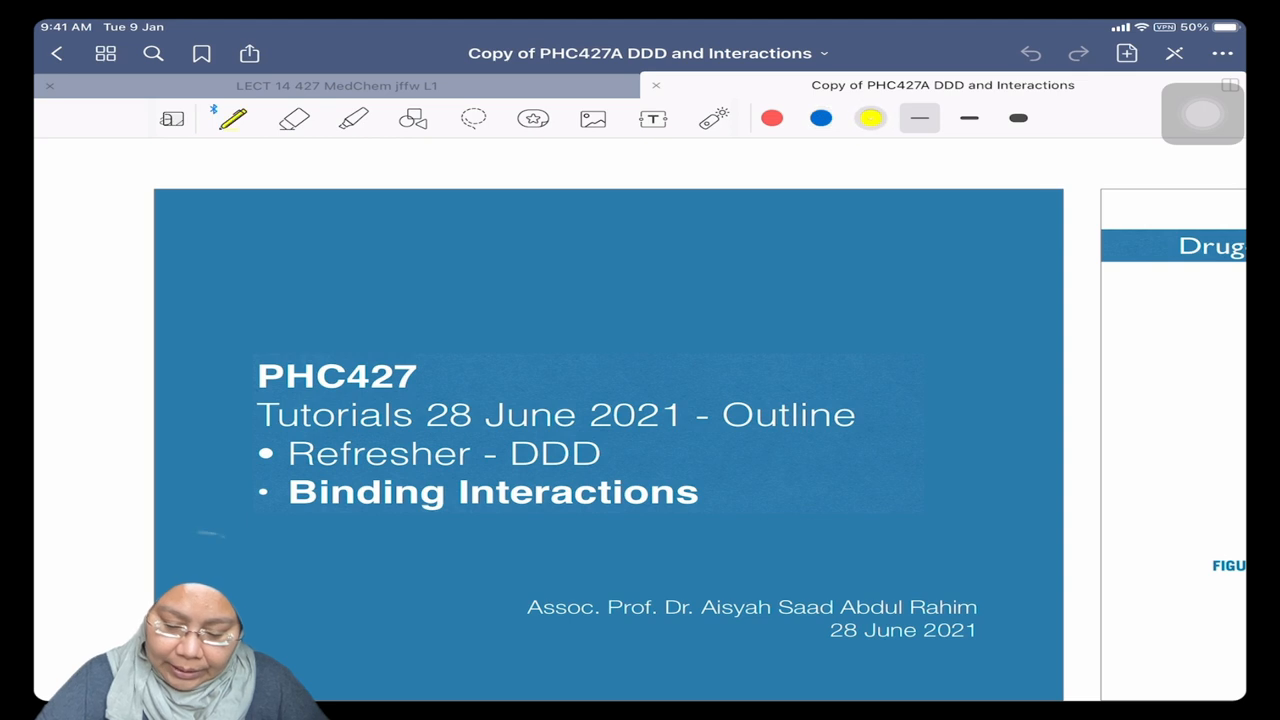
{"action": "left_click_drag", "start_coordinate": [655, 290], "coordinate": [740, 270]}
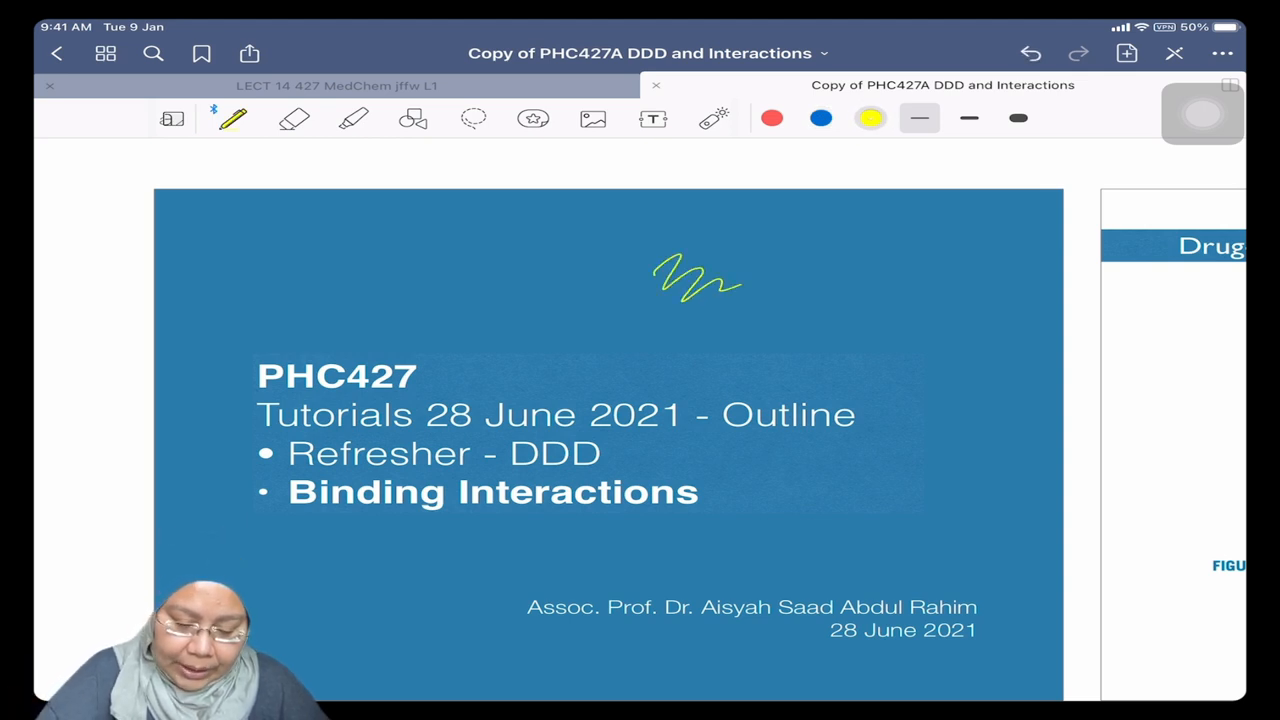
{"action": "left_click", "coordinate": [353, 118]}
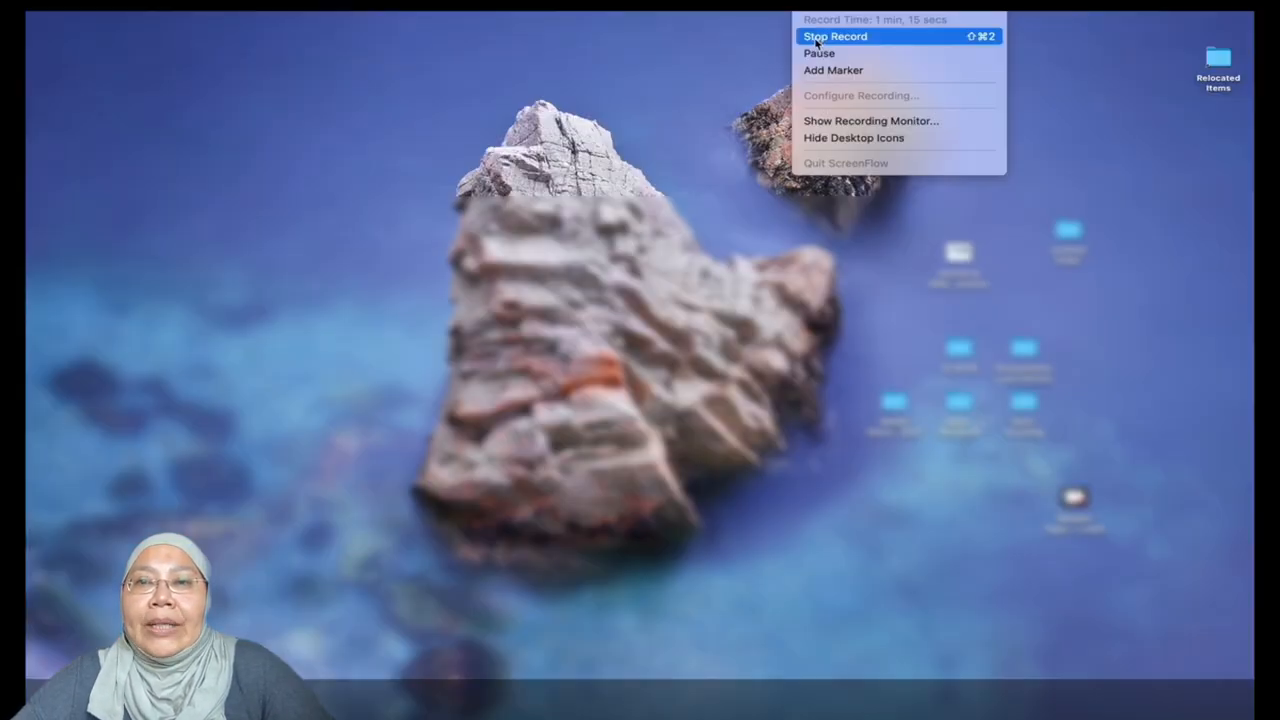
Stop recording and save the project as 'ipad recording' in Documents
{"action": "left_click", "coordinate": [835, 36]}
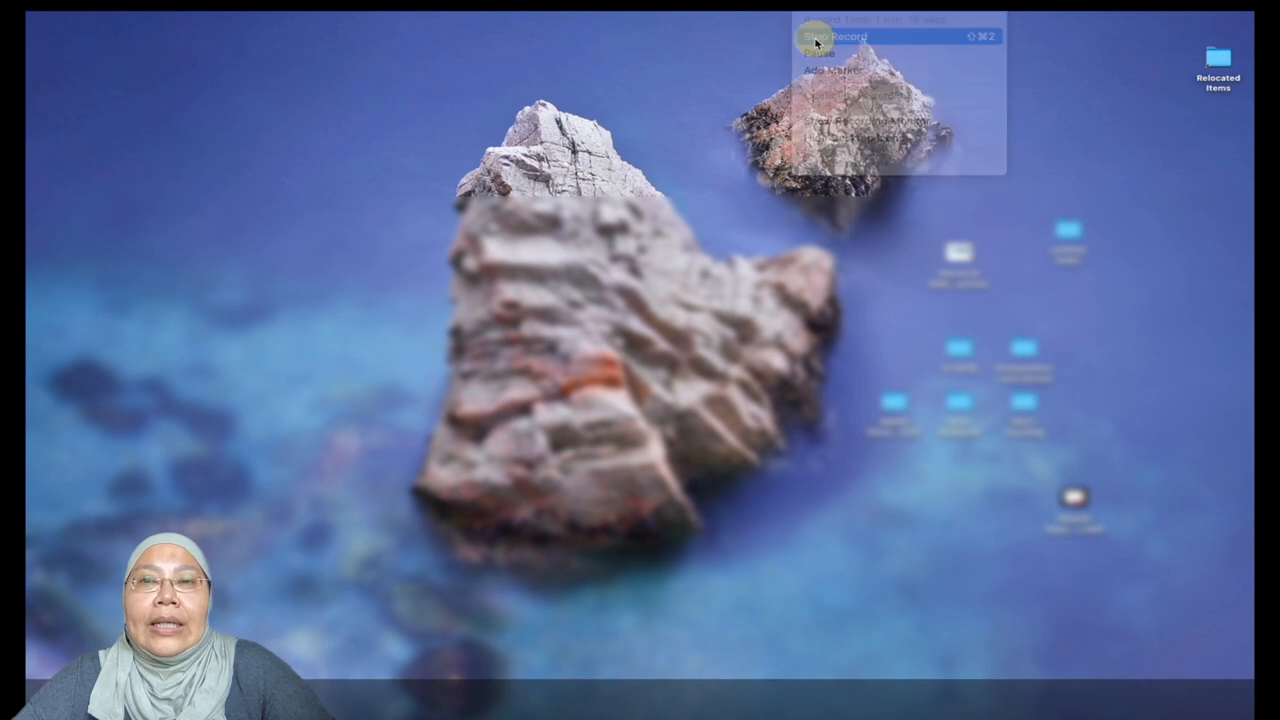
{"action": "left_click", "coordinate": [833, 36]}
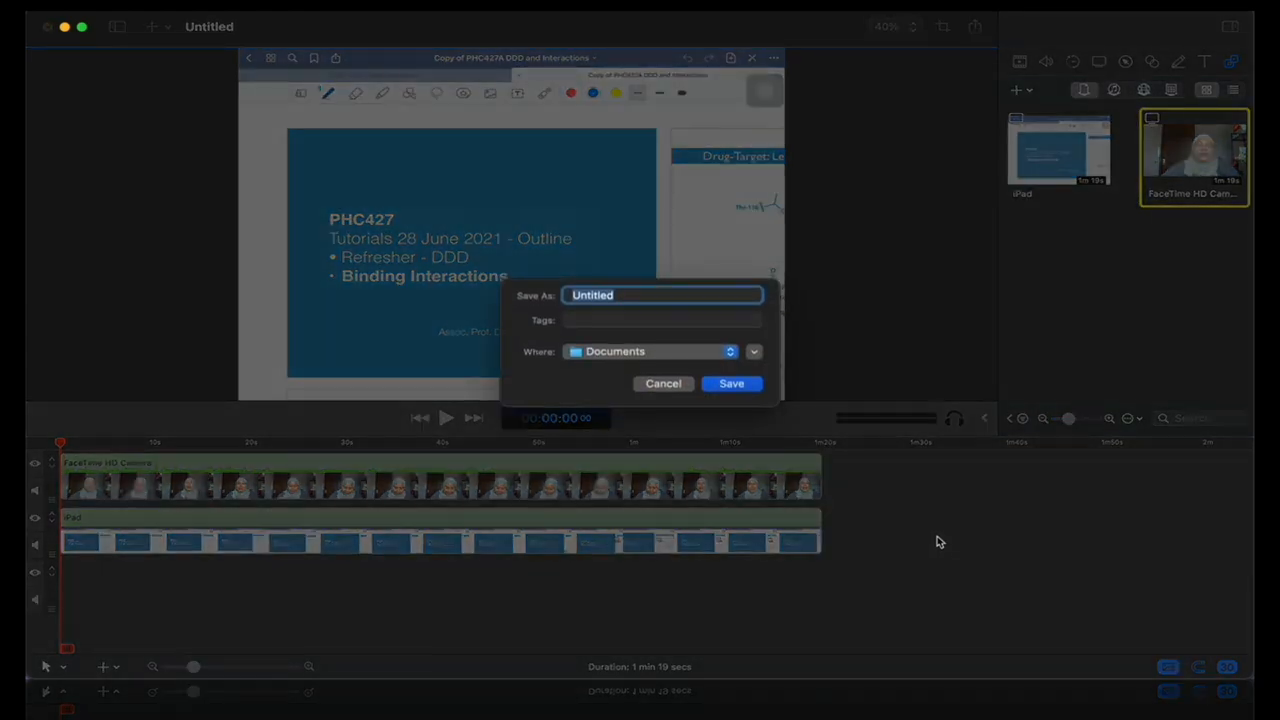
{"action": "type", "text": "ipad"}
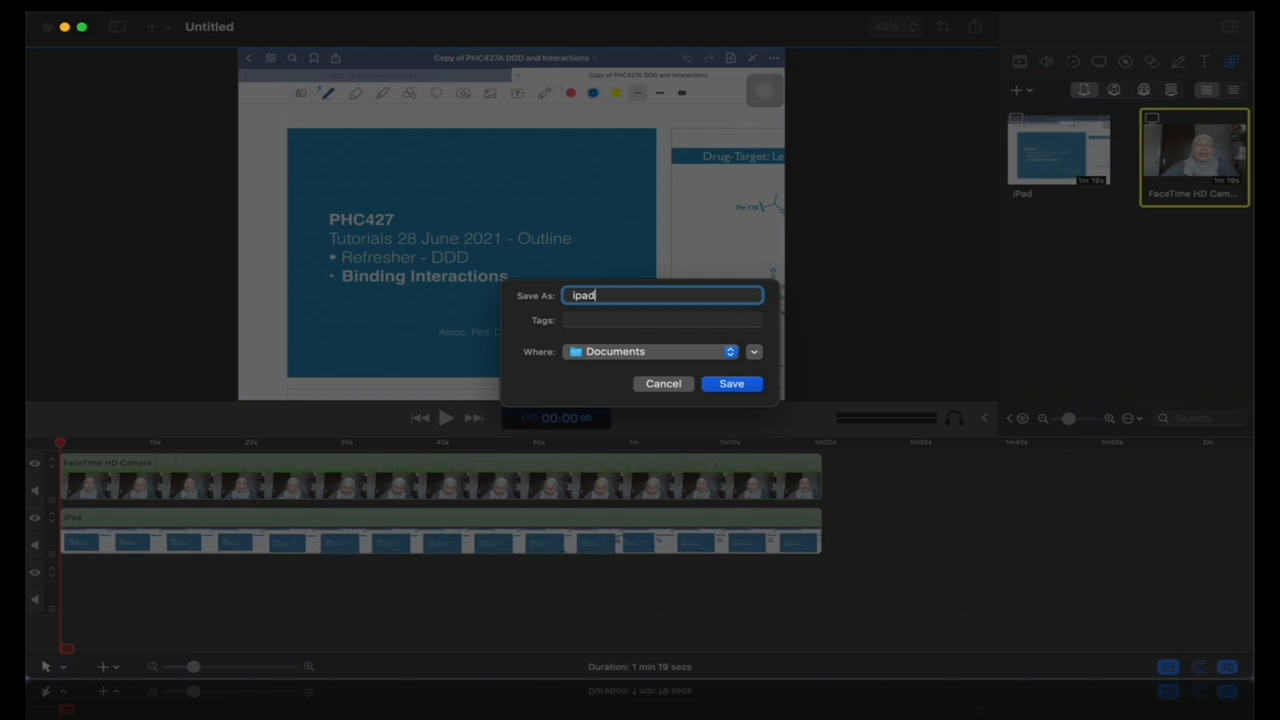
{"action": "type", "text": "recordin"}
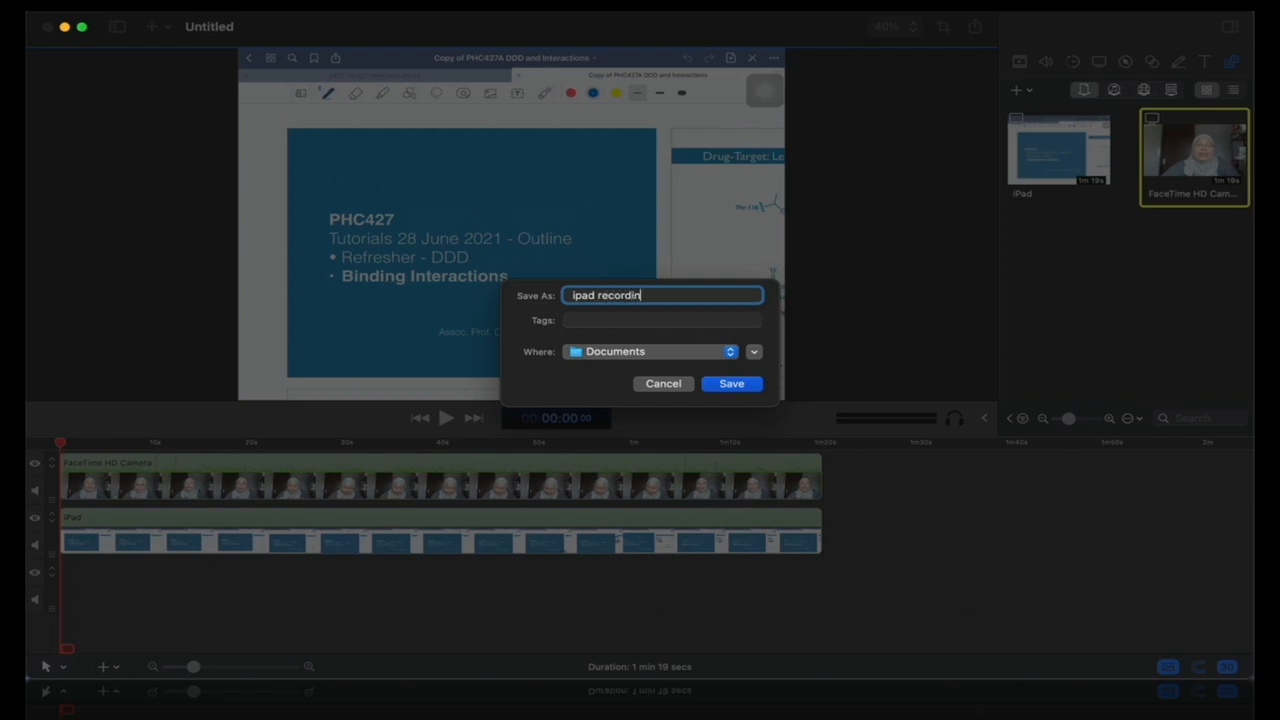
{"action": "left_click", "coordinate": [731, 383]}
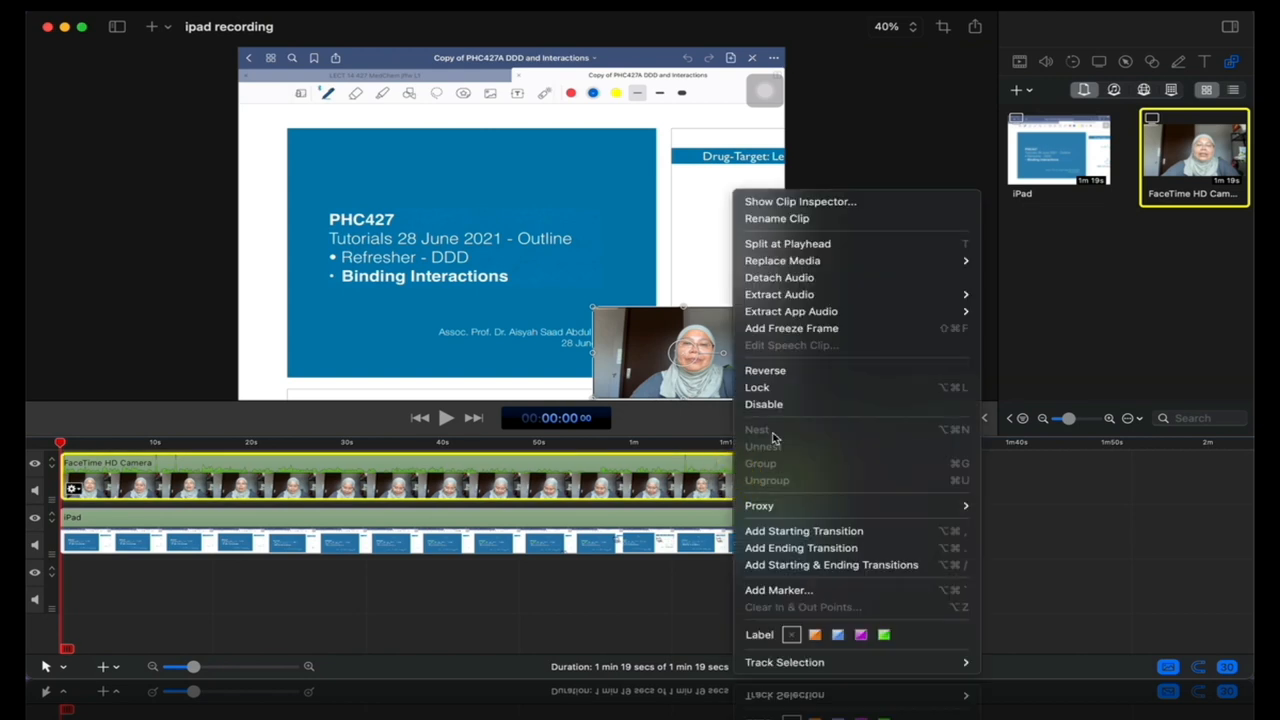
Detach the microphone audio, enable Smooth Volume Levels and 50% noise removal, then preview
{"action": "left_click", "coordinate": [762, 446]}
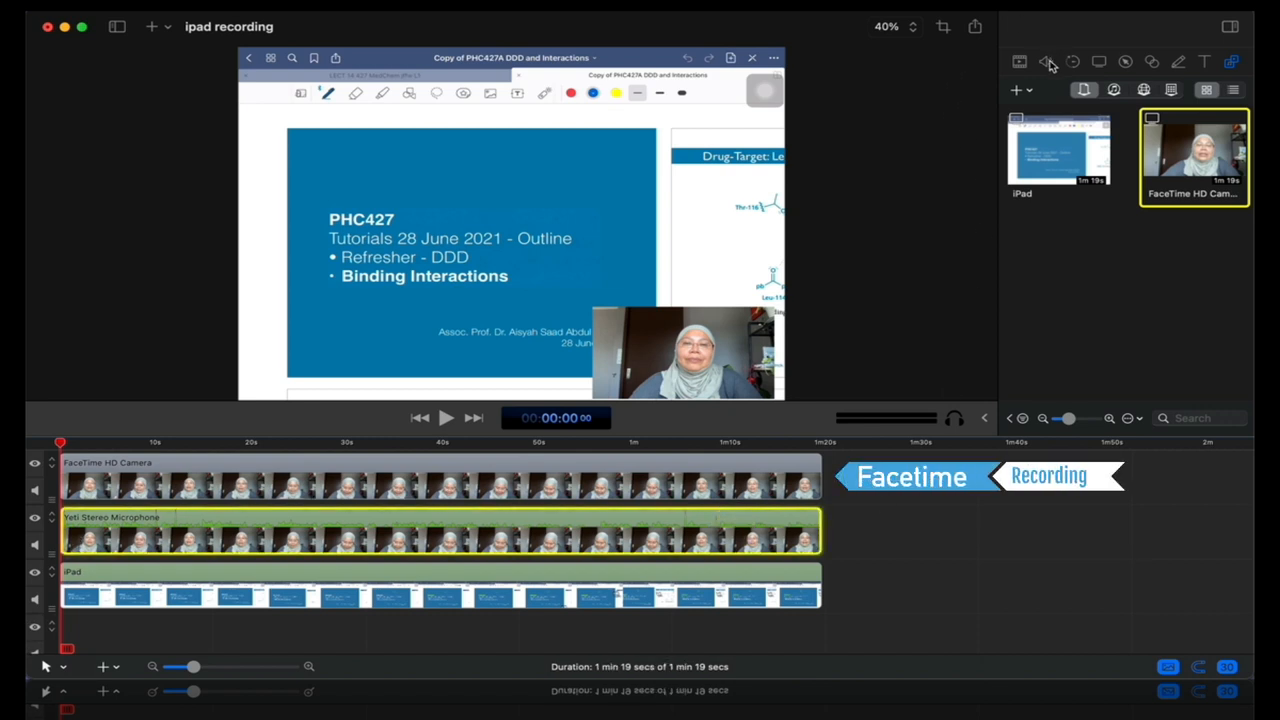
{"action": "left_click", "coordinate": [1045, 62]}
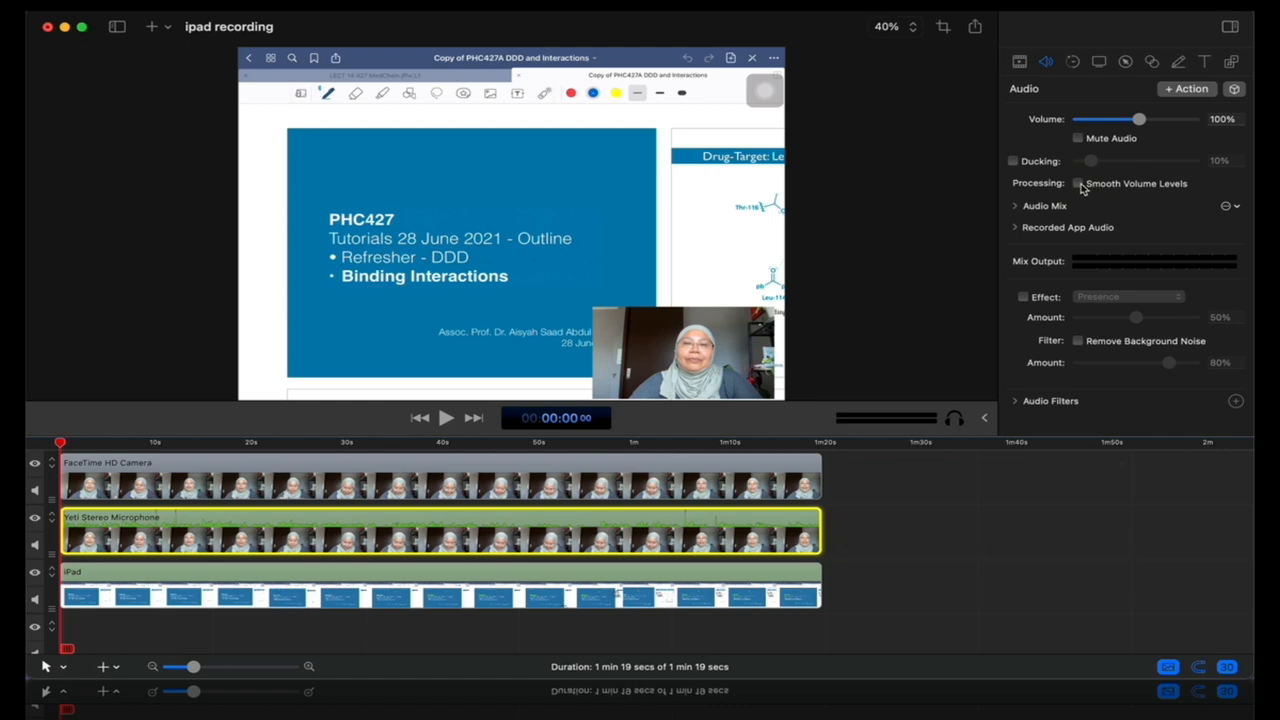
{"action": "left_click", "coordinate": [1078, 183]}
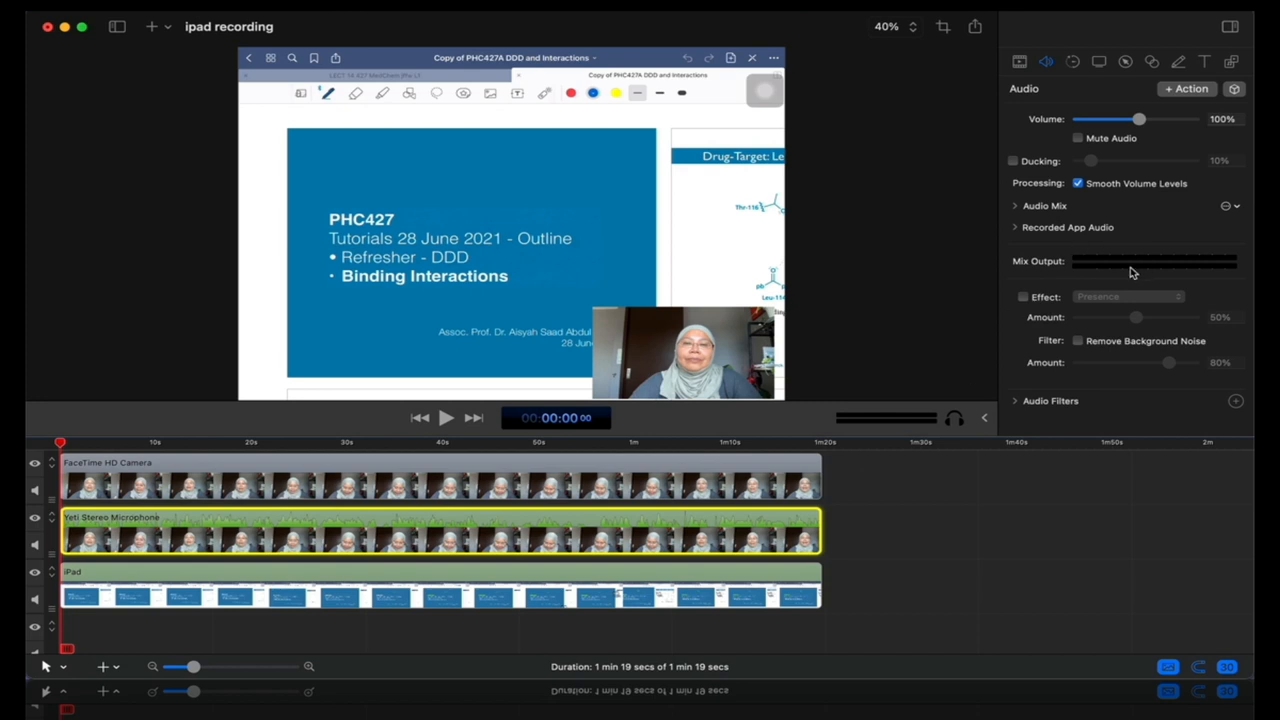
{"action": "left_click", "coordinate": [1078, 341]}
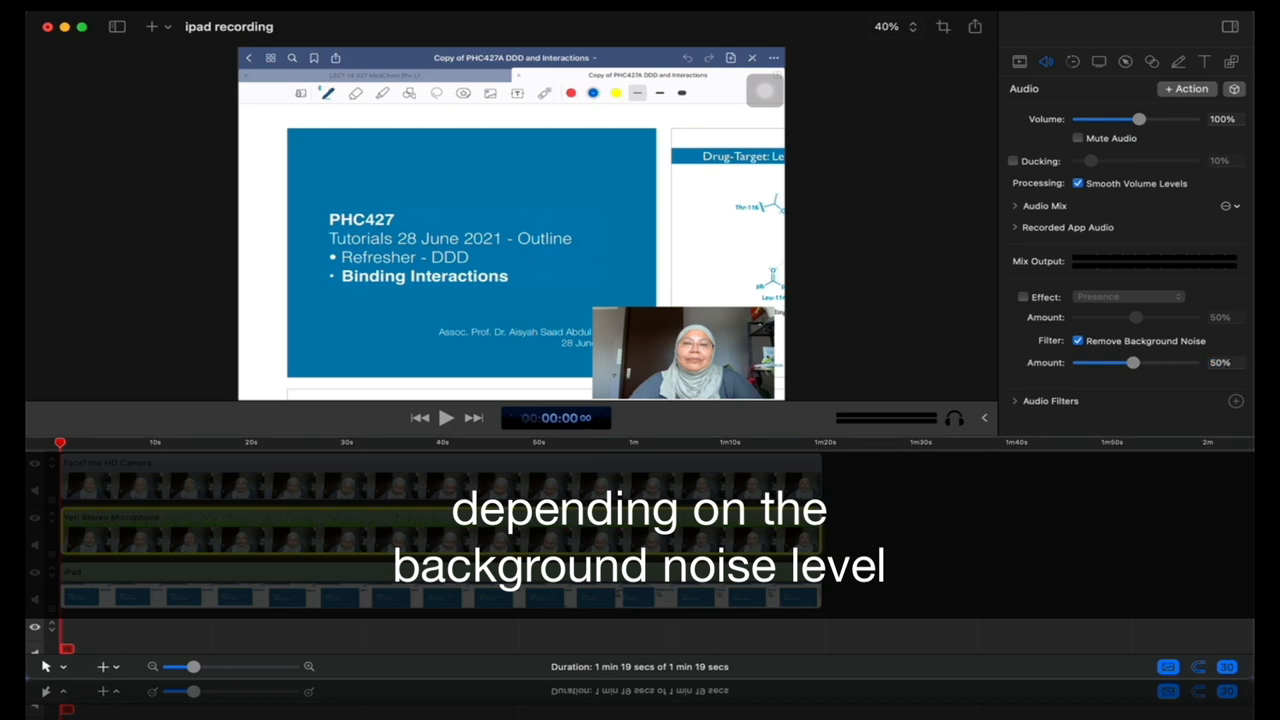
{"action": "left_click", "coordinate": [446, 418]}
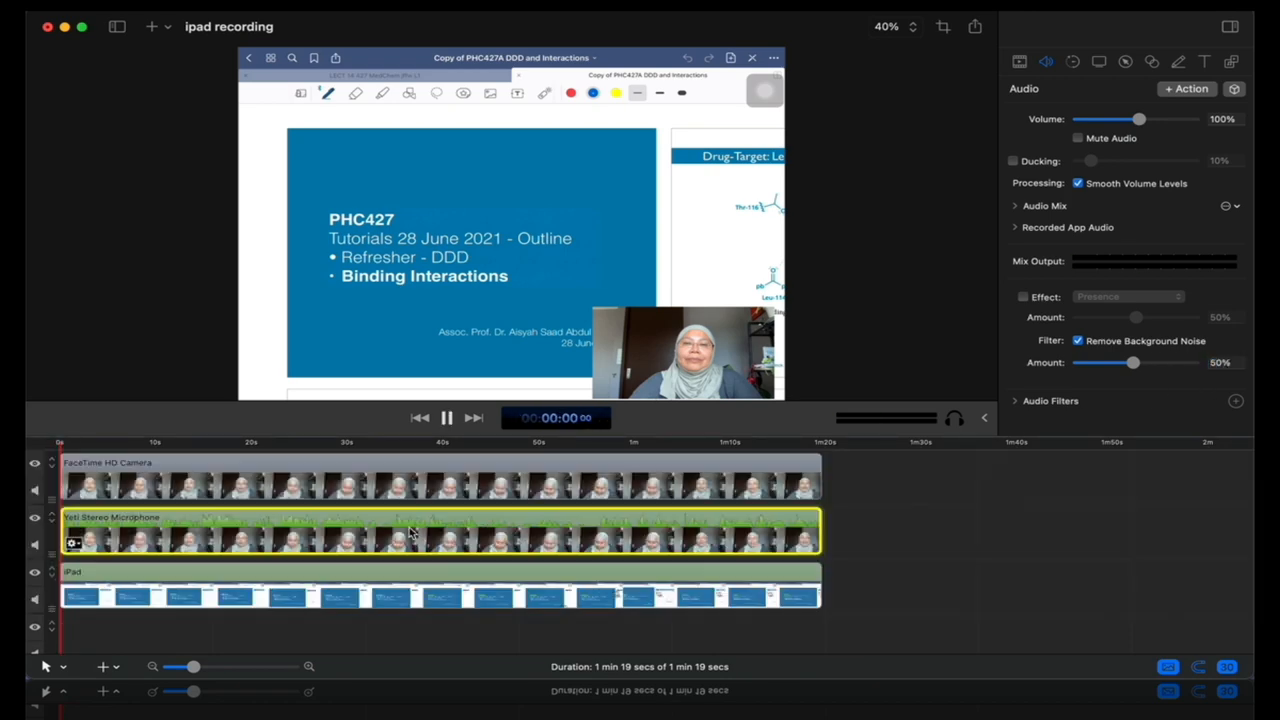
{"action": "left_click", "coordinate": [446, 418]}
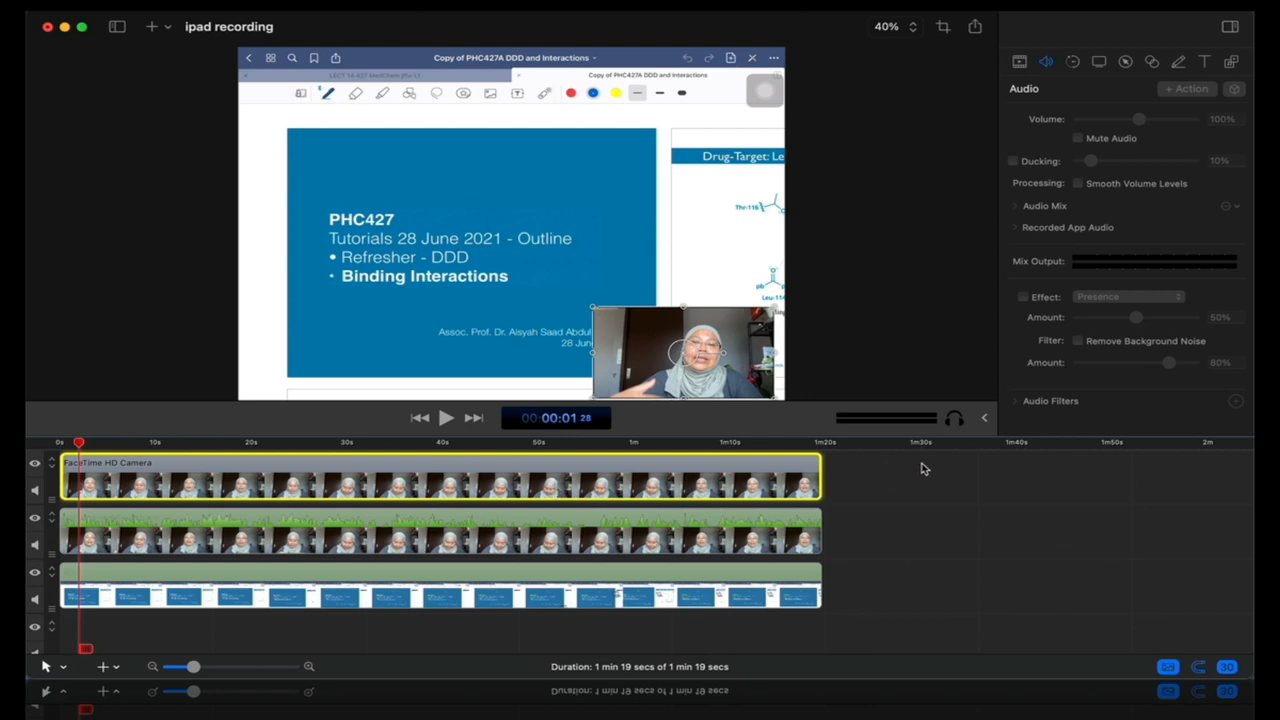
{"action": "mouse_move", "coordinate": [1022, 73]}
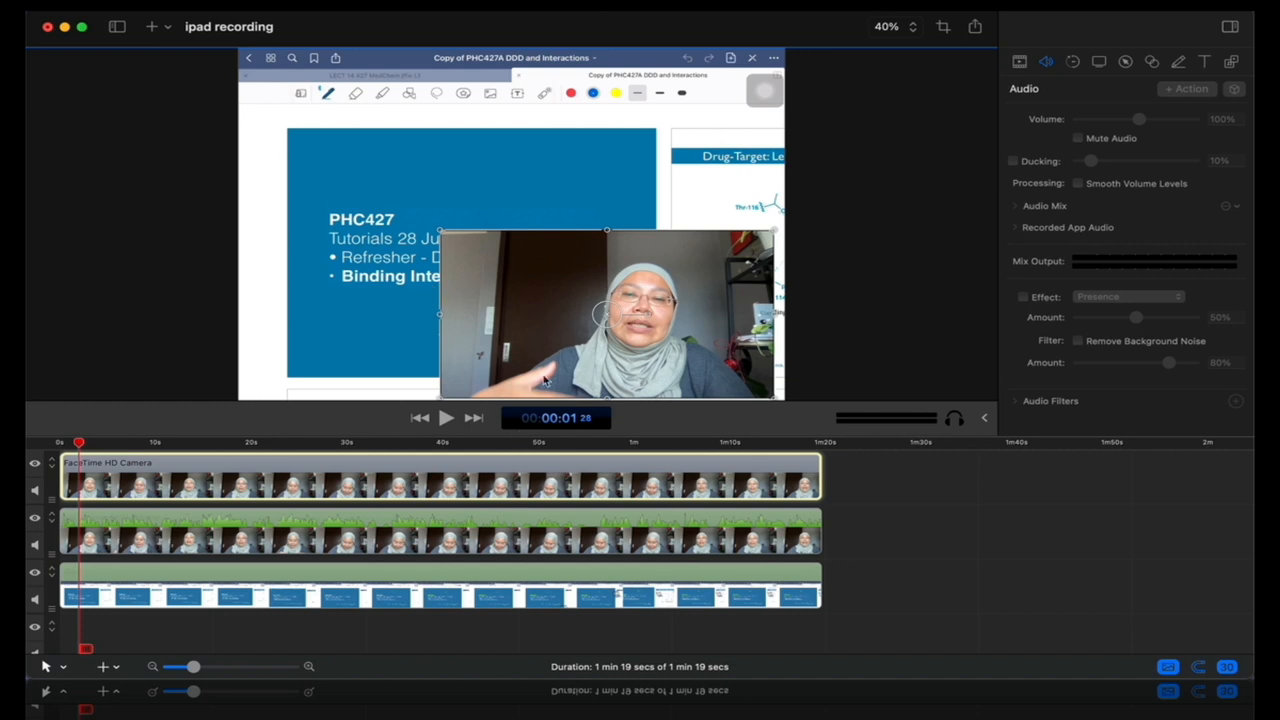
{"action": "mouse_move", "coordinate": [700, 257]}
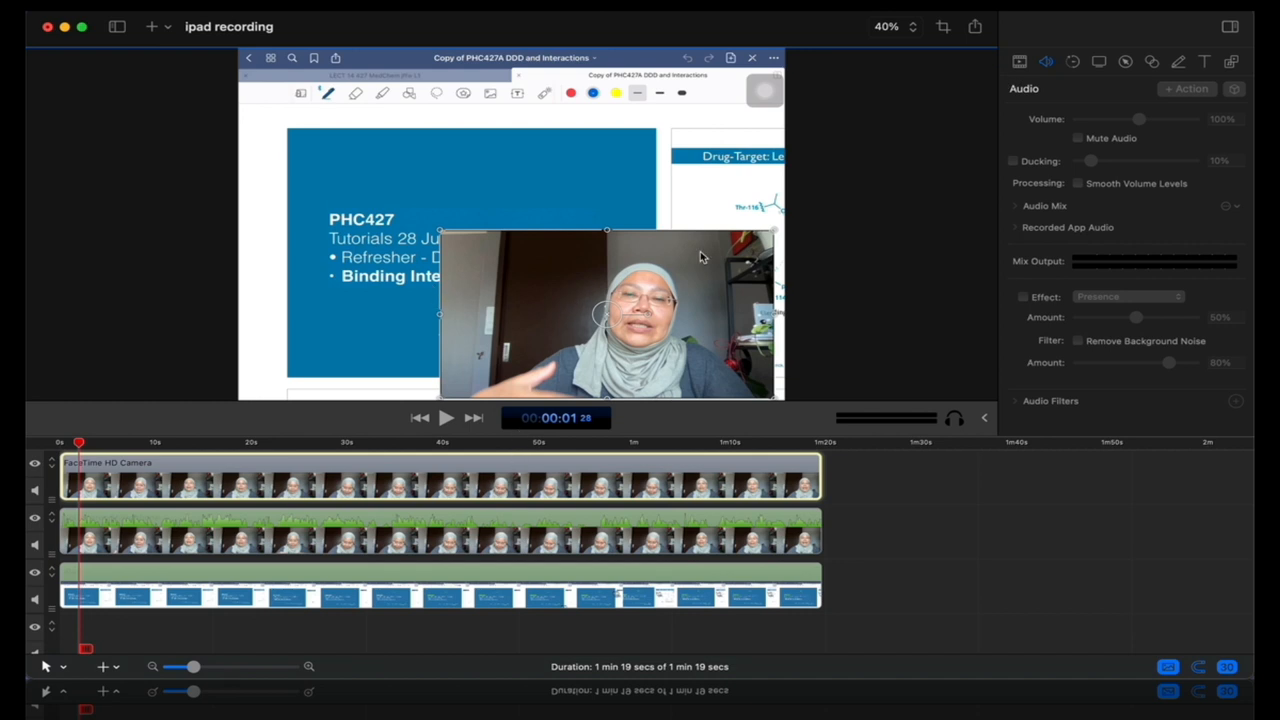
Check the webcam clip's 77% scale in the Video inspector and open the effects gallery
{"action": "left_click", "coordinate": [1019, 62]}
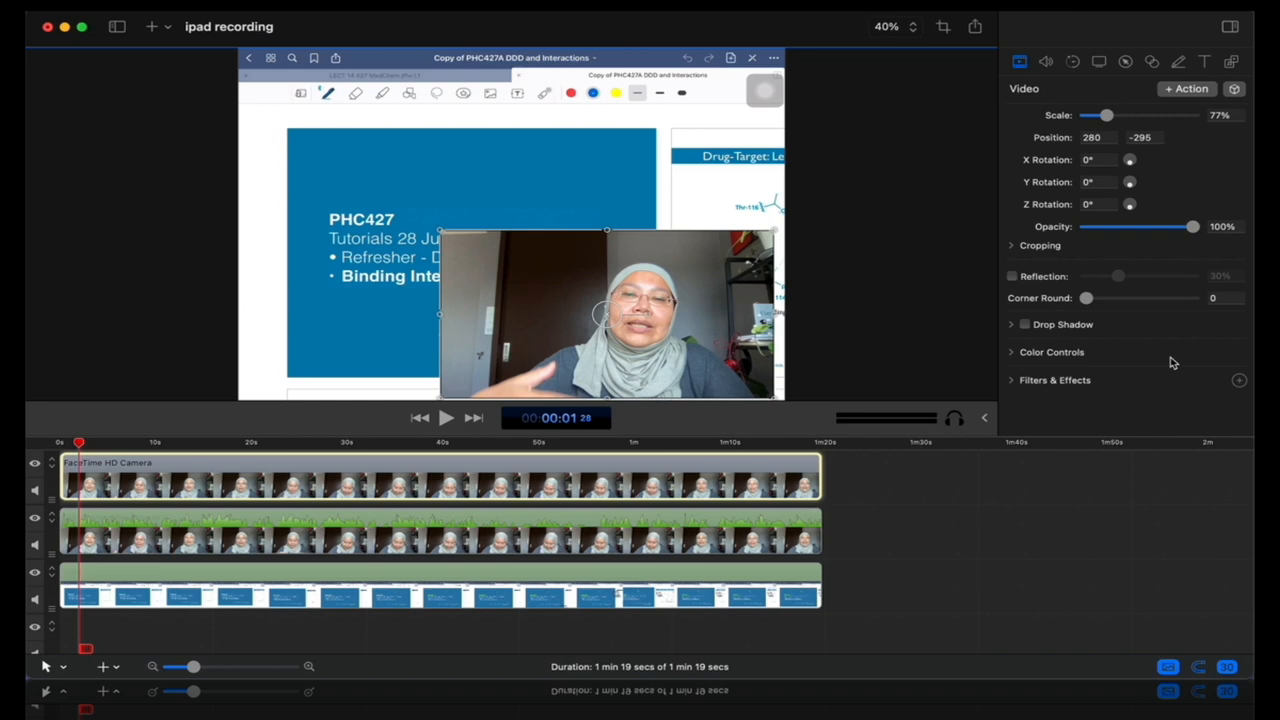
{"action": "mouse_move", "coordinate": [1165, 375]}
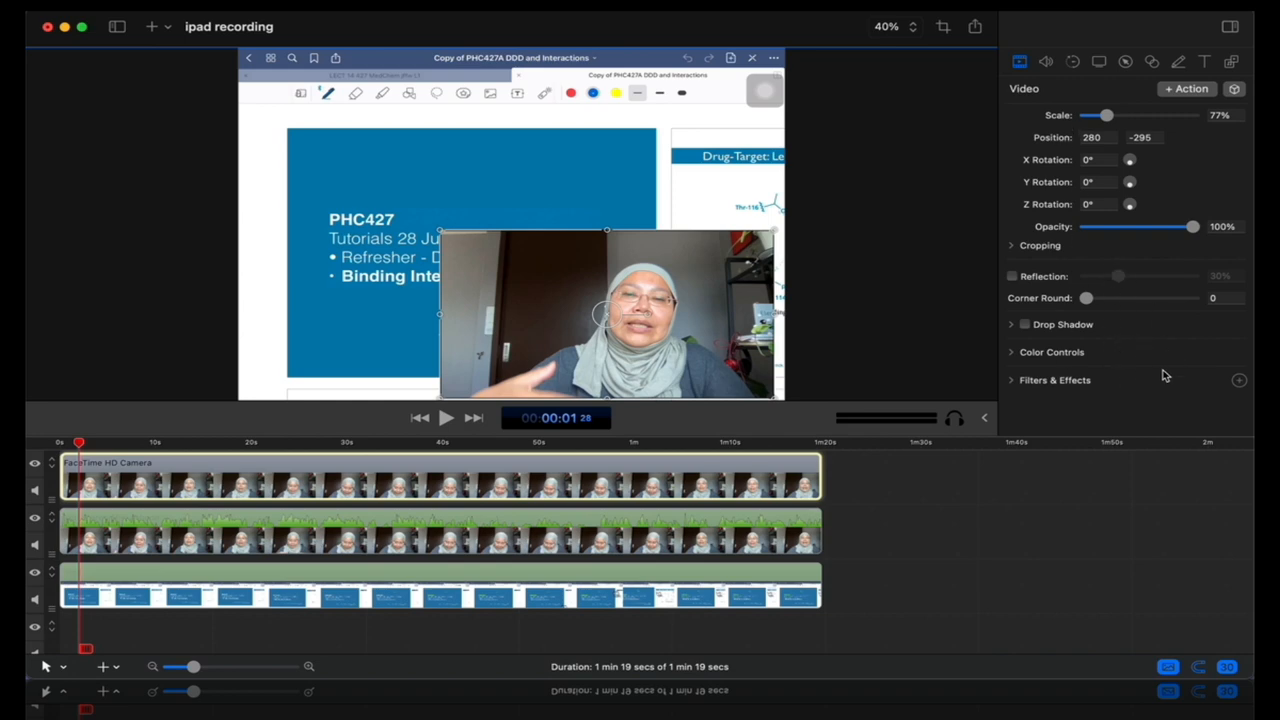
{"action": "left_click", "coordinate": [1239, 380]}
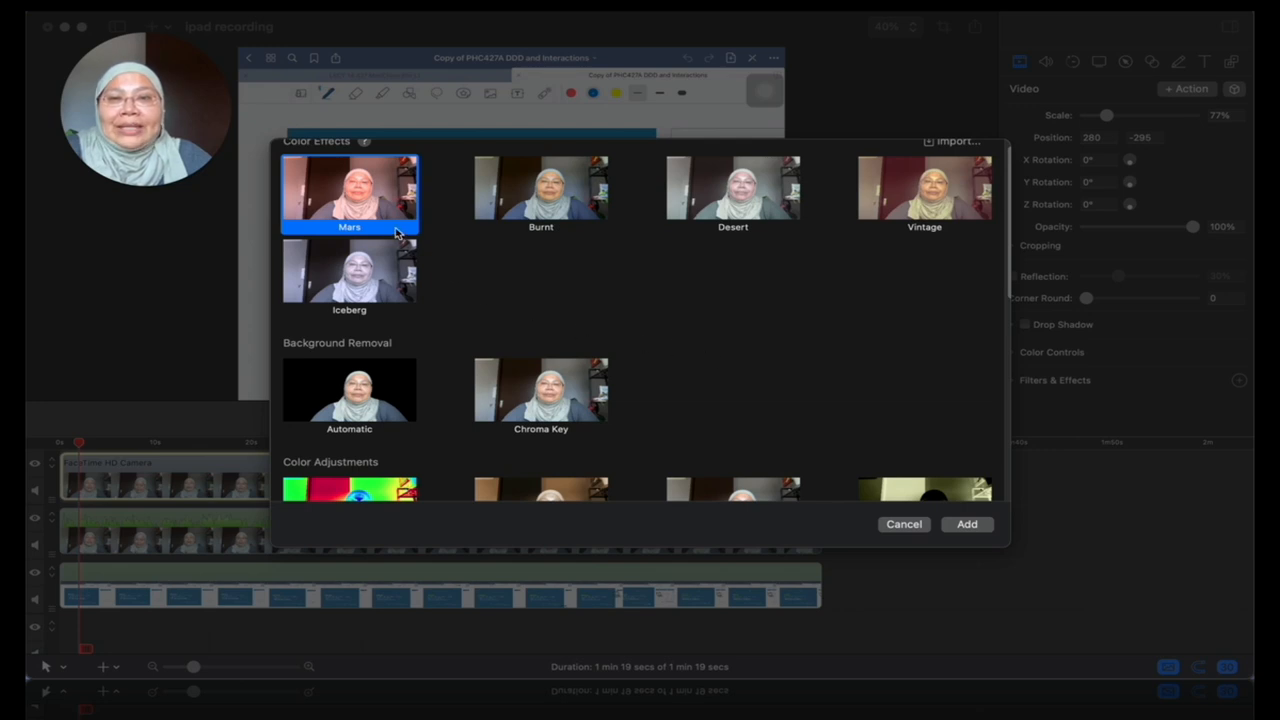
{"action": "mouse_move", "coordinate": [388, 223]}
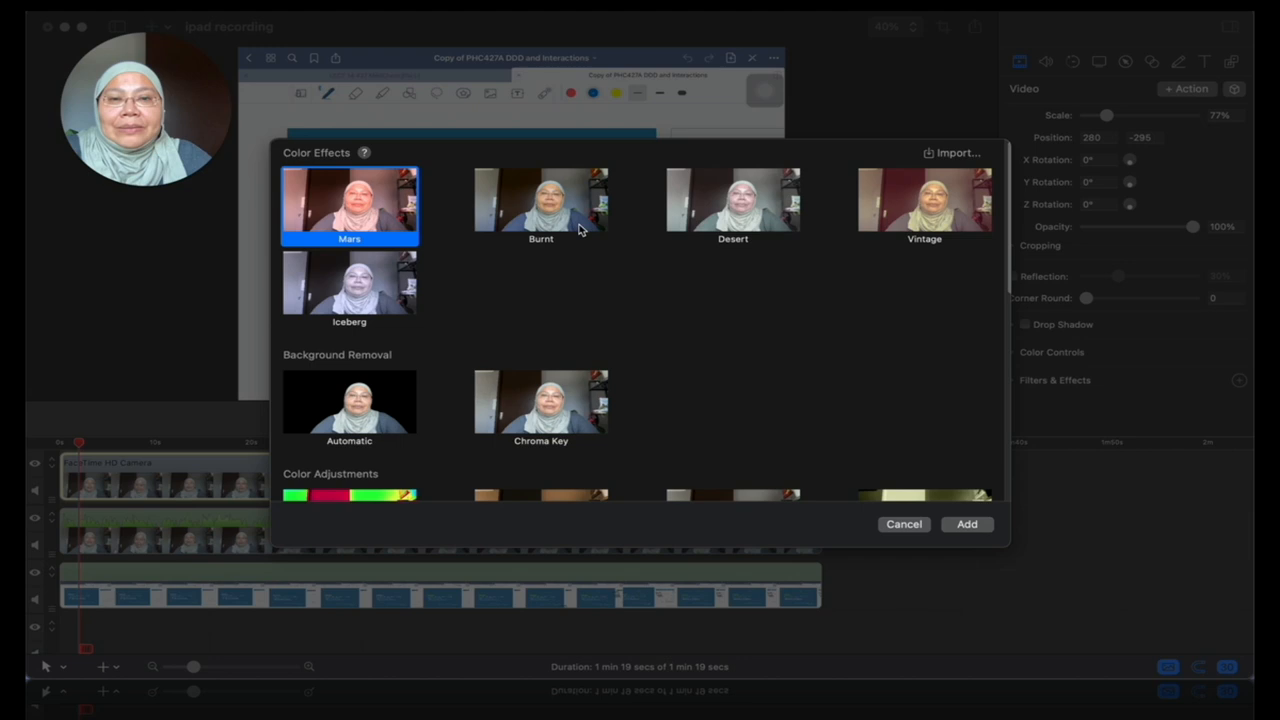
{"action": "mouse_move", "coordinate": [765, 258]}
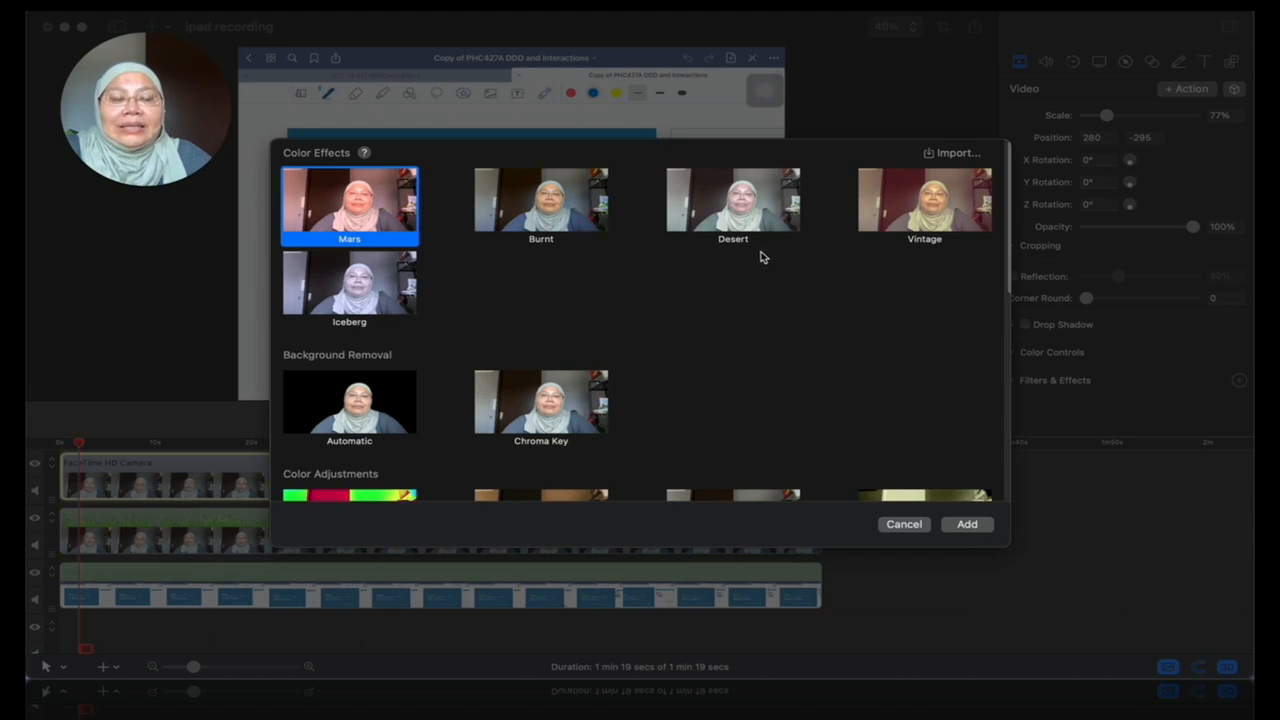
Add Automatic Background Removal to the webcam clip from the effects gallery
{"action": "scroll", "scroll_direction": "up", "scroll_amount": 3}
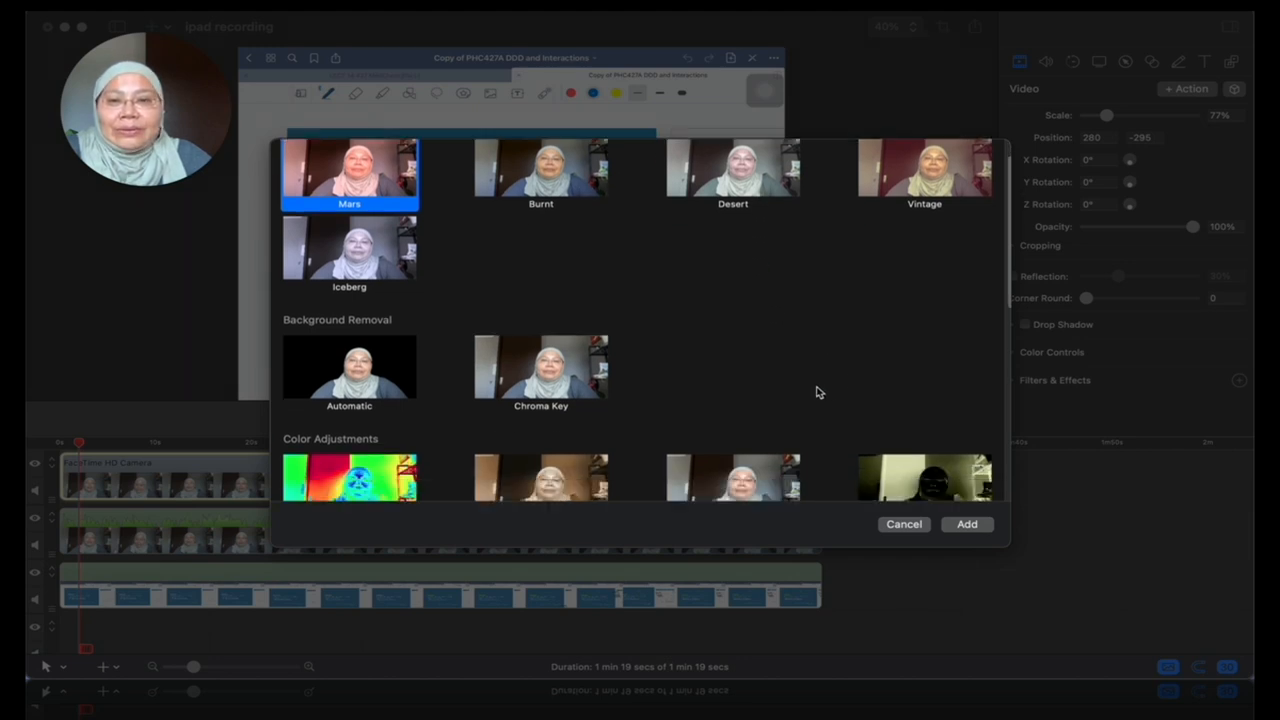
{"action": "scroll", "scroll_direction": "down", "scroll_amount": 3}
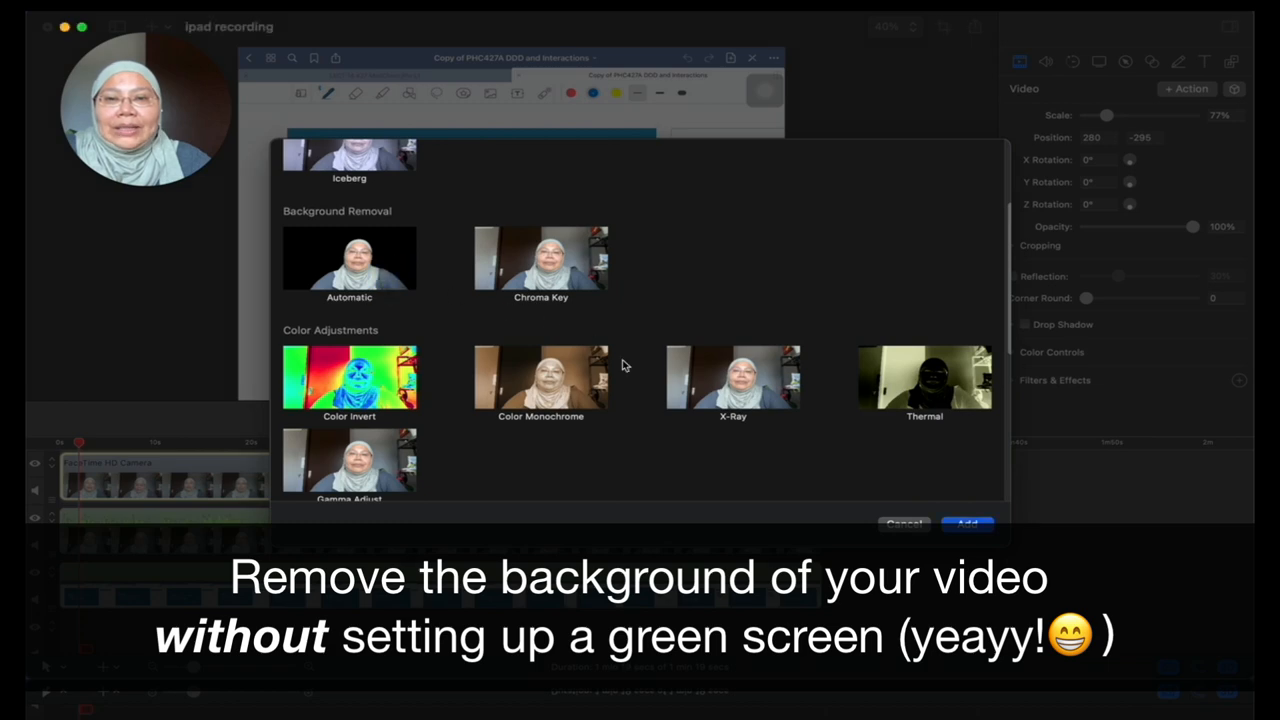
{"action": "left_click", "coordinate": [965, 523]}
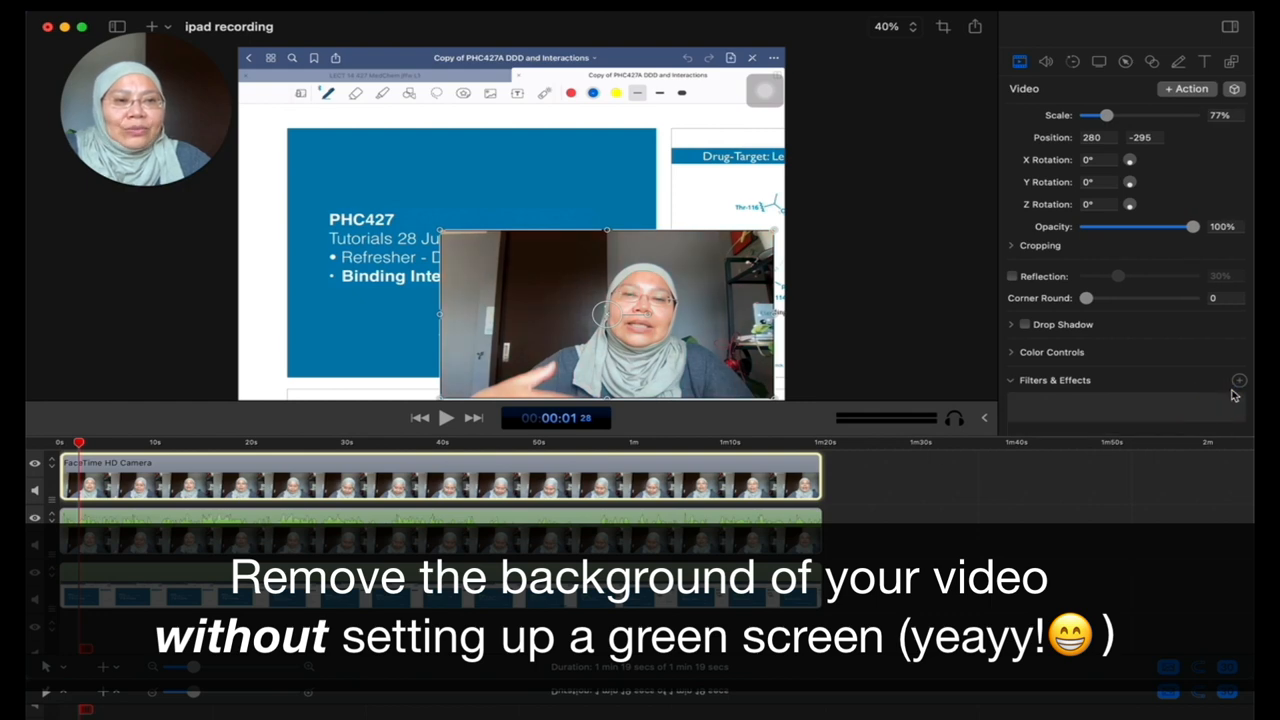
{"action": "left_click", "coordinate": [1239, 380]}
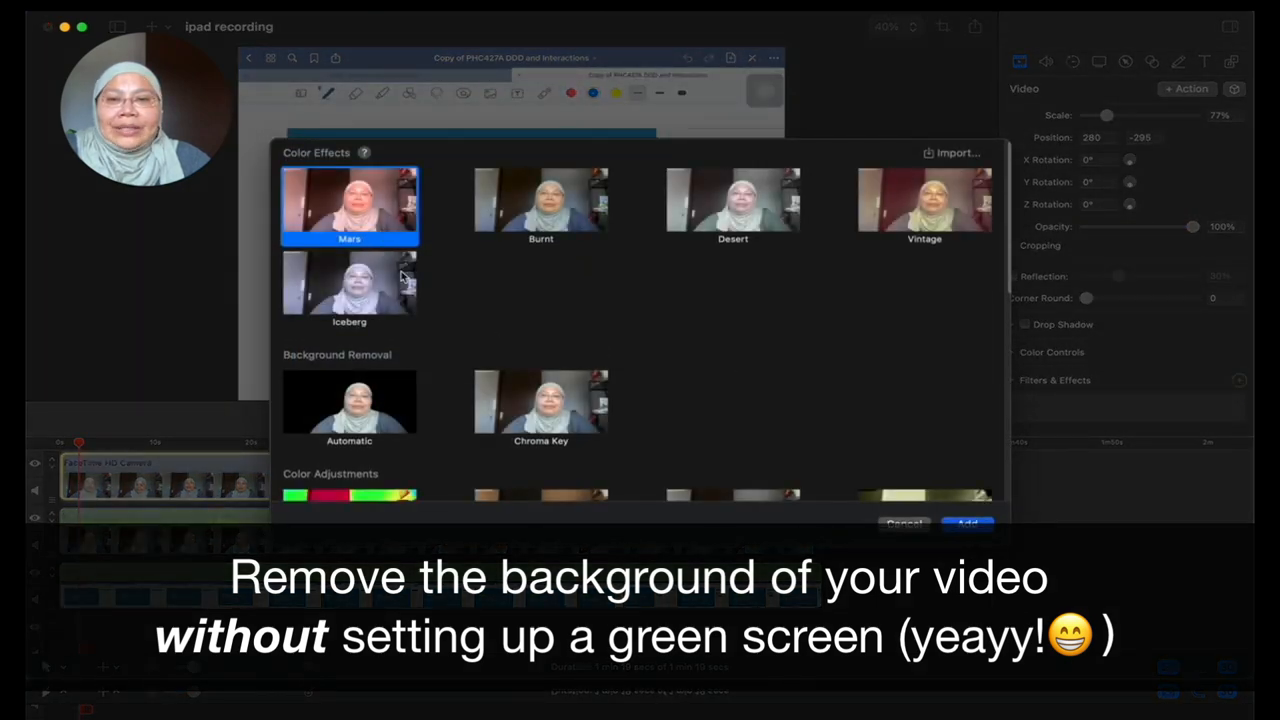
{"action": "left_click", "coordinate": [349, 400]}
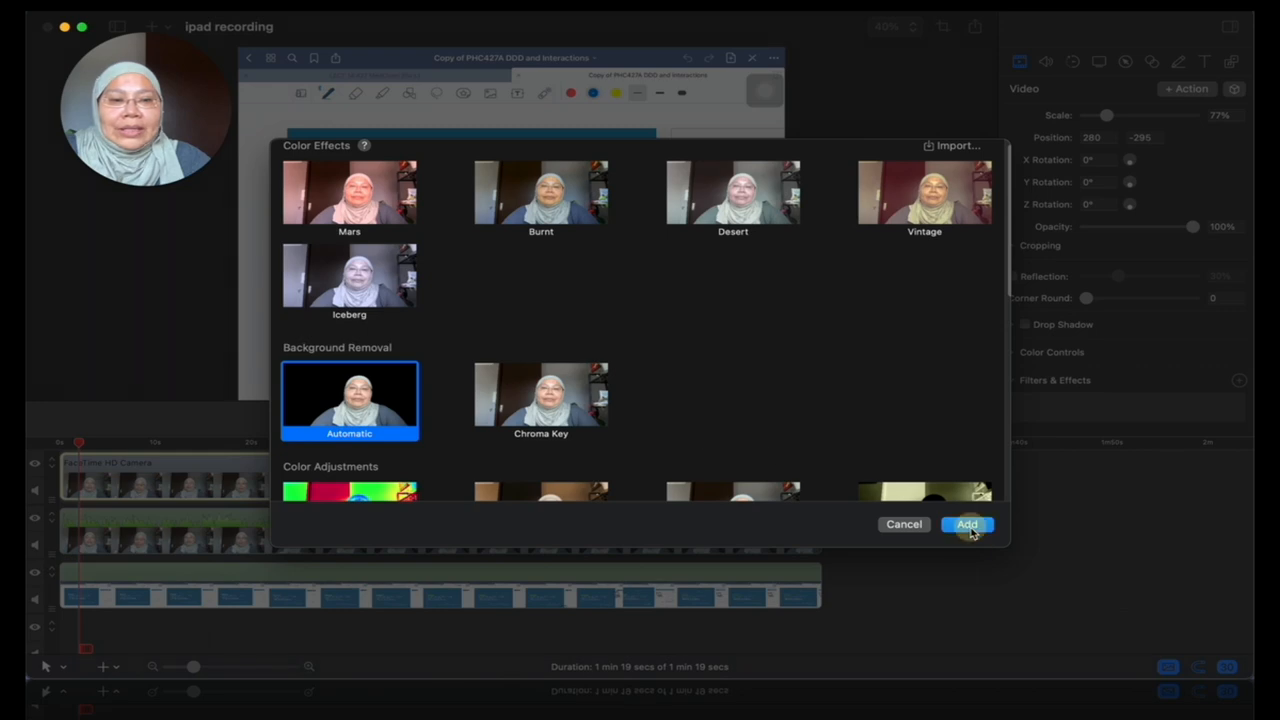
{"action": "left_click", "coordinate": [967, 524]}
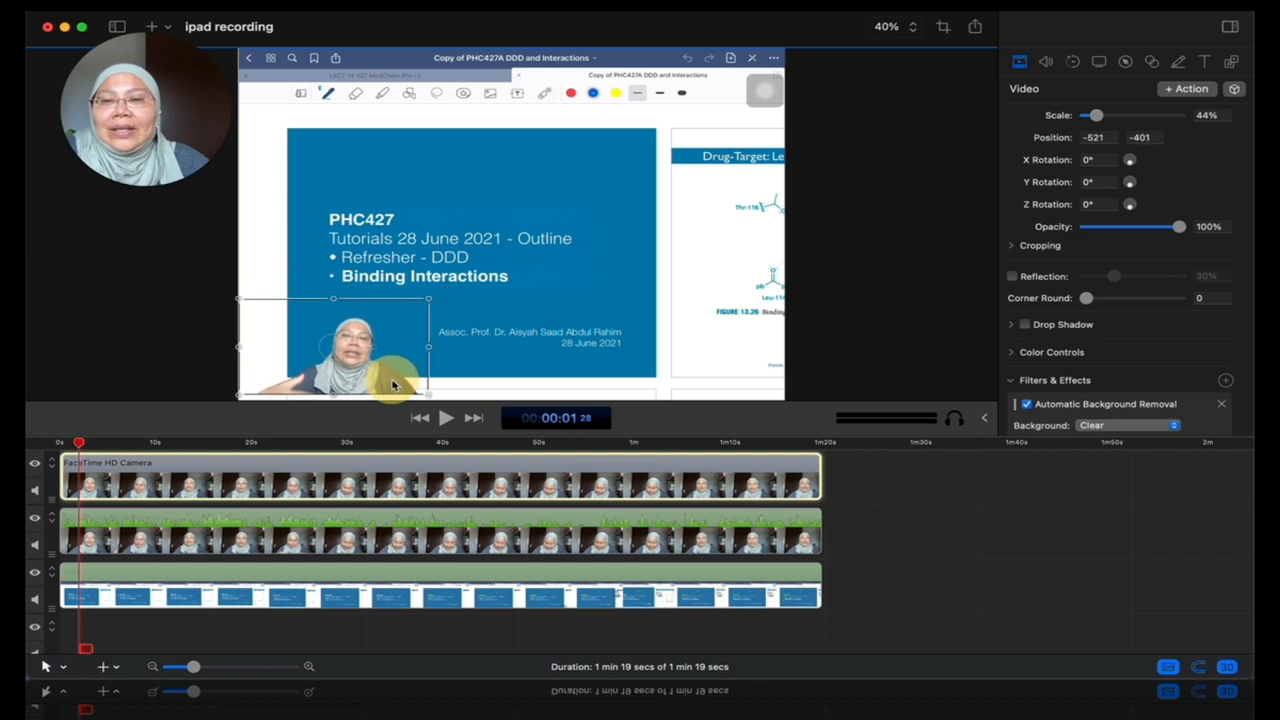
Deselect the webcam clip and briefly play the project to preview the cut-out presenter
{"action": "left_click", "coordinate": [857, 345]}
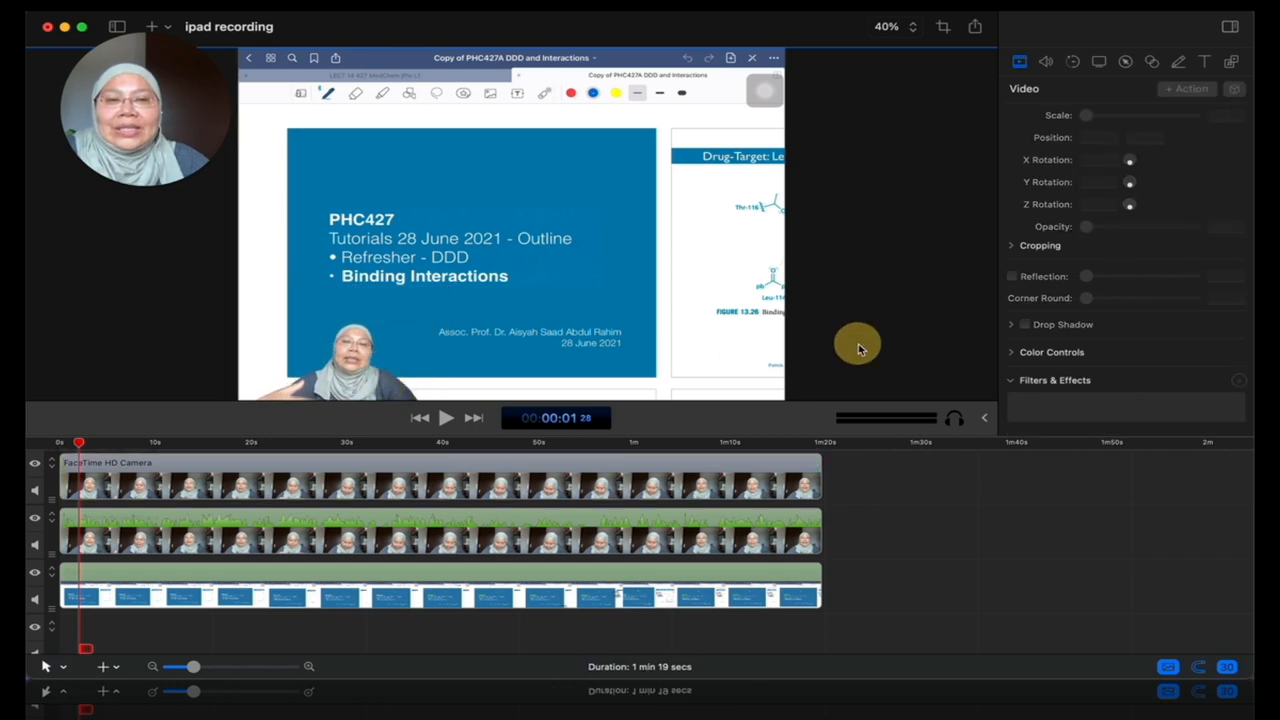
{"action": "mouse_move", "coordinate": [575, 428]}
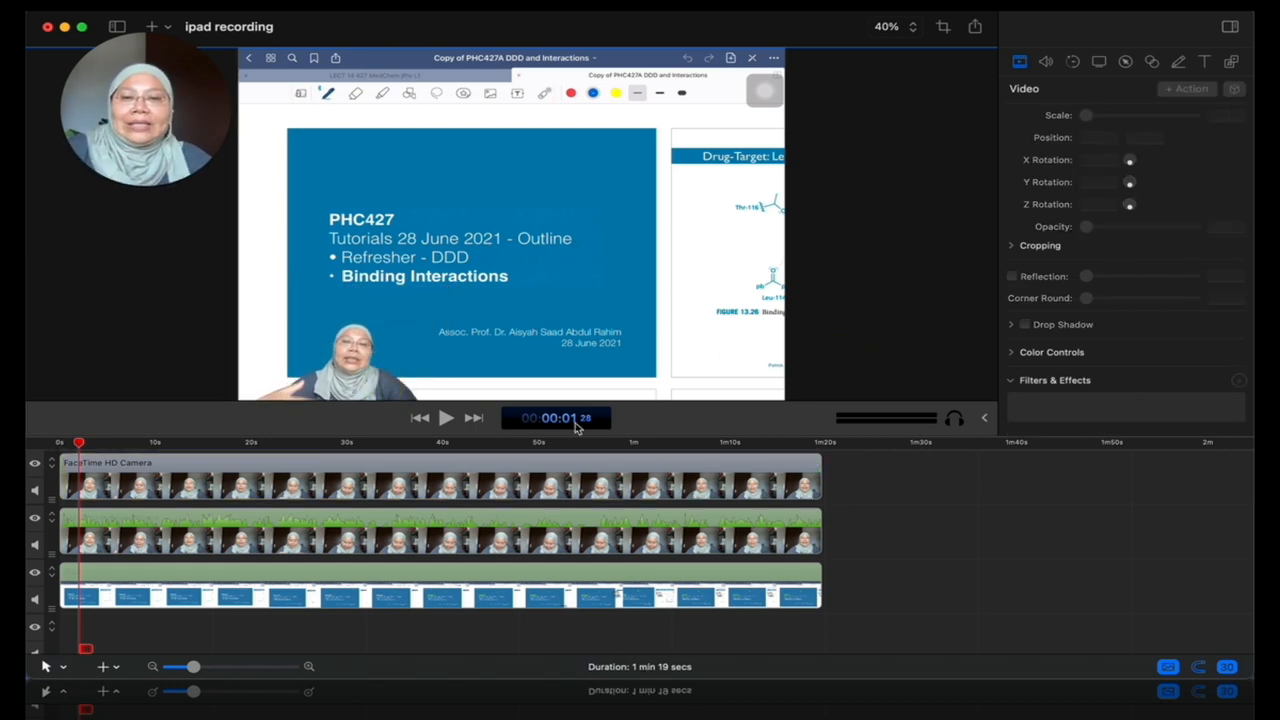
{"action": "left_click", "coordinate": [446, 418]}
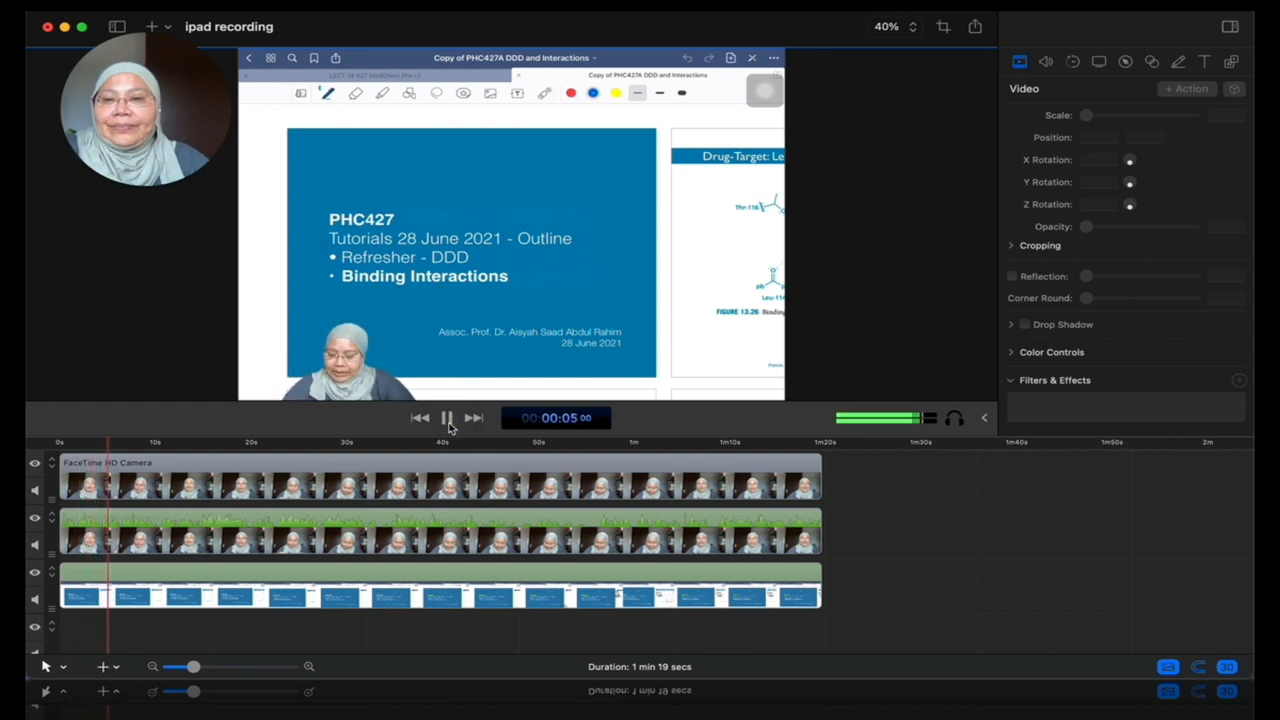
{"action": "left_click", "coordinate": [447, 418]}
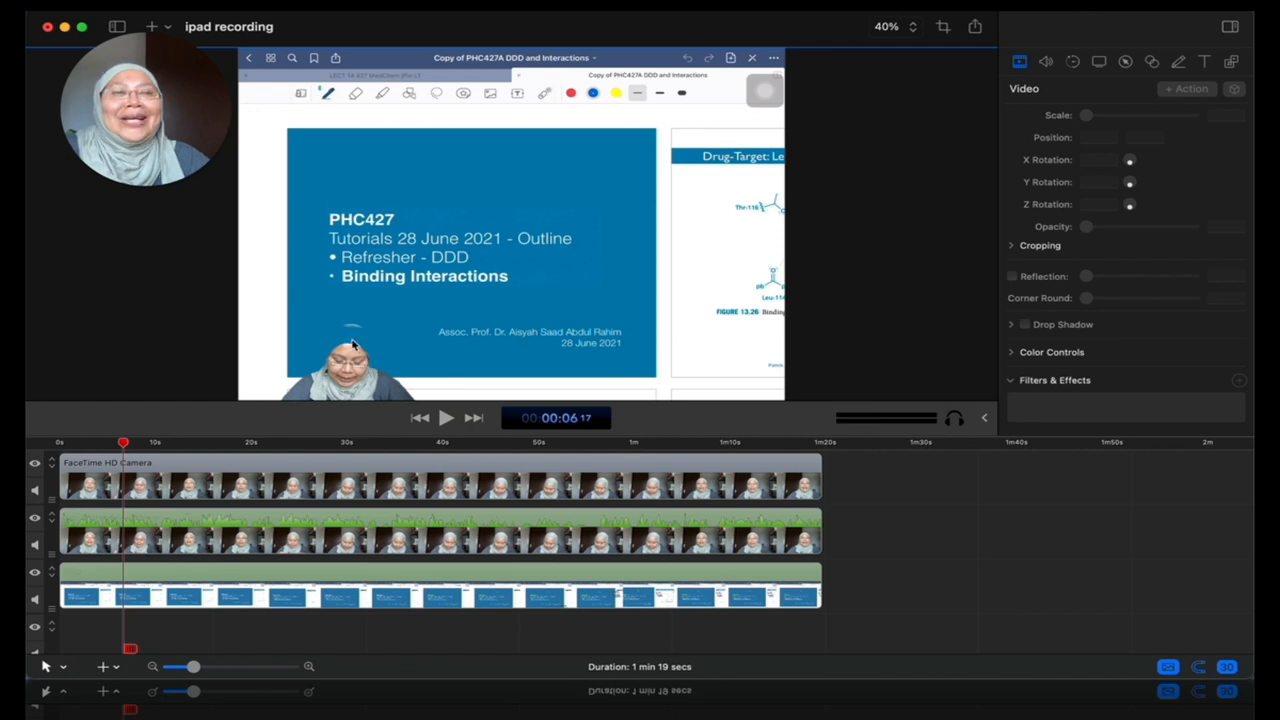
{"action": "mouse_move", "coordinate": [443, 436]}
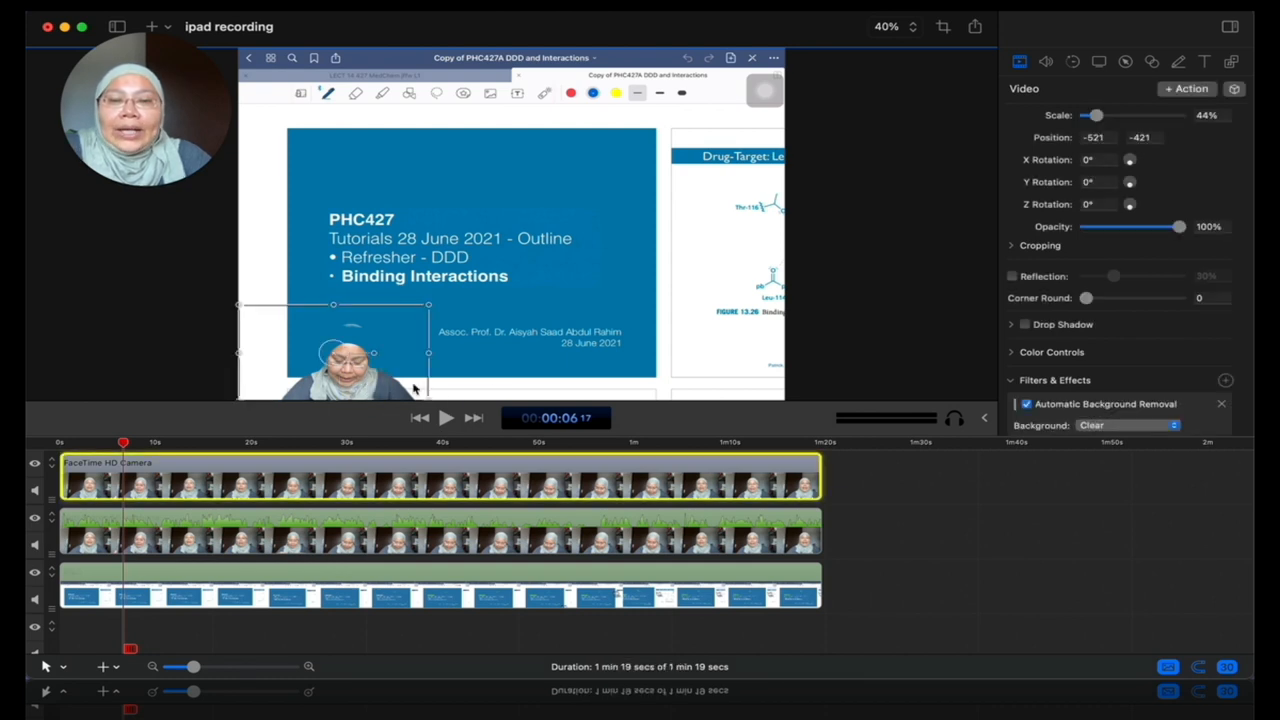
{"action": "mouse_move", "coordinate": [868, 388]}
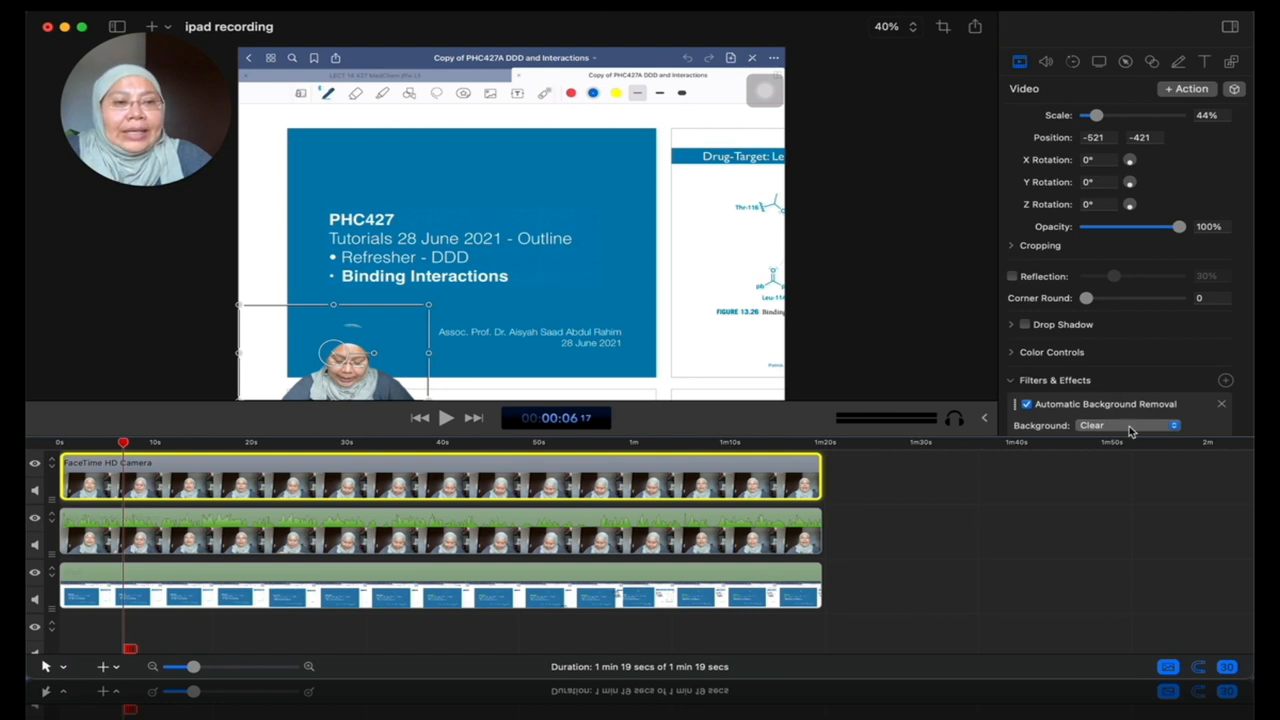
Set the webcam Background option to Blur with an amount of about 23.8
{"action": "left_click", "coordinate": [1128, 425]}
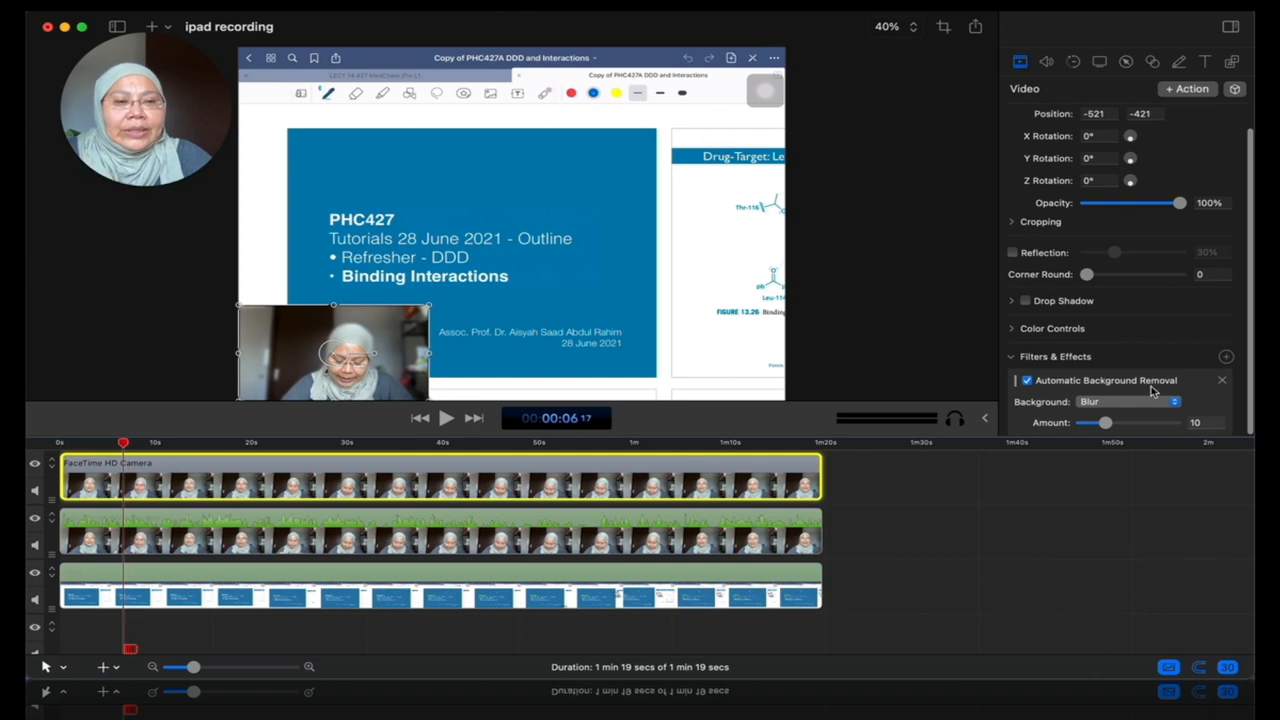
{"action": "left_click_drag", "start_coordinate": [1103, 422], "coordinate": [1103, 425]}
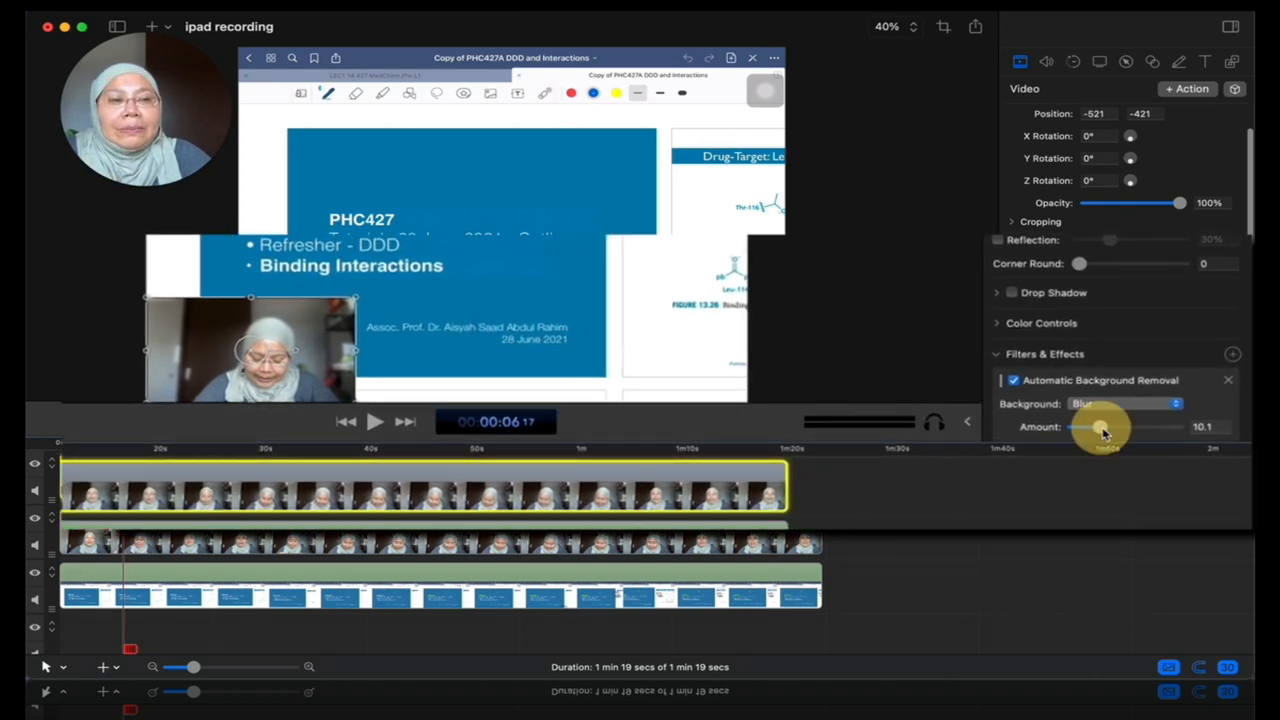
{"action": "left_click_drag", "start_coordinate": [1100, 427], "coordinate": [1145, 427]}
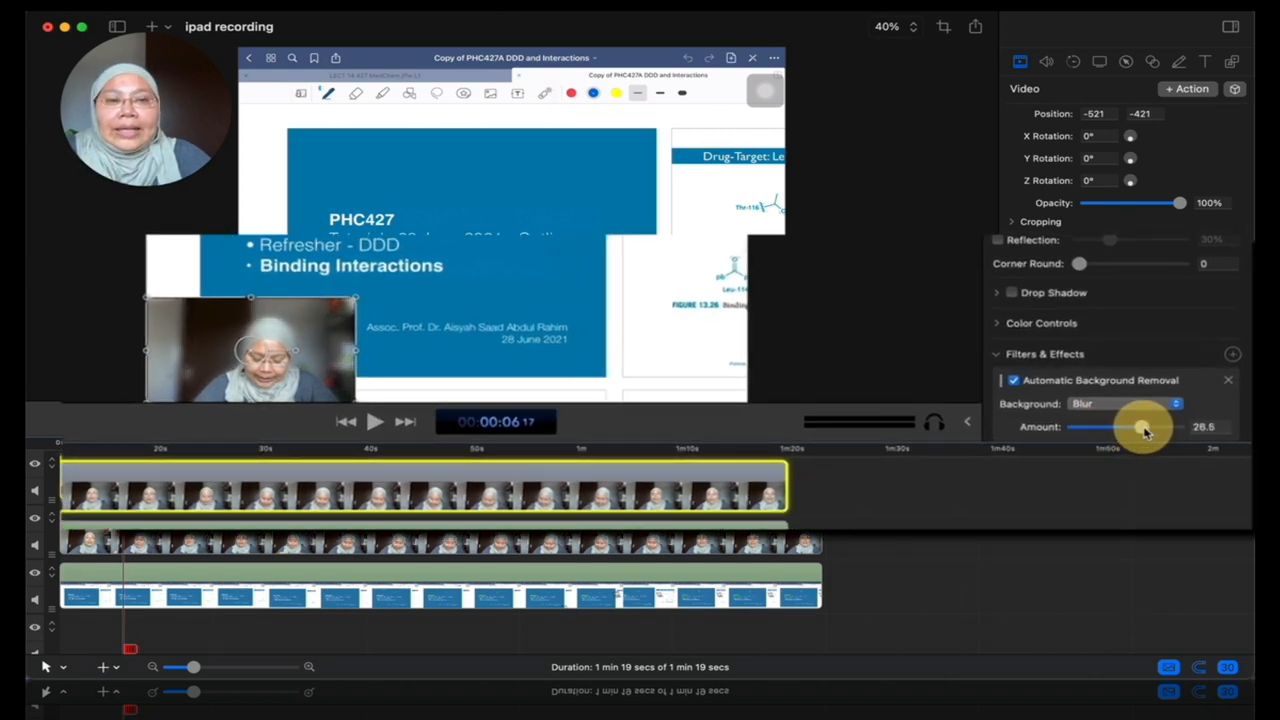
{"action": "left_click_drag", "start_coordinate": [1150, 427], "coordinate": [1137, 423]}
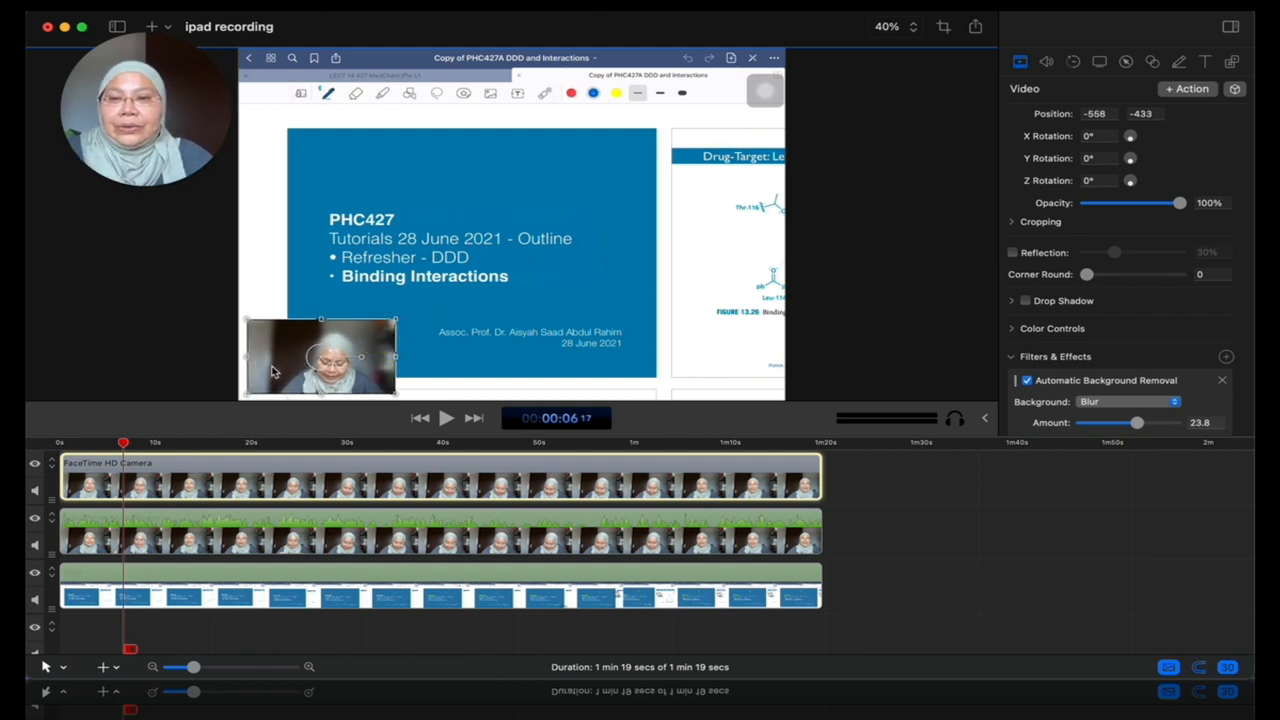
Drag the webcam overlay into the slide's bottom-left corner
{"action": "left_click_drag", "start_coordinate": [310, 360], "coordinate": [335, 360]}
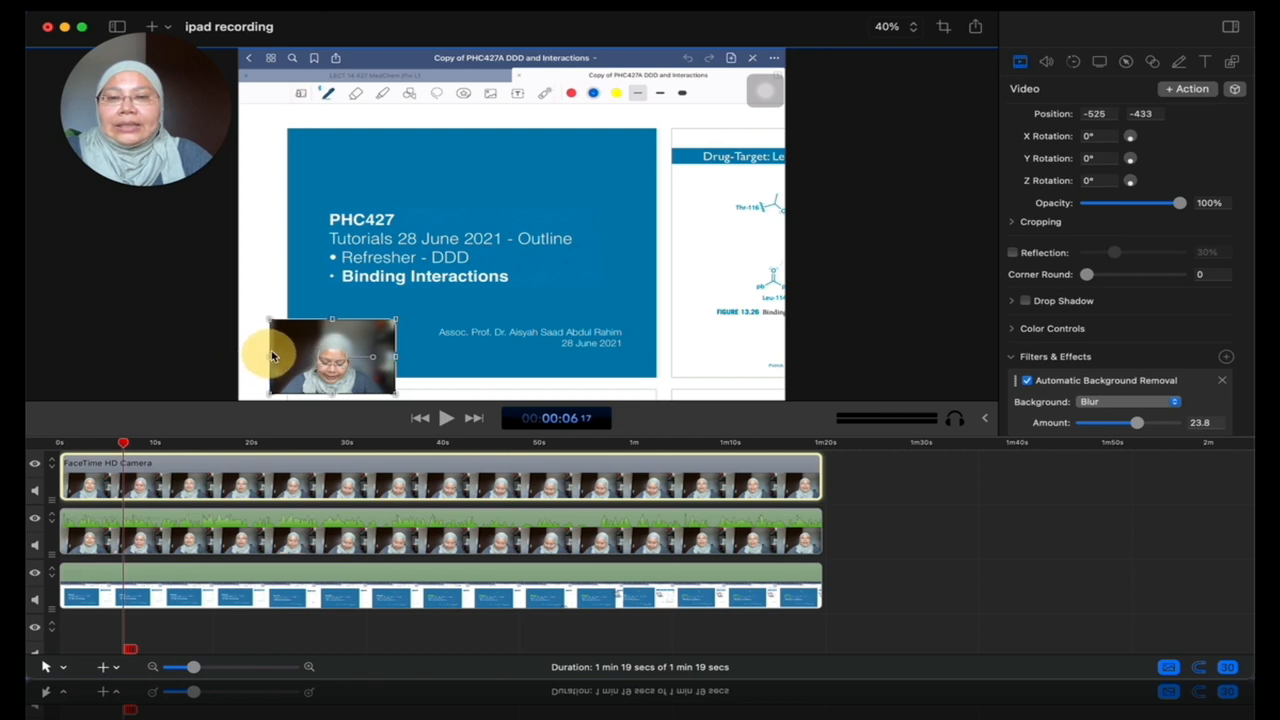
{"action": "left_click_drag", "start_coordinate": [330, 360], "coordinate": [315, 358]}
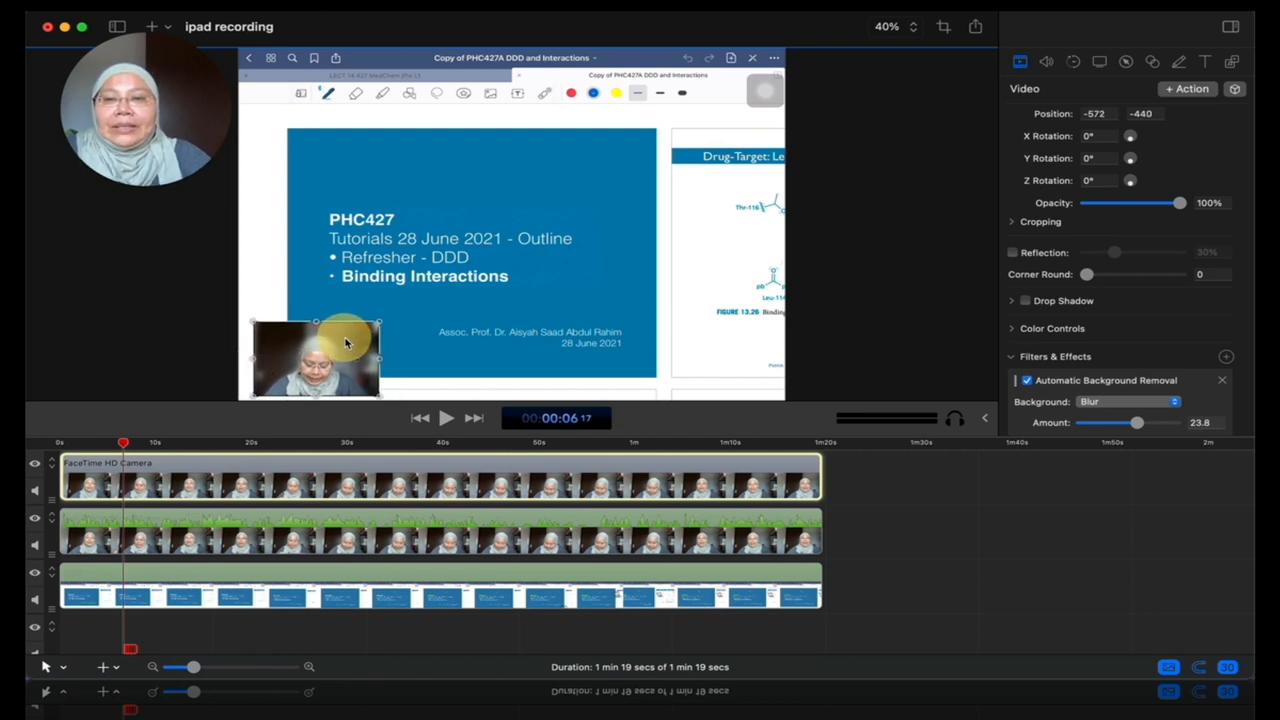
{"action": "left_click_drag", "start_coordinate": [345, 345], "coordinate": [300, 358]}
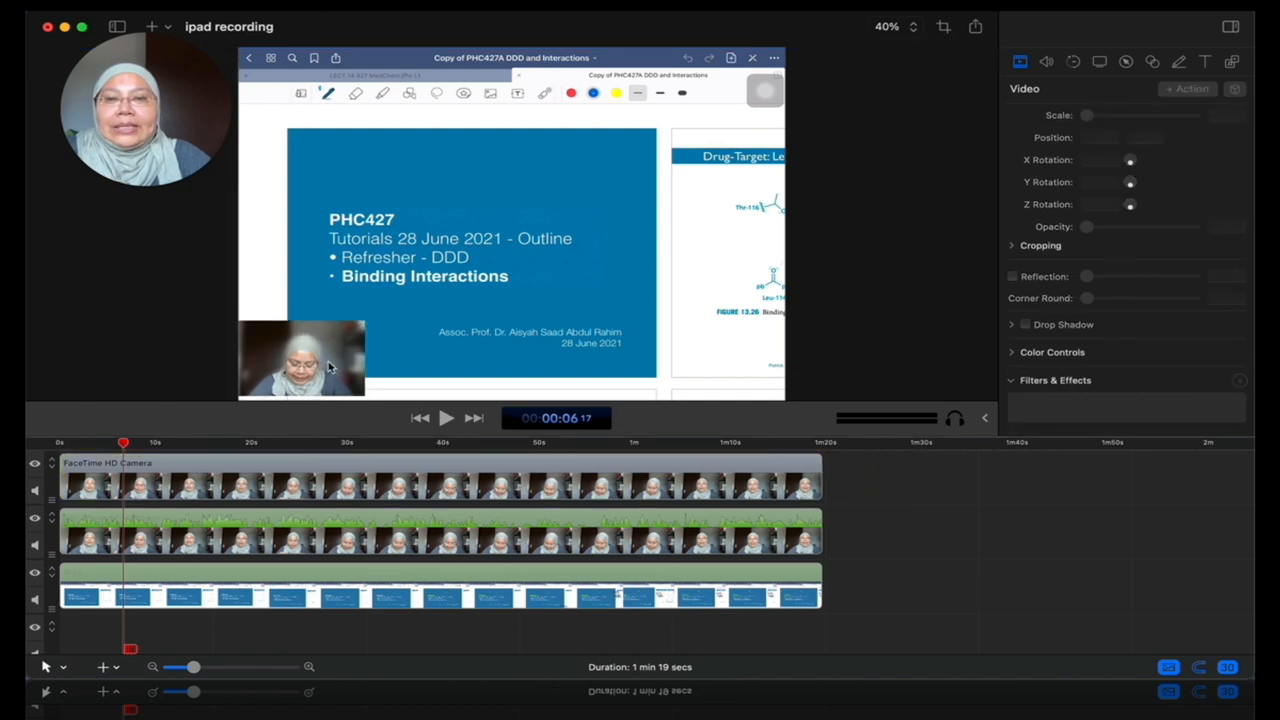
Preview about 10 seconds of the blurred overlay, then show Text & Titles settings
{"action": "left_click", "coordinate": [446, 418]}
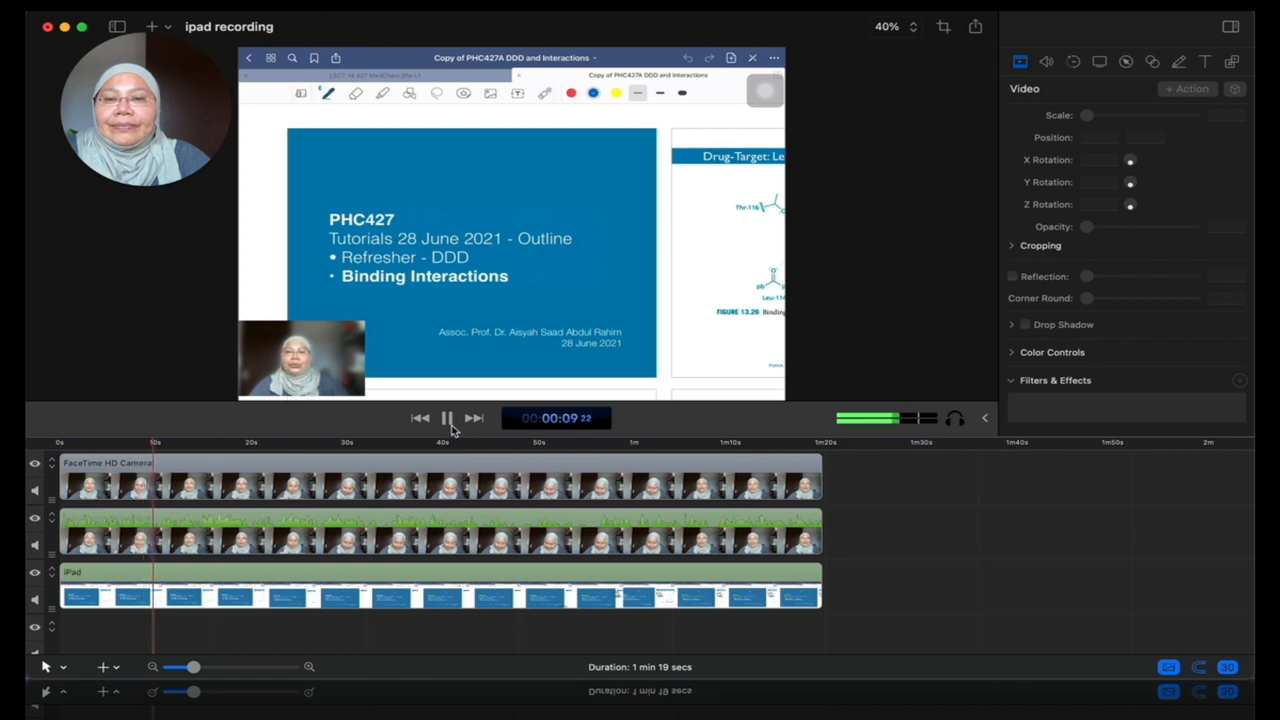
{"action": "left_click", "coordinate": [447, 418]}
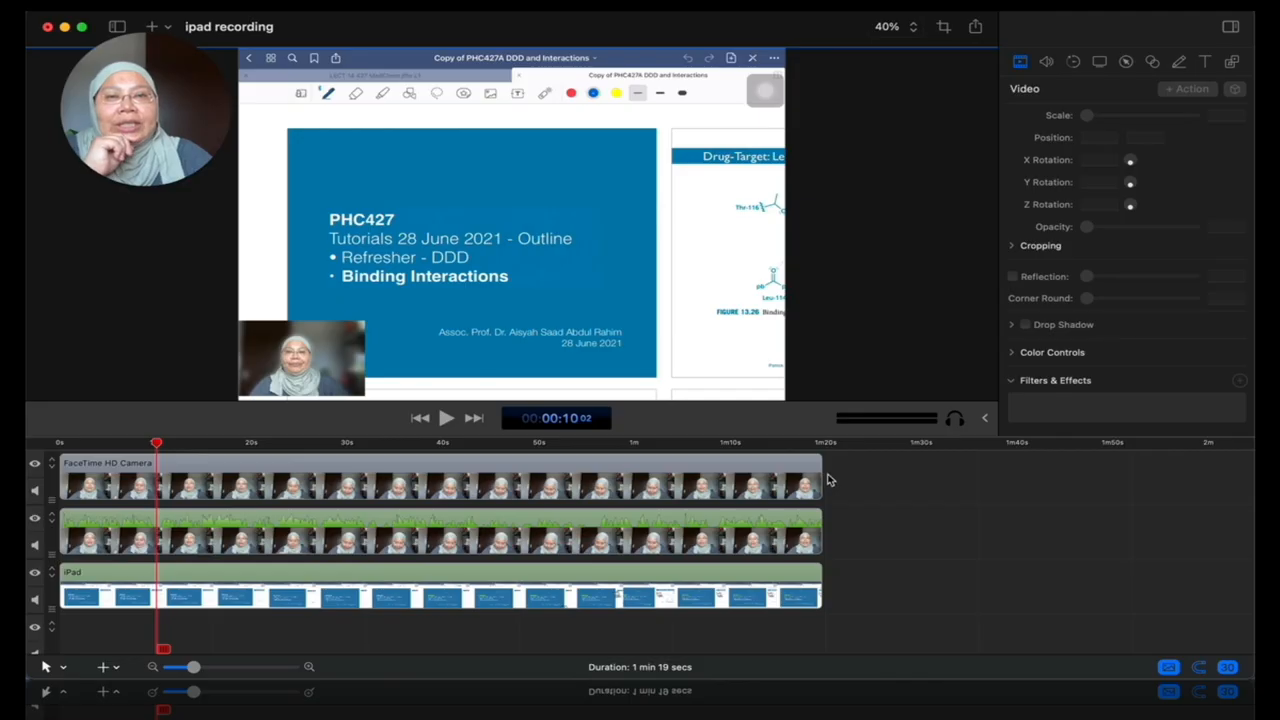
{"action": "mouse_move", "coordinate": [870, 518]}
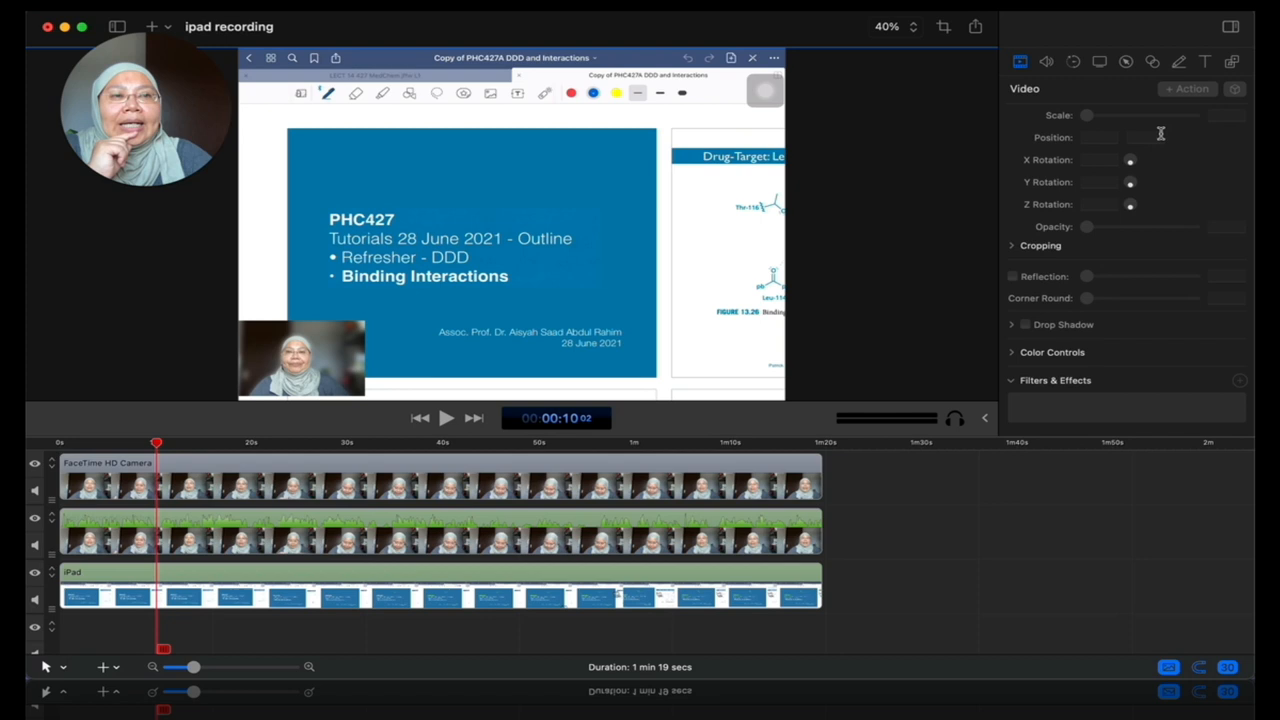
{"action": "left_click", "coordinate": [1204, 62]}
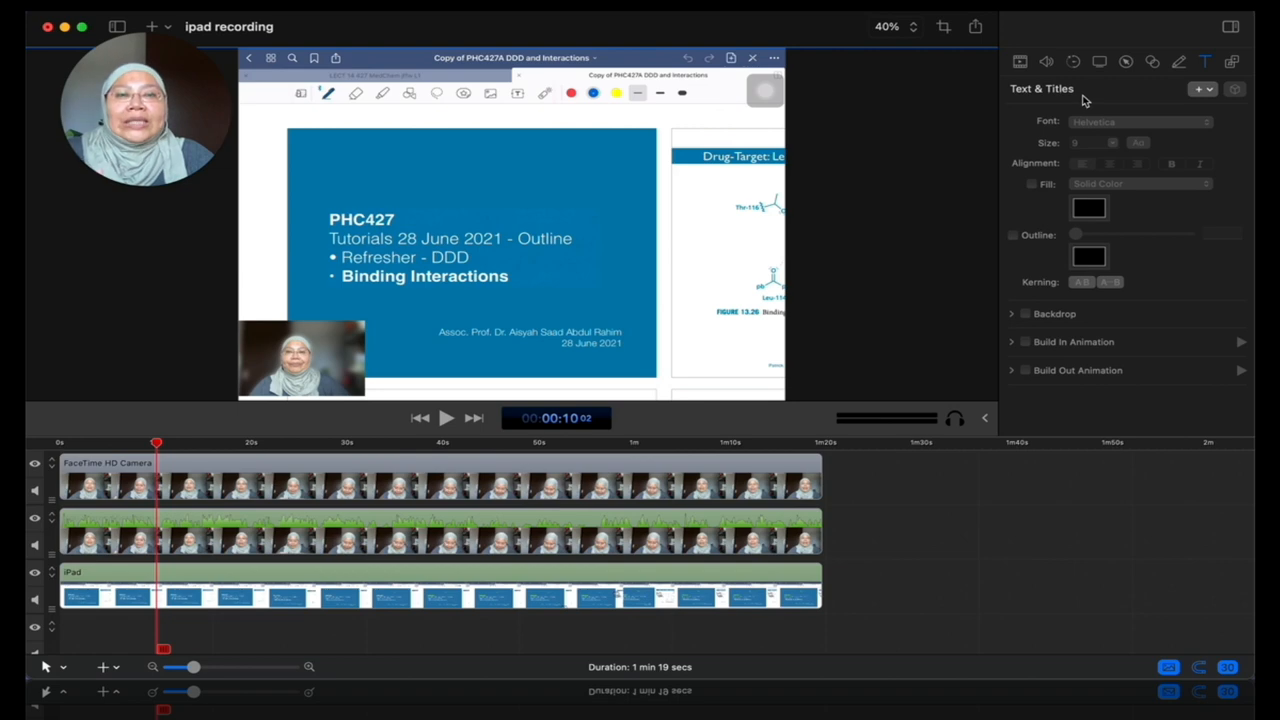
Add a title using the lower-third Headline/Subtitle template
{"action": "left_click", "coordinate": [1210, 89]}
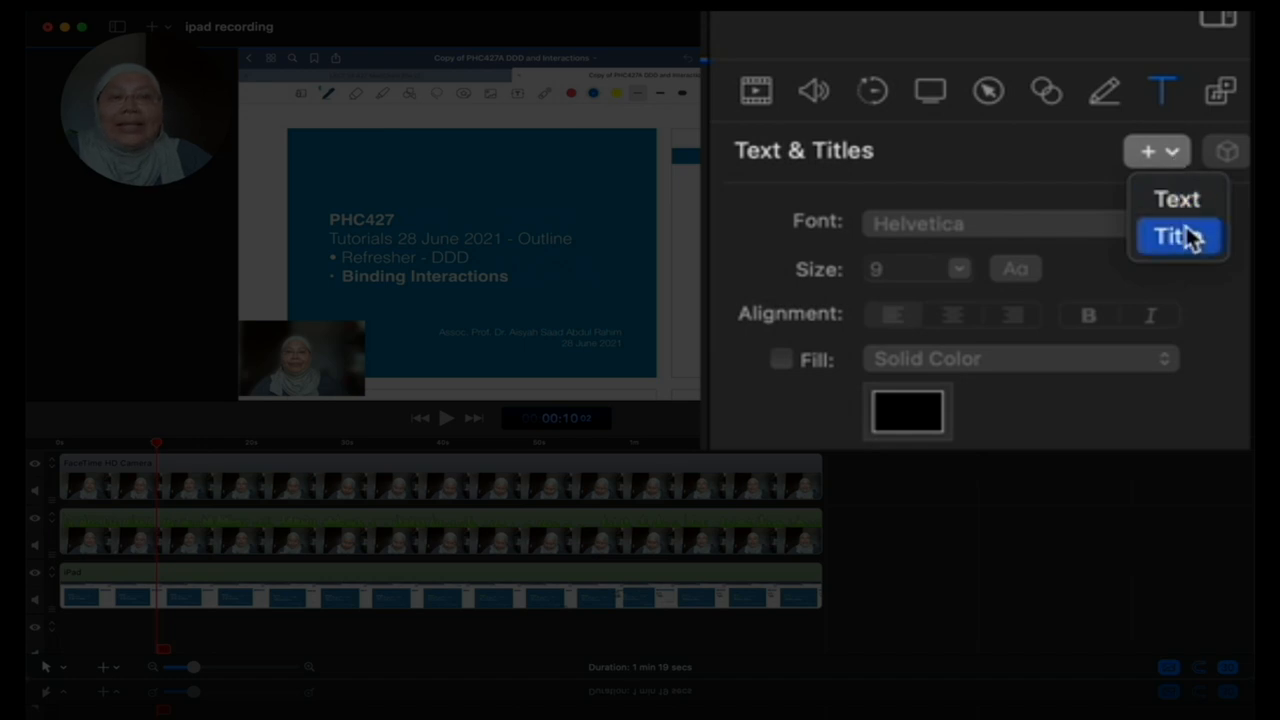
{"action": "left_click", "coordinate": [1178, 237]}
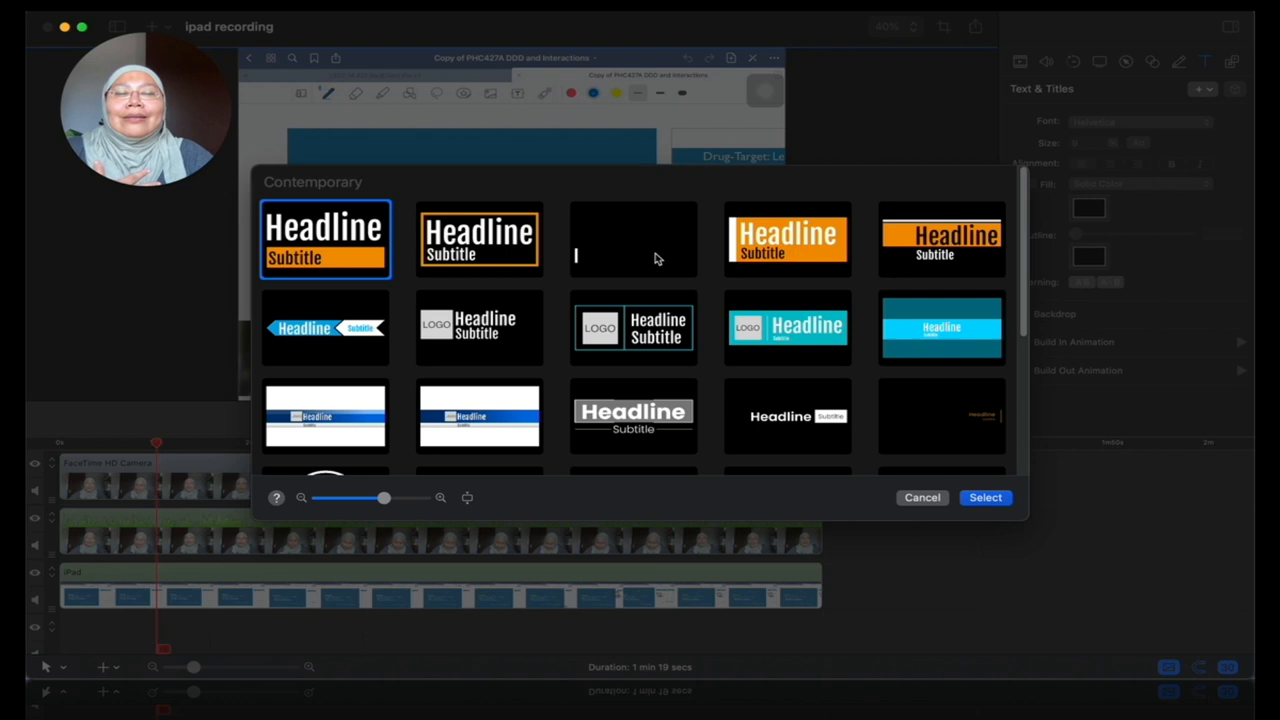
{"action": "mouse_move", "coordinate": [660, 256]}
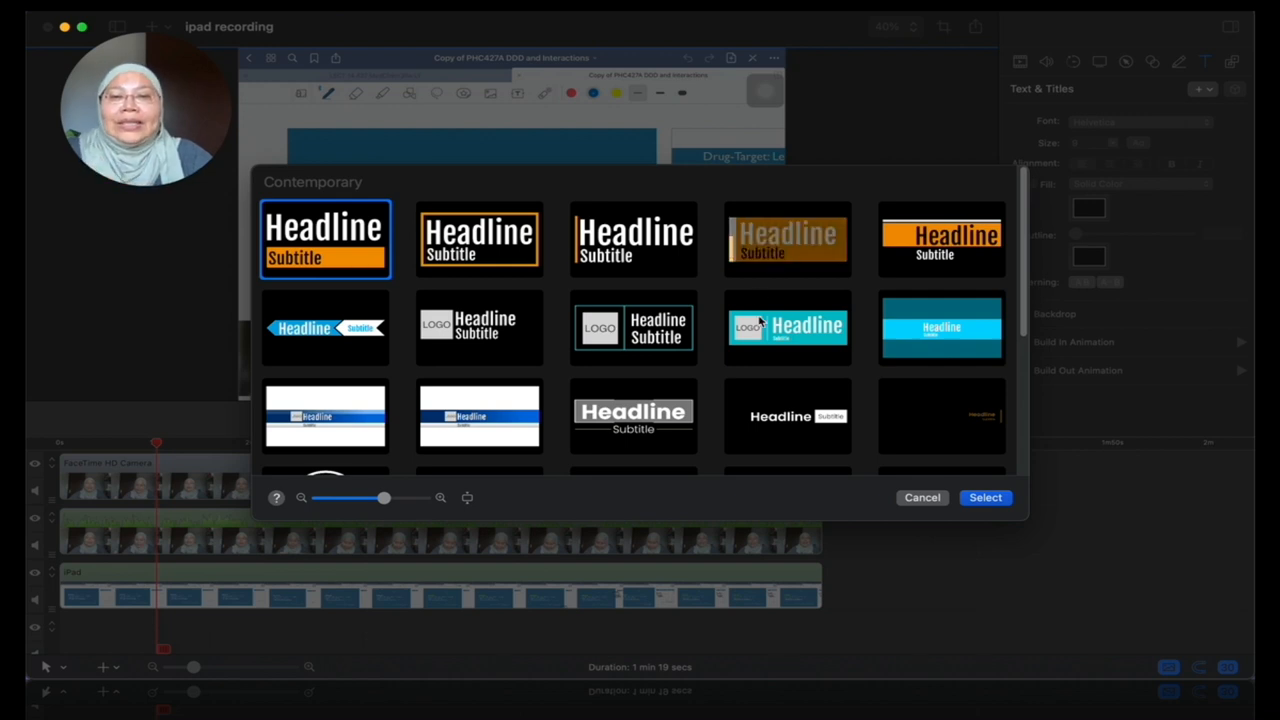
{"action": "scroll", "scroll_direction": "down", "scroll_amount": 3}
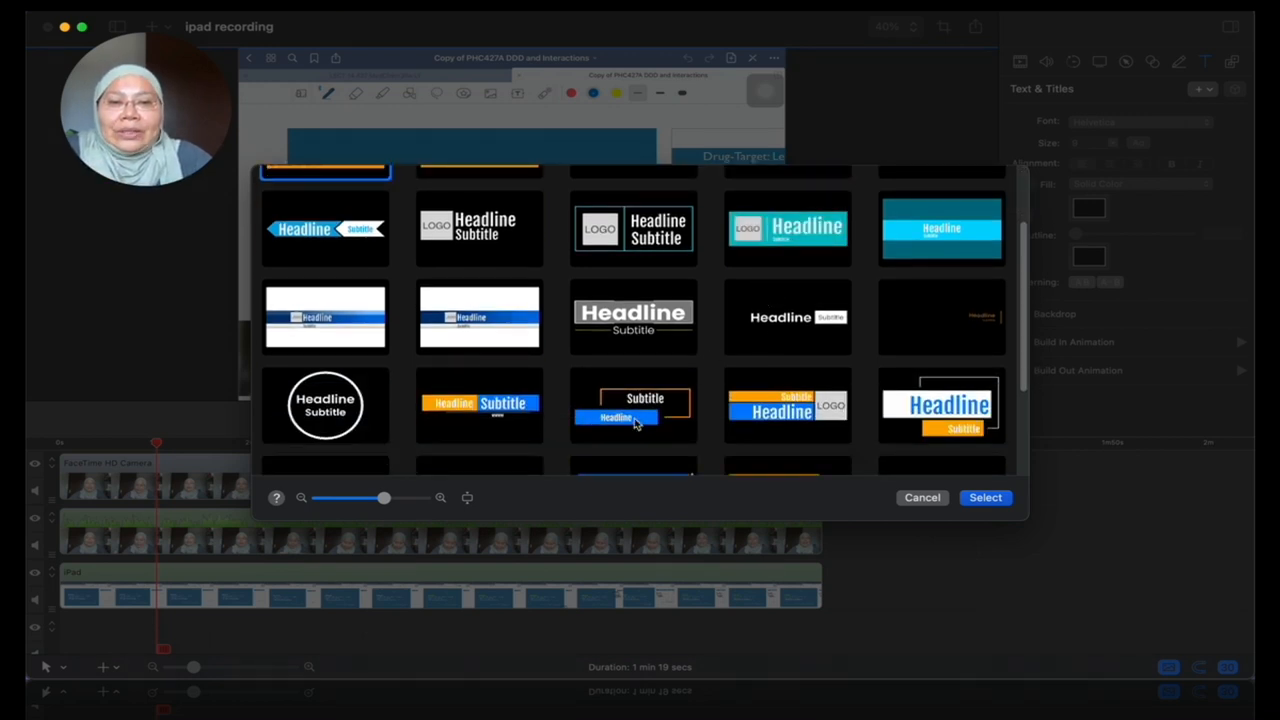
{"action": "scroll", "scroll_direction": "down", "scroll_amount": 3}
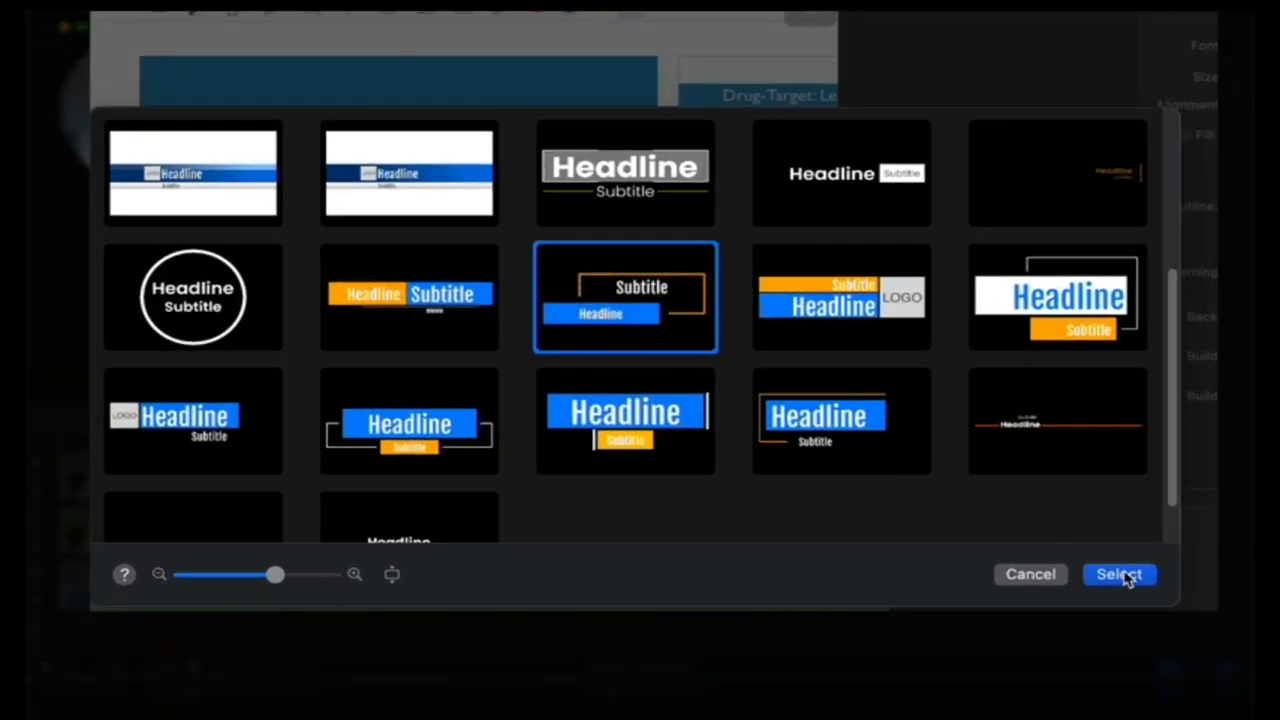
{"action": "left_click", "coordinate": [1118, 573]}
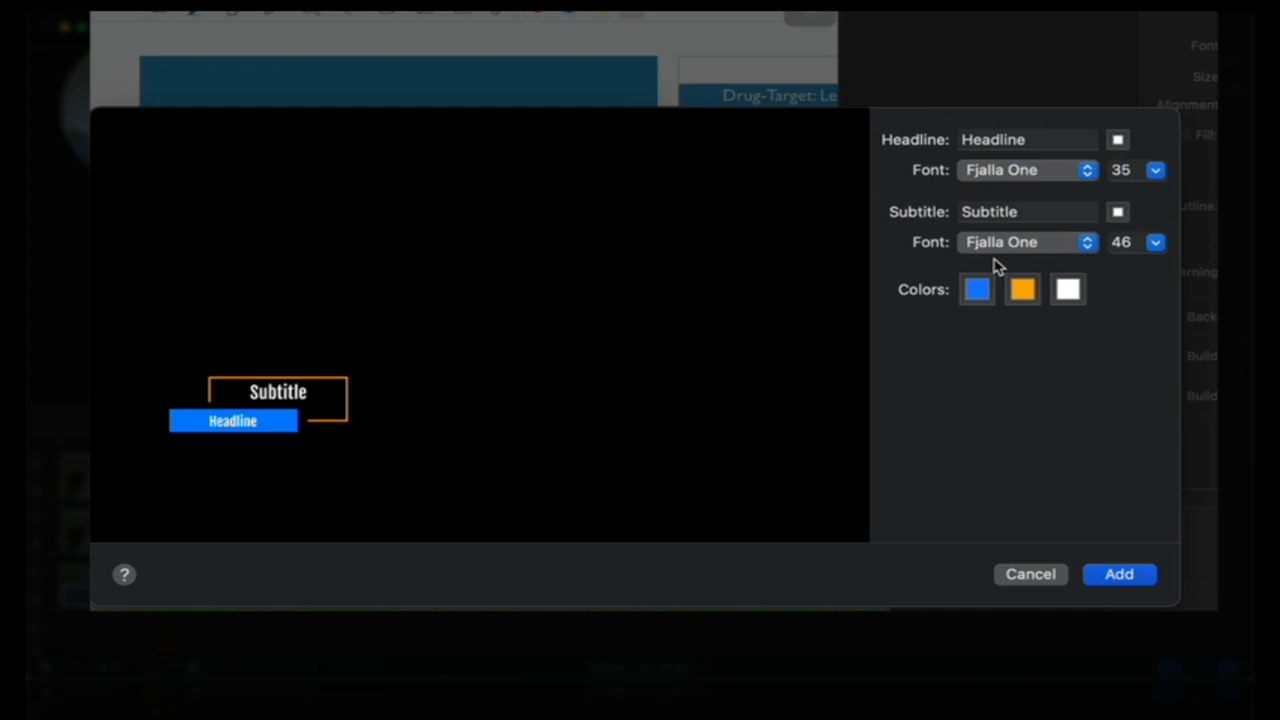
Replace the lower-third's placeholder Headline text with 'Tutorial PHC427'
{"action": "left_click", "coordinate": [1025, 139]}
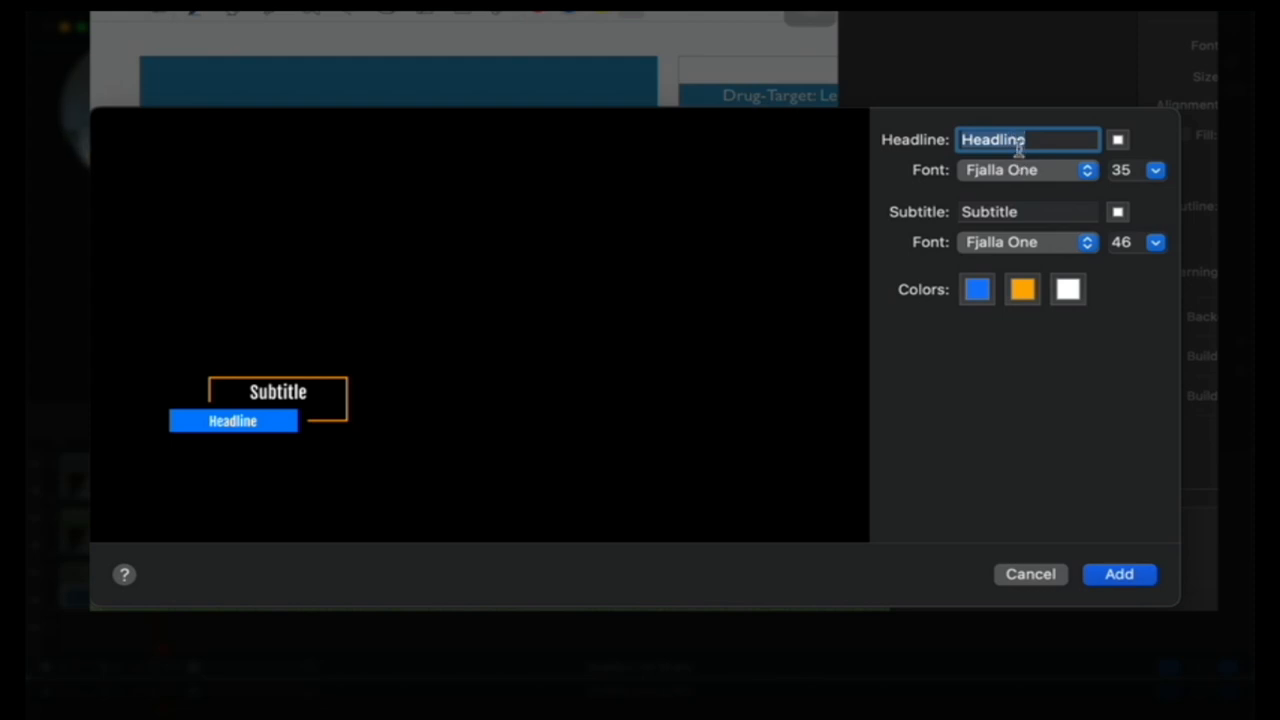
{"action": "type", "text": "Tuto"}
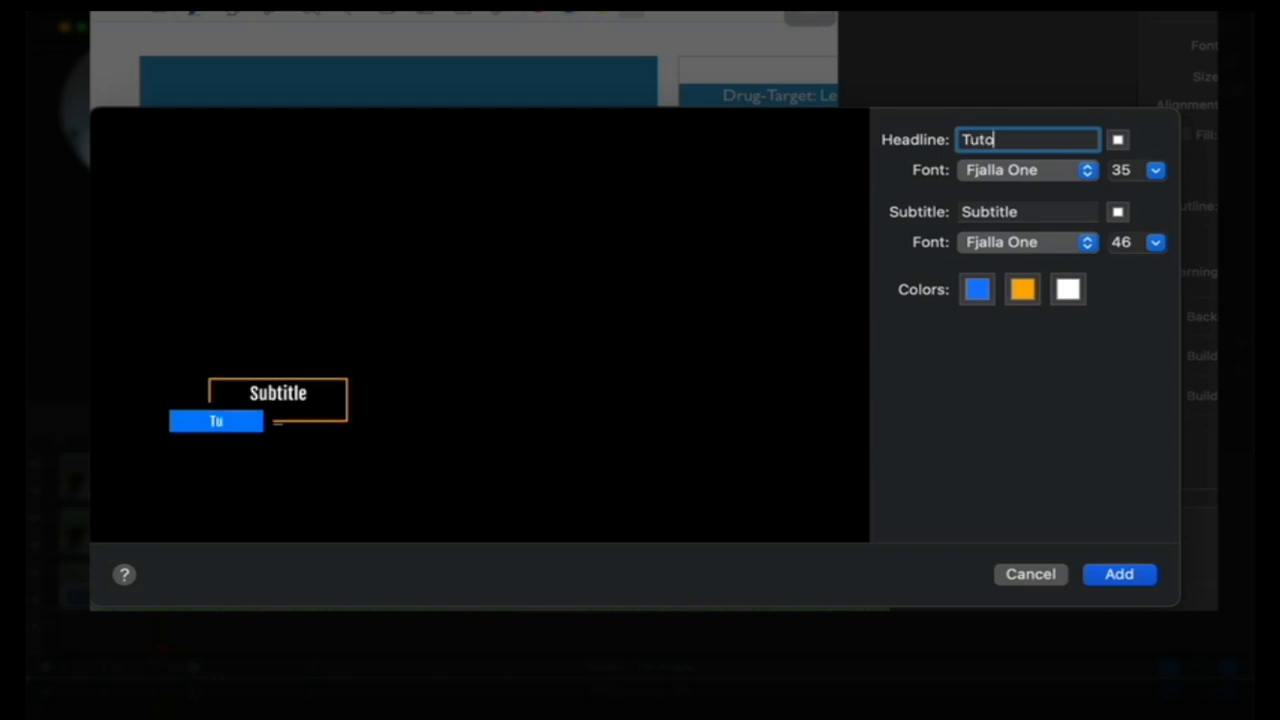
{"action": "type", "text": "rial PHO"}
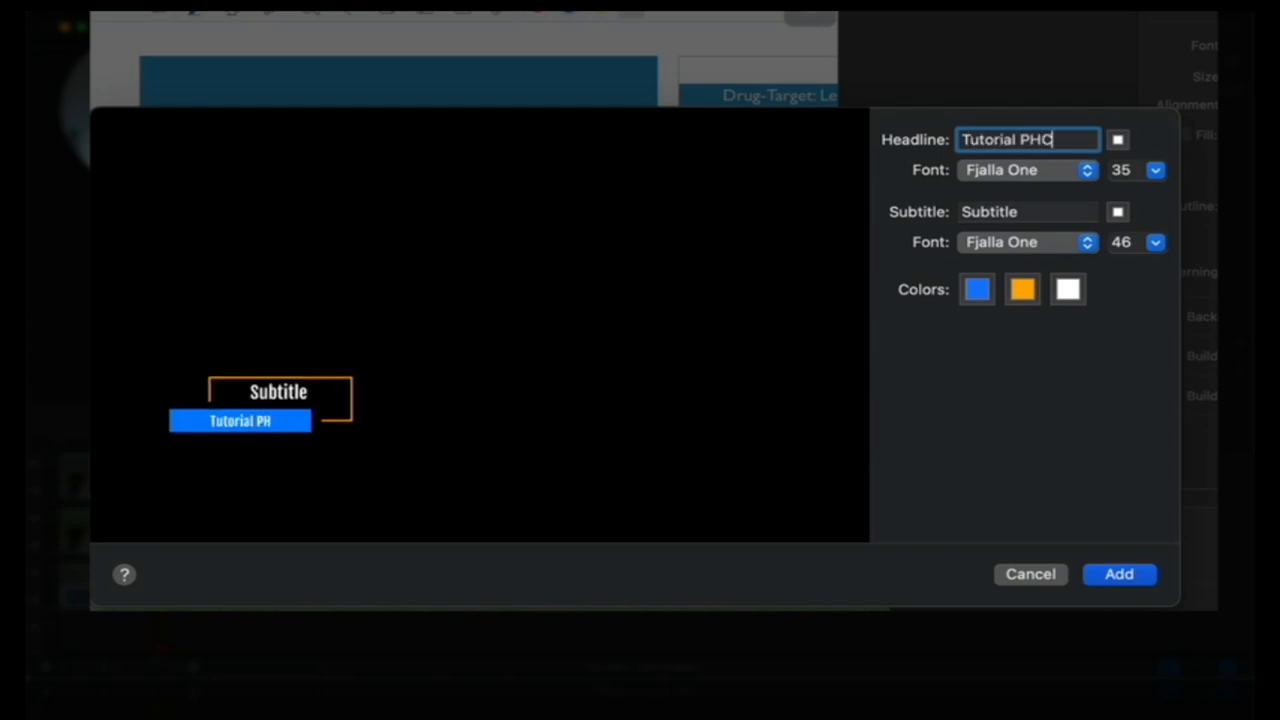
{"action": "type", "text": "427"}
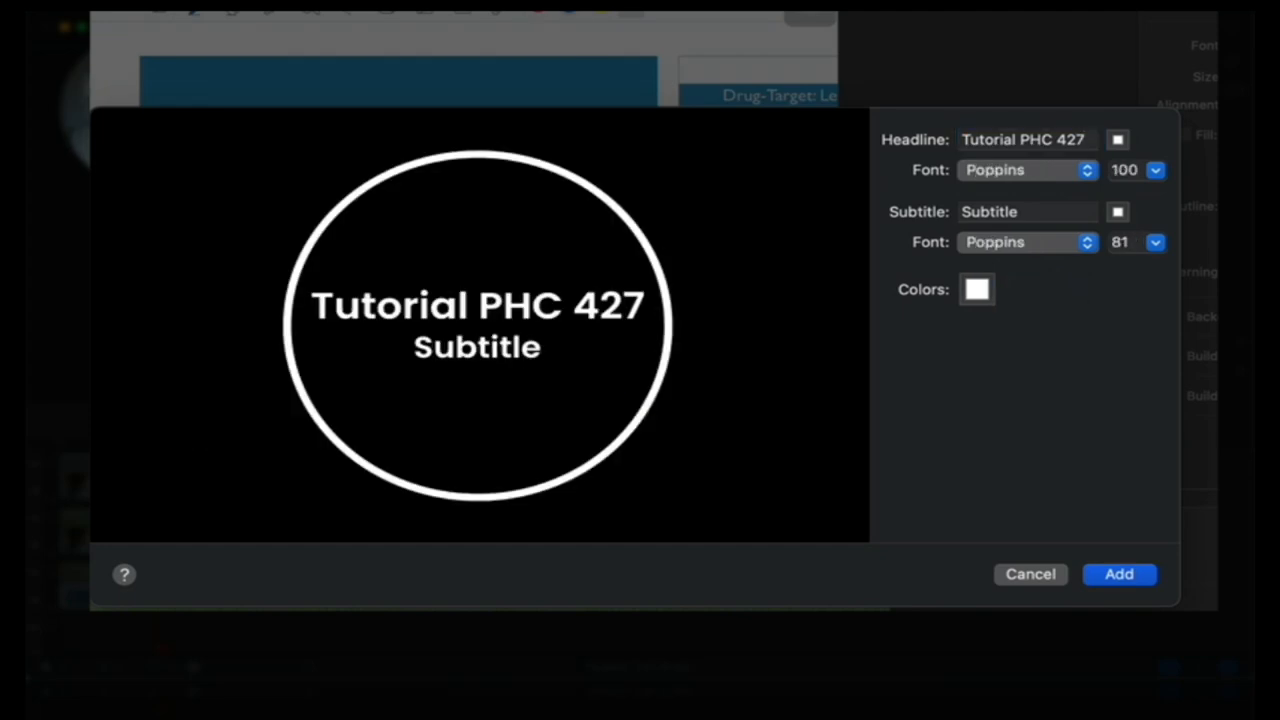
{"action": "key", "text": "right"}
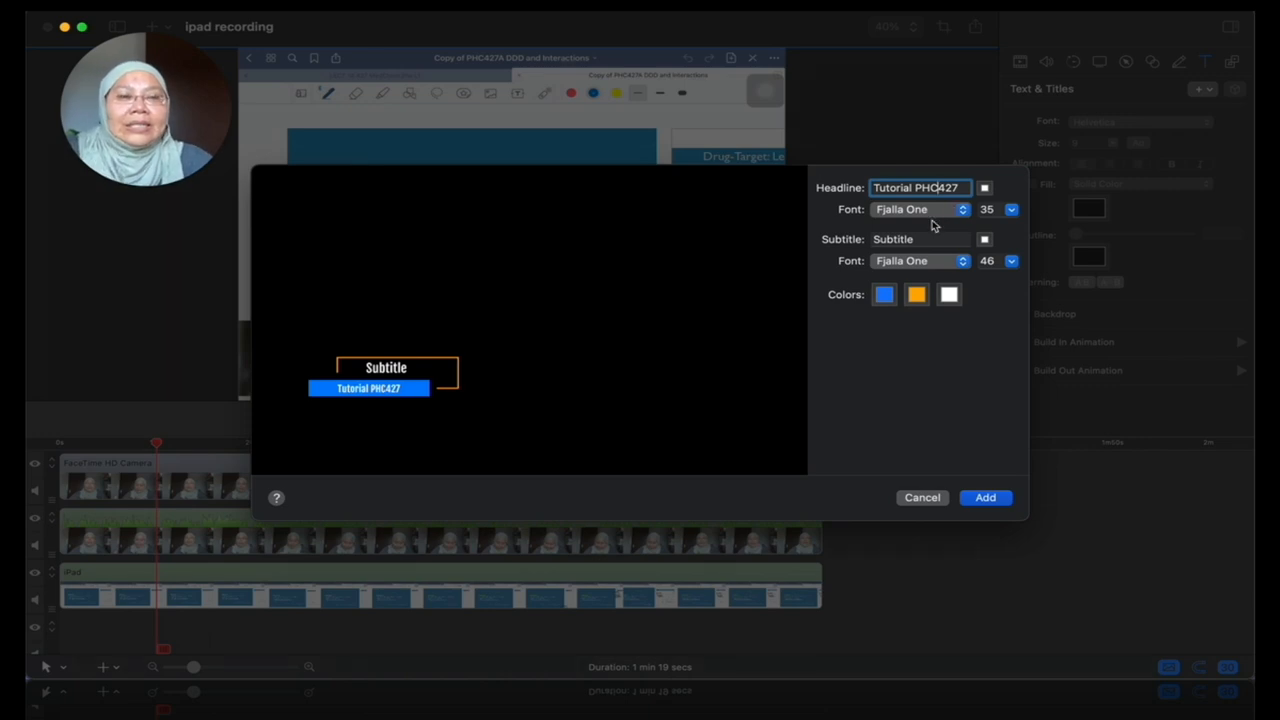
Replace the placeholder subtitle with 'Medicinal Chemistry'
{"action": "left_click", "coordinate": [918, 239]}
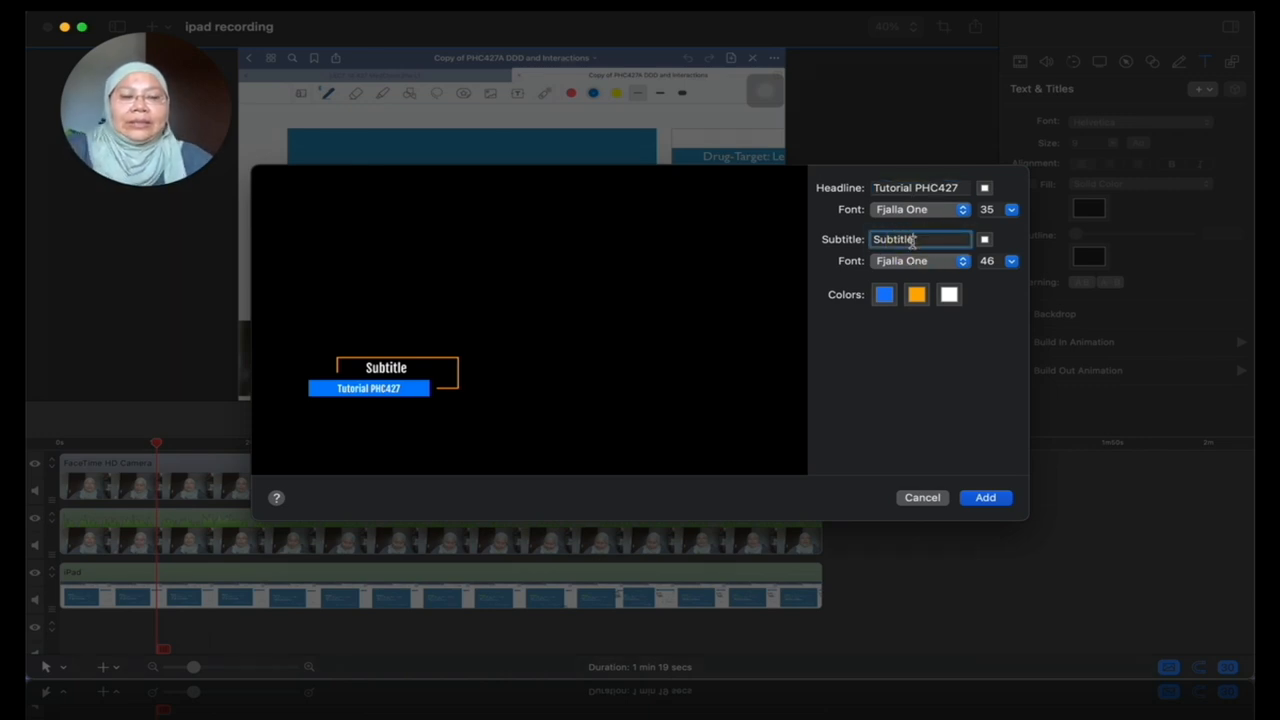
{"action": "key", "text": "Backspace"}
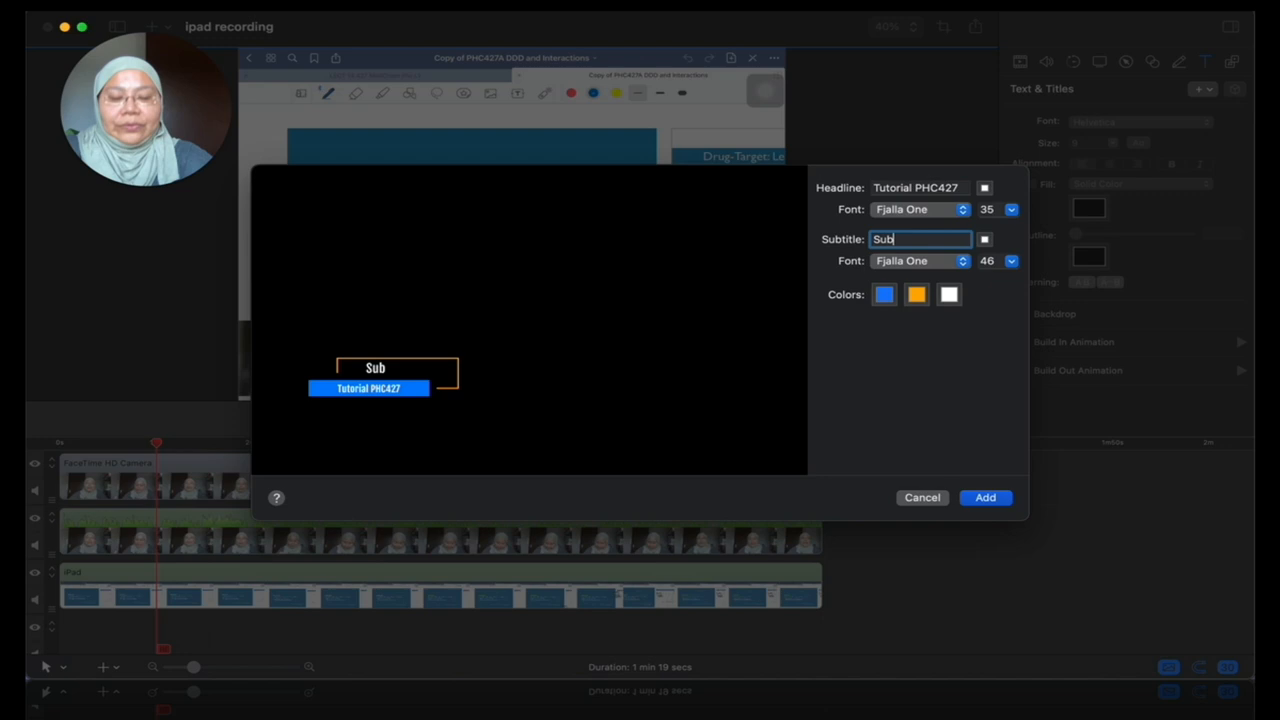
{"action": "key", "text": "backspace"}
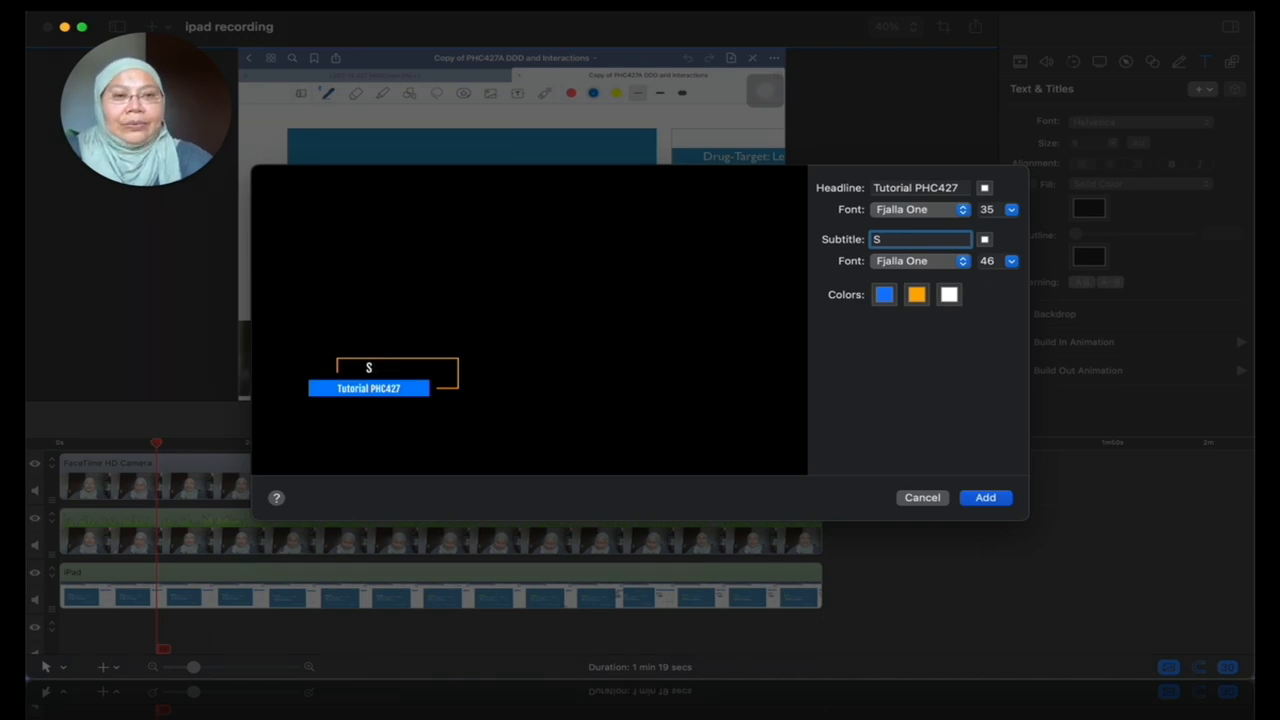
{"action": "type", "text": "edicinal Chemistry"}
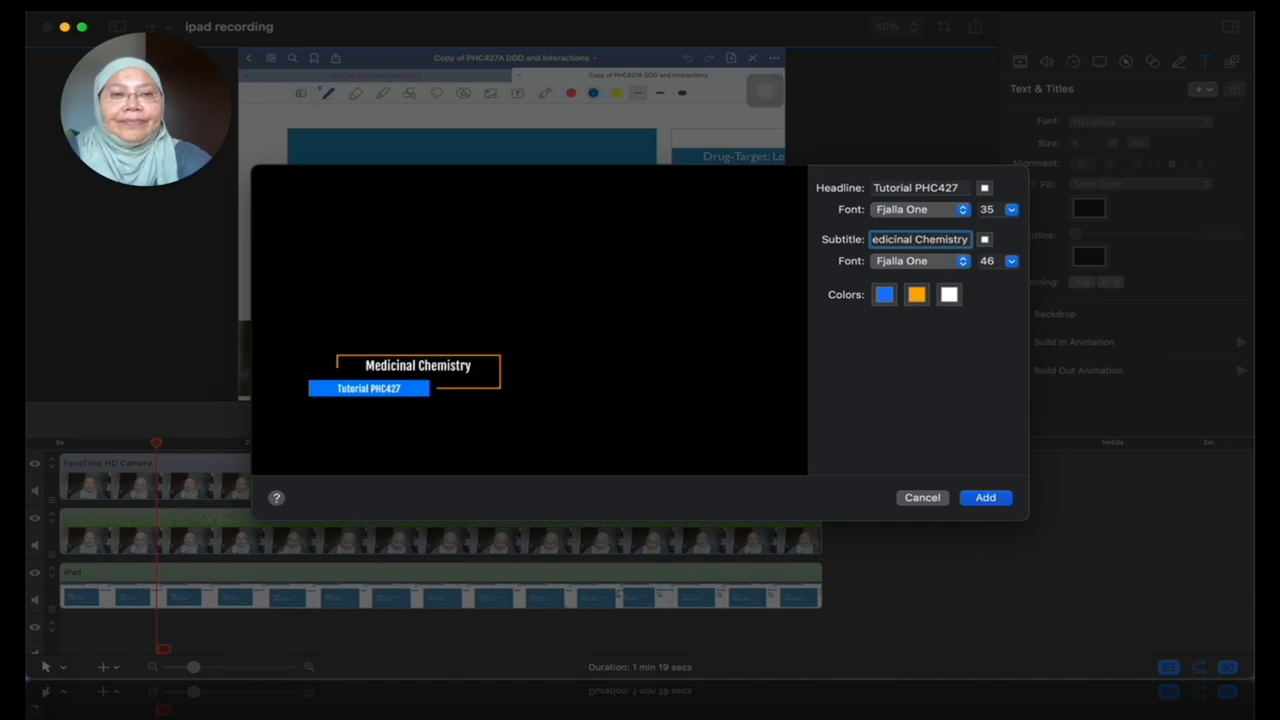
{"action": "mouse_move", "coordinate": [932, 396]}
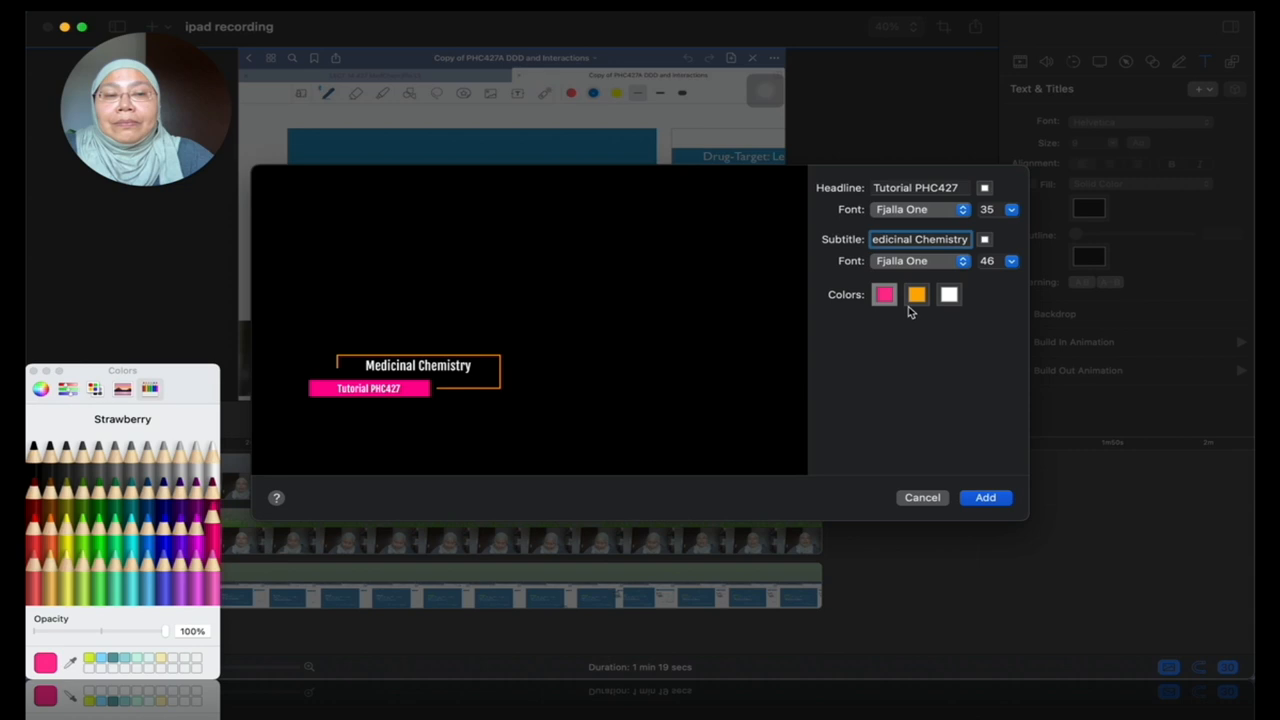
Recolour the title swatches strawberry, aqua and grey, and add the title to the project
{"action": "left_click", "coordinate": [917, 294]}
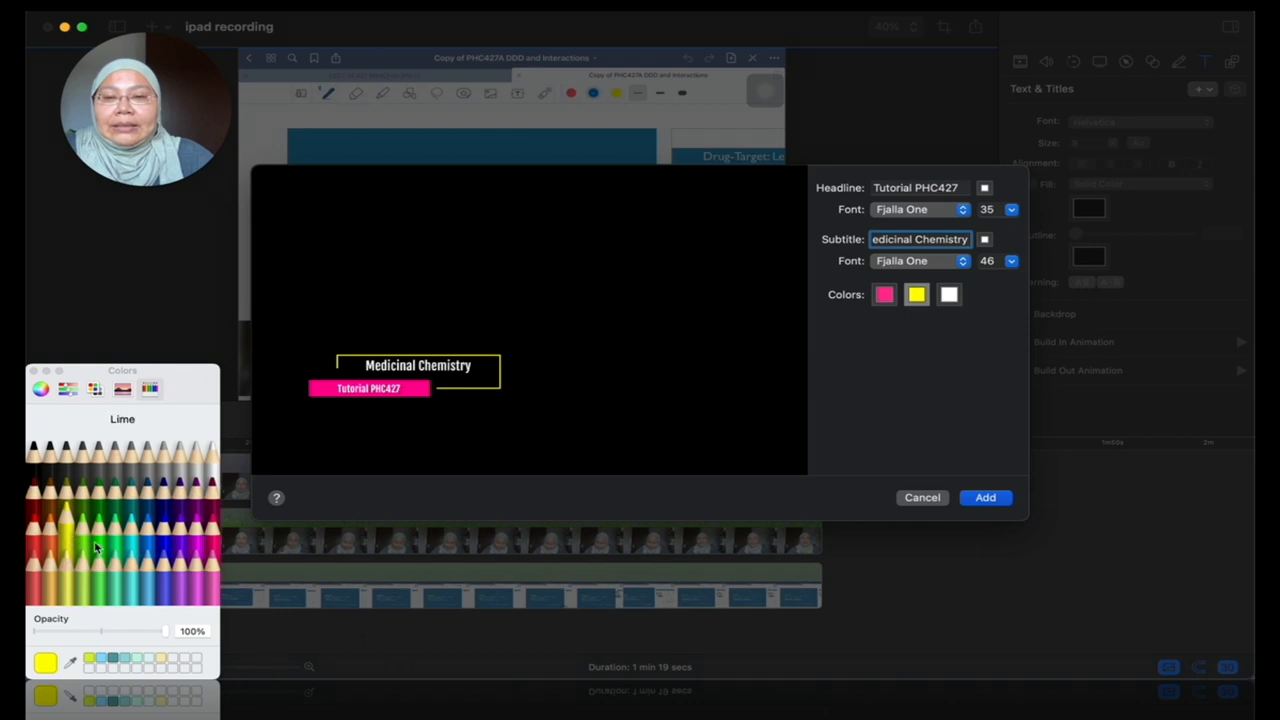
{"action": "left_click", "coordinate": [160, 525]}
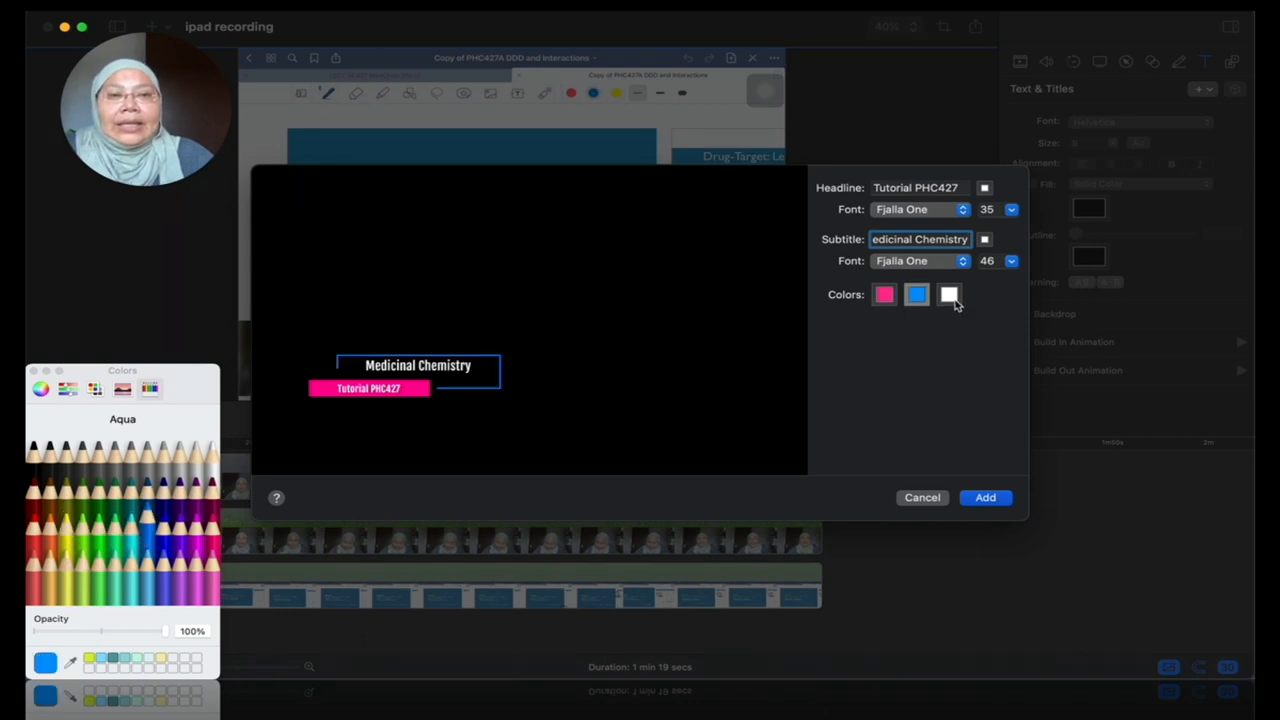
{"action": "left_click", "coordinate": [948, 294]}
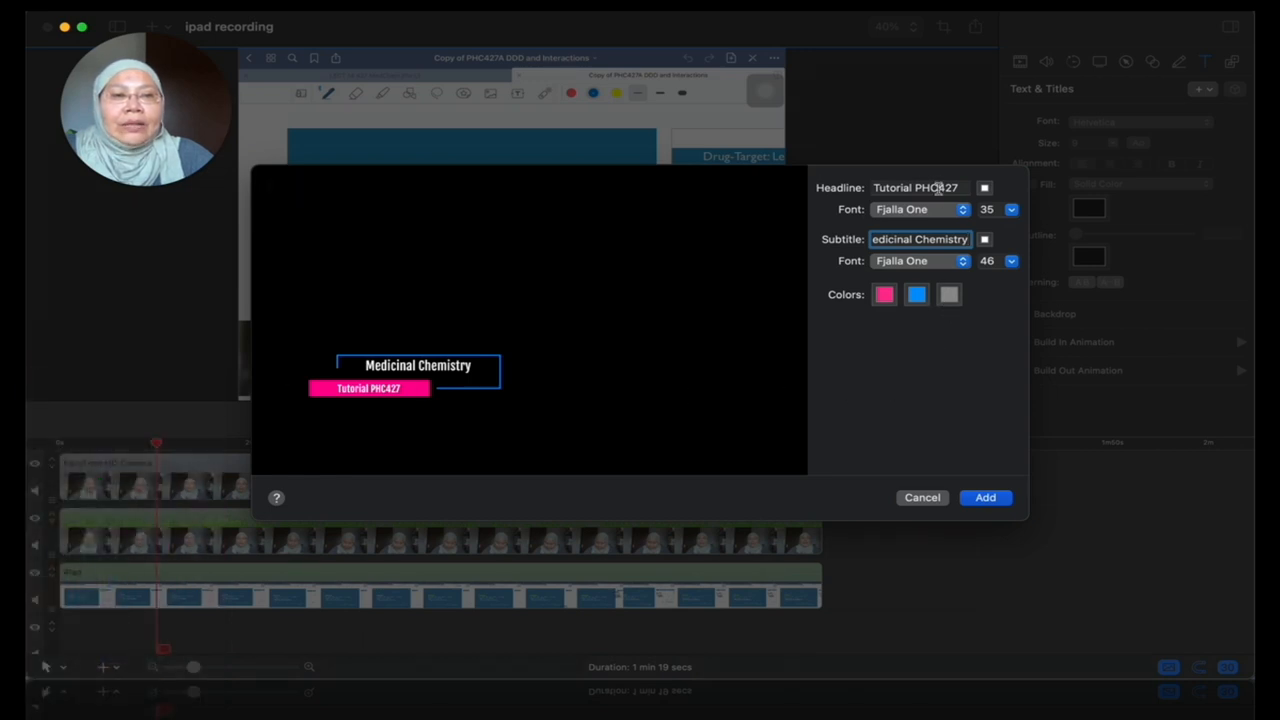
{"action": "left_click", "coordinate": [984, 188]}
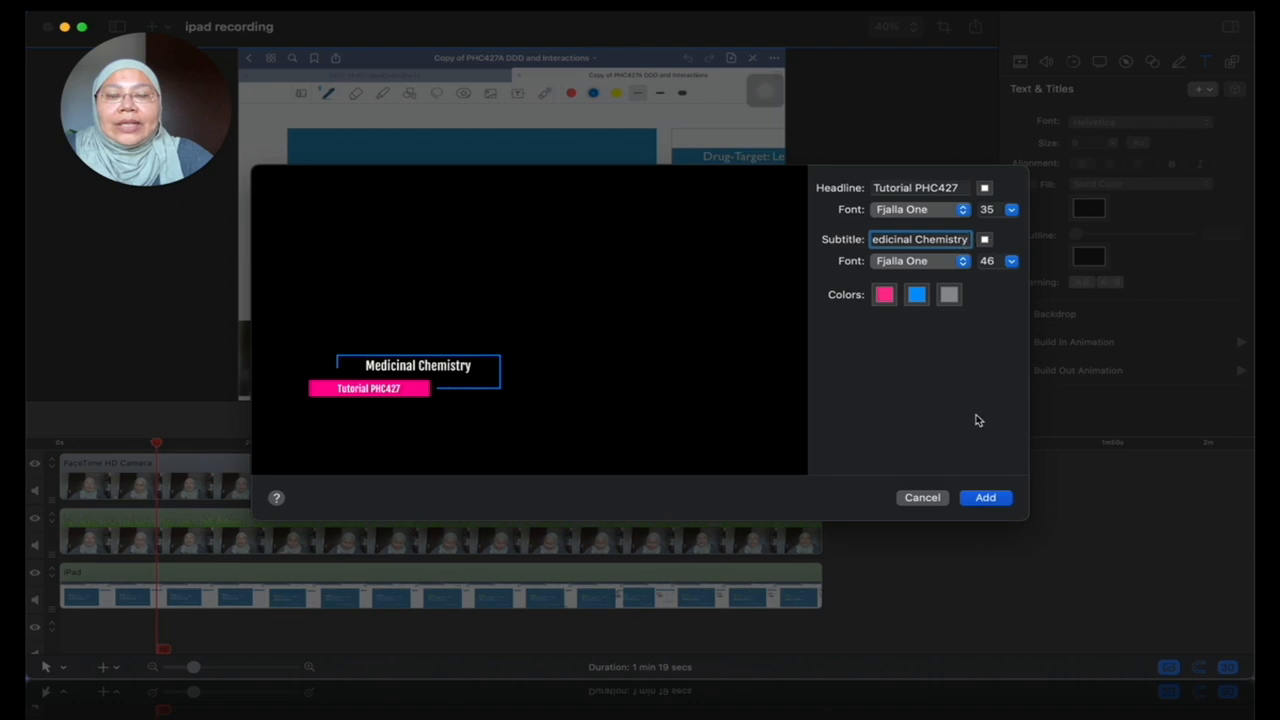
{"action": "left_click", "coordinate": [984, 497]}
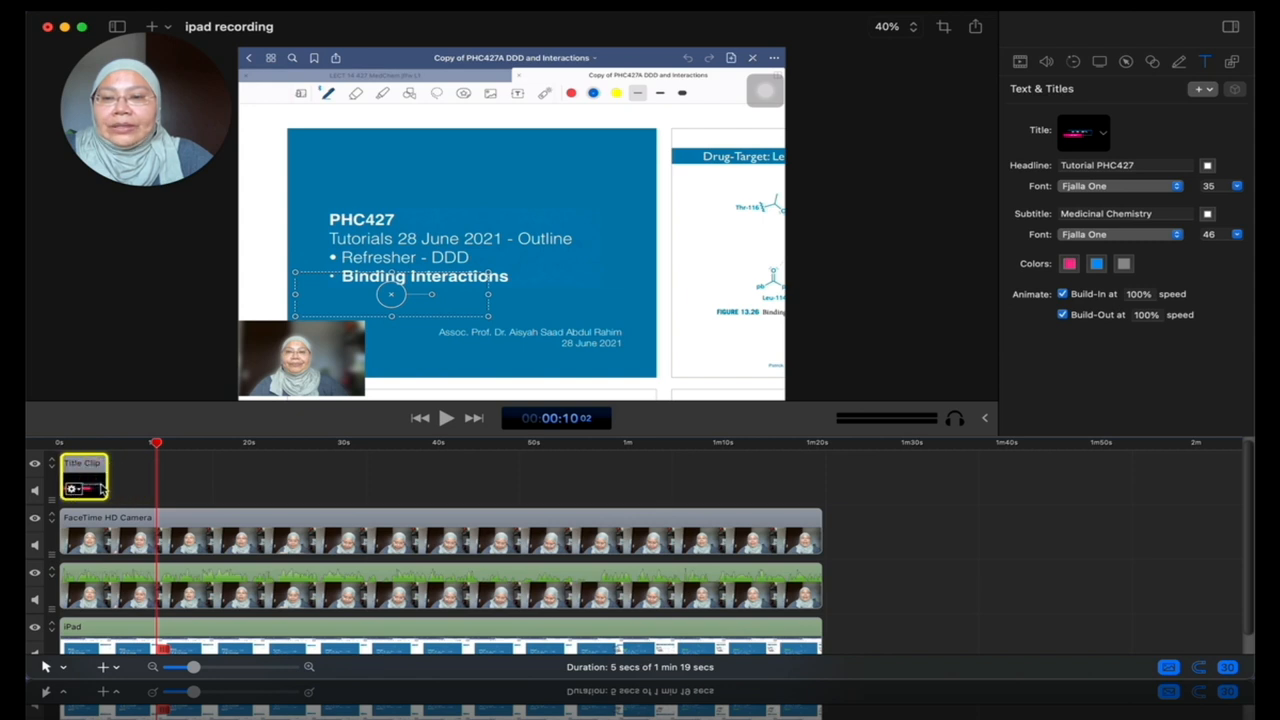
Move the title clip to 0s on the timeline and enlarge it on the canvas
{"action": "left_click_drag", "start_coordinate": [85, 477], "coordinate": [888, 477]}
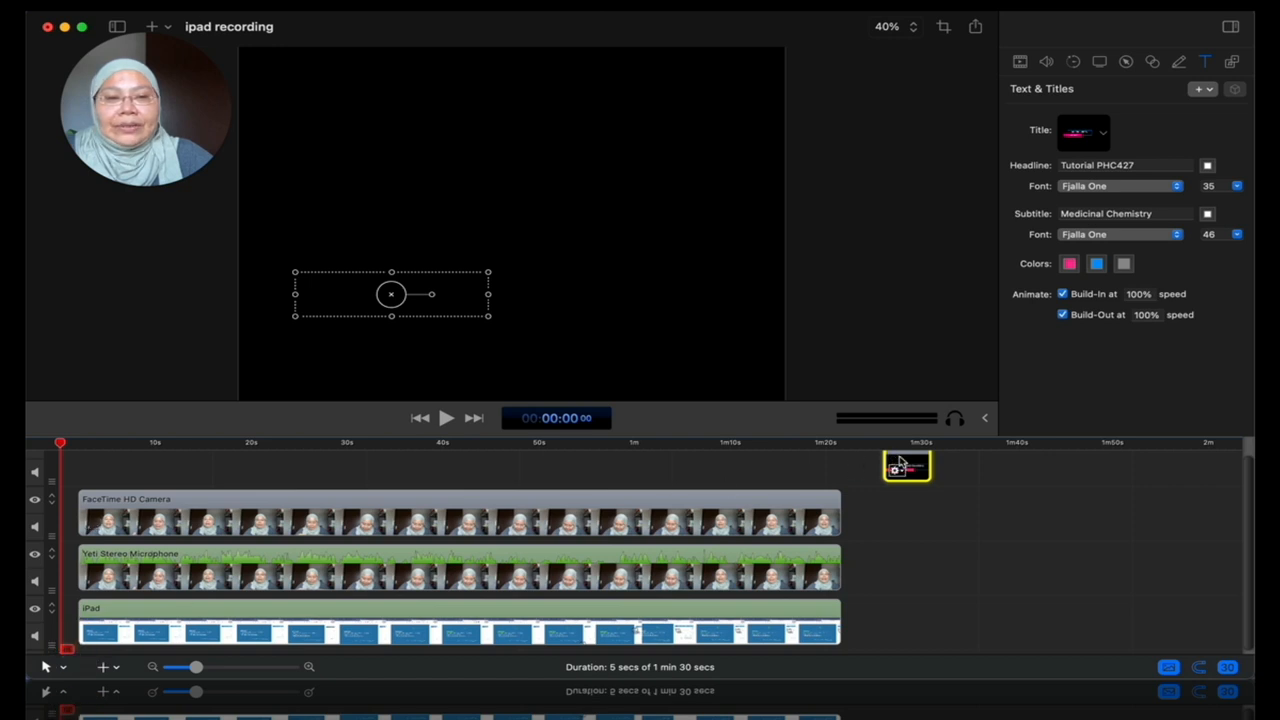
{"action": "left_click_drag", "start_coordinate": [907, 466], "coordinate": [75, 465]}
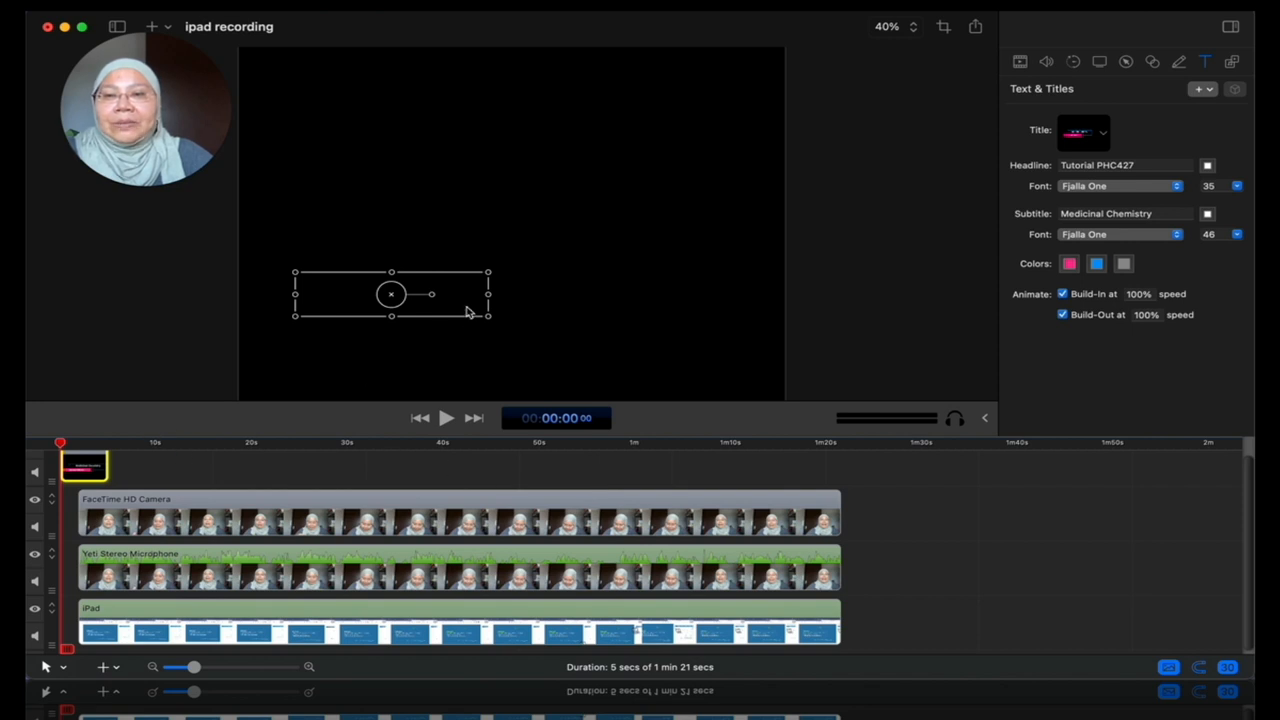
{"action": "left_click_drag", "start_coordinate": [391, 293], "coordinate": [494, 270]}
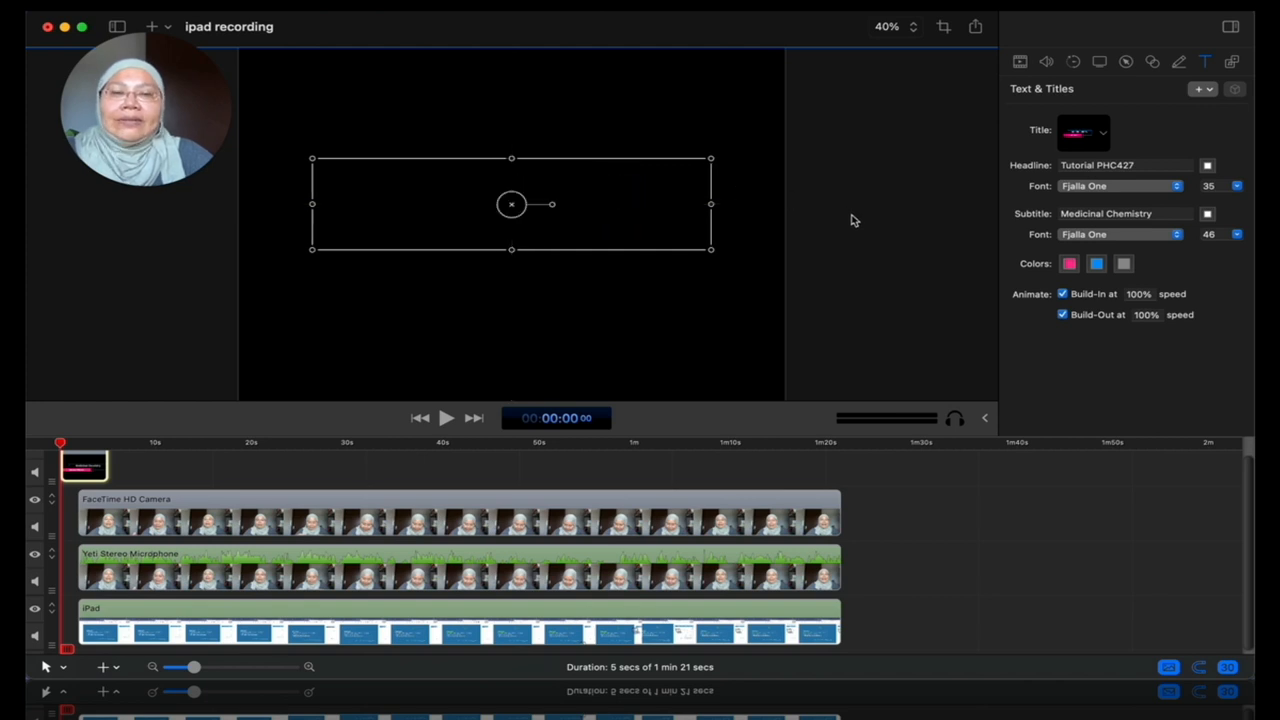
Shift the microphone recording to start slightly after the title and preview playback
{"action": "left_click", "coordinate": [446, 418]}
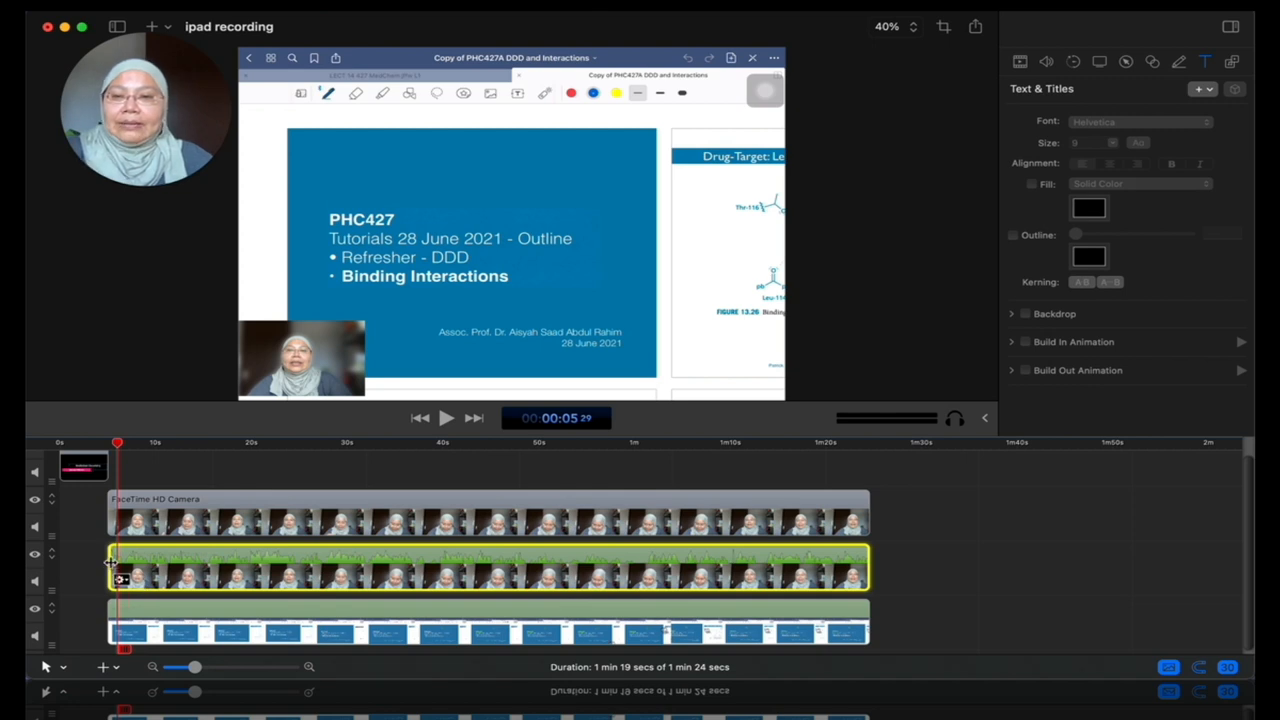
{"action": "left_click_drag", "start_coordinate": [118, 562], "coordinate": [130, 562]}
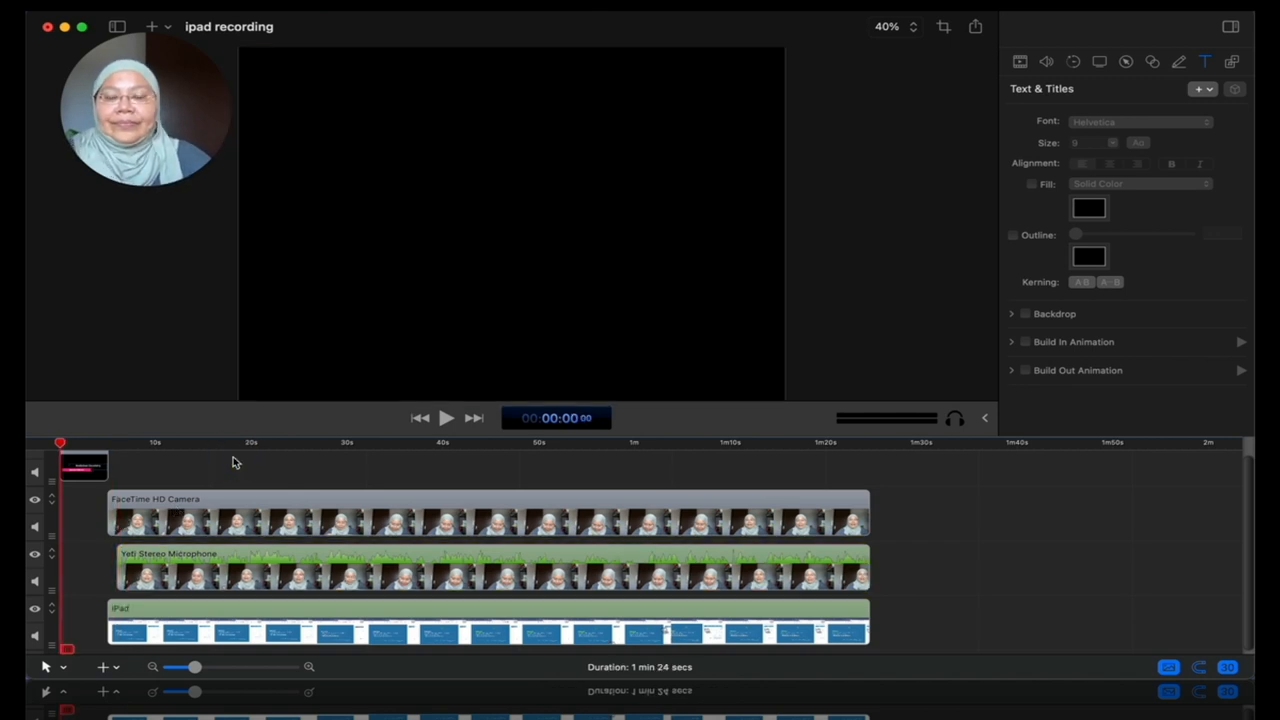
{"action": "left_click", "coordinate": [446, 418]}
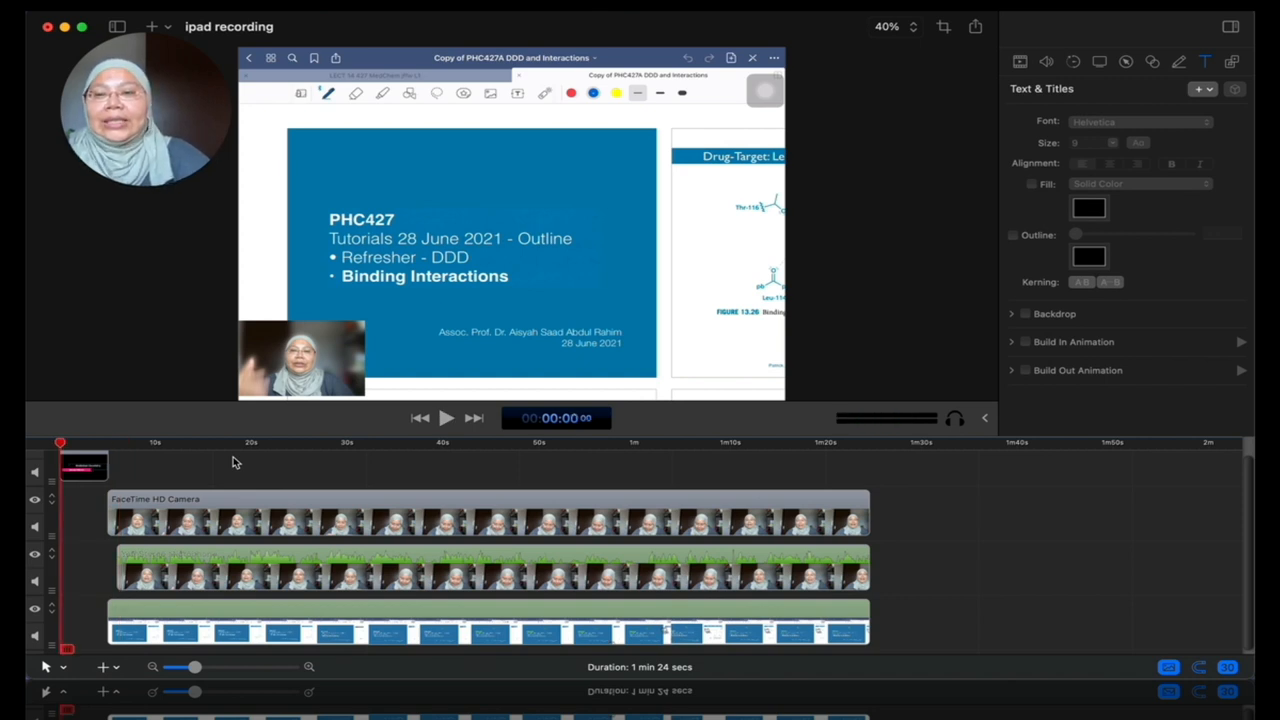
{"action": "left_click", "coordinate": [83, 468]}
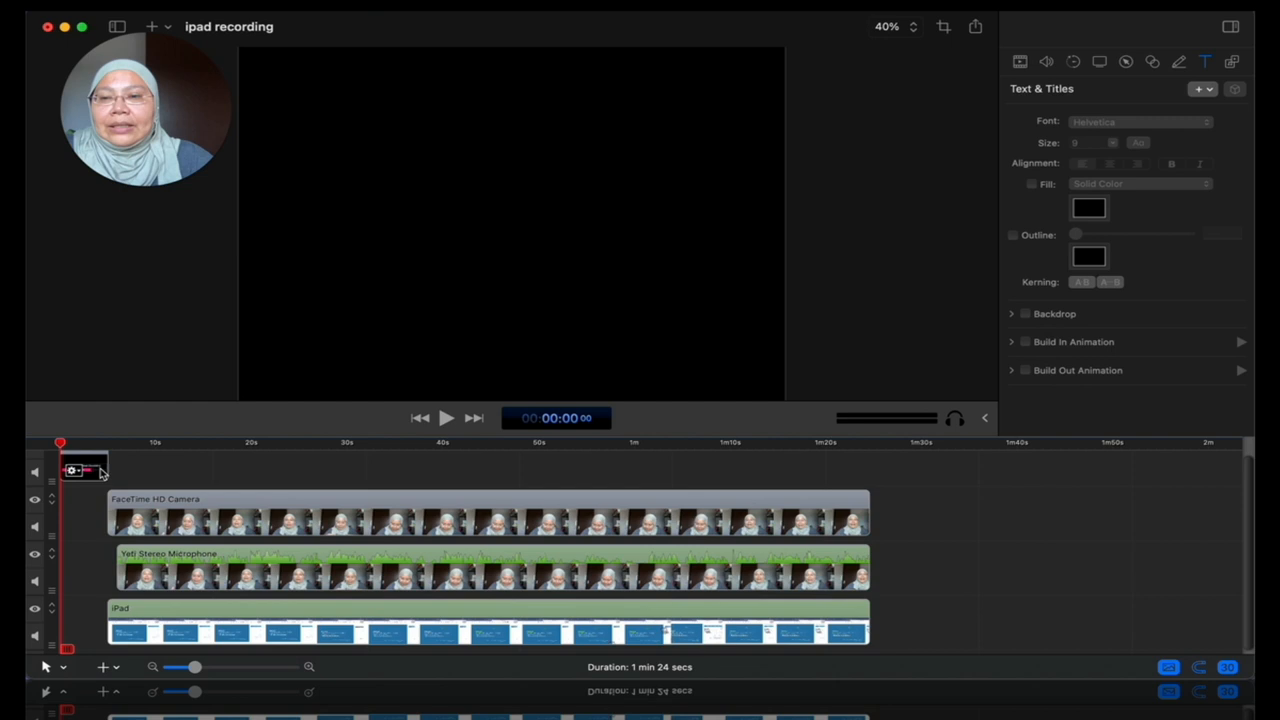
Turn off the title clip's Build-Out animation and play the opening to preview it
{"action": "left_click", "coordinate": [85, 468]}
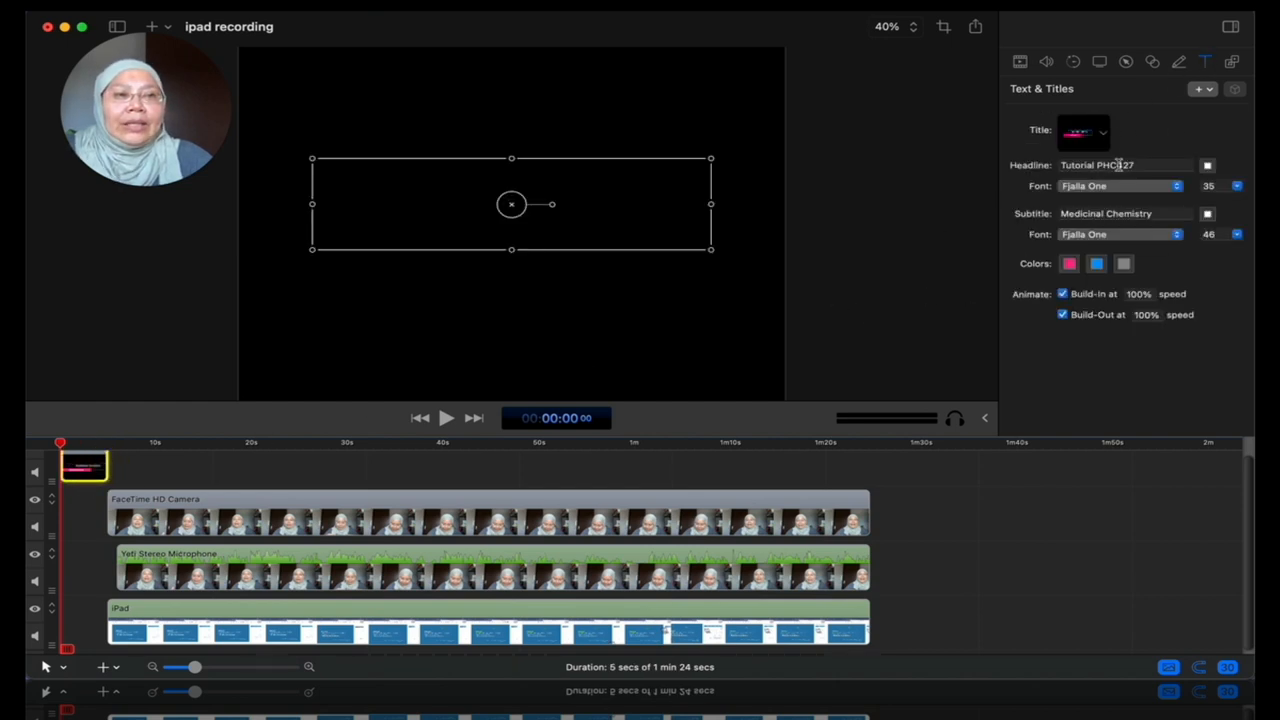
{"action": "left_click", "coordinate": [1120, 165]}
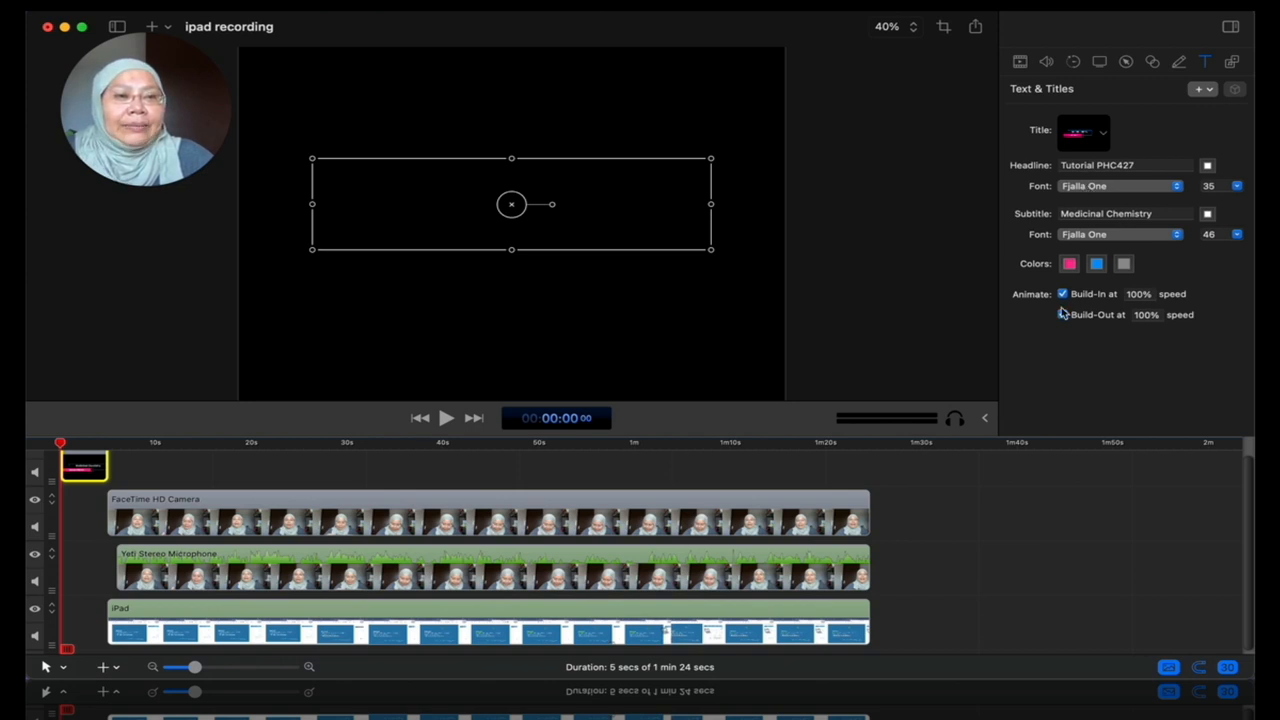
{"action": "left_click", "coordinate": [1063, 314]}
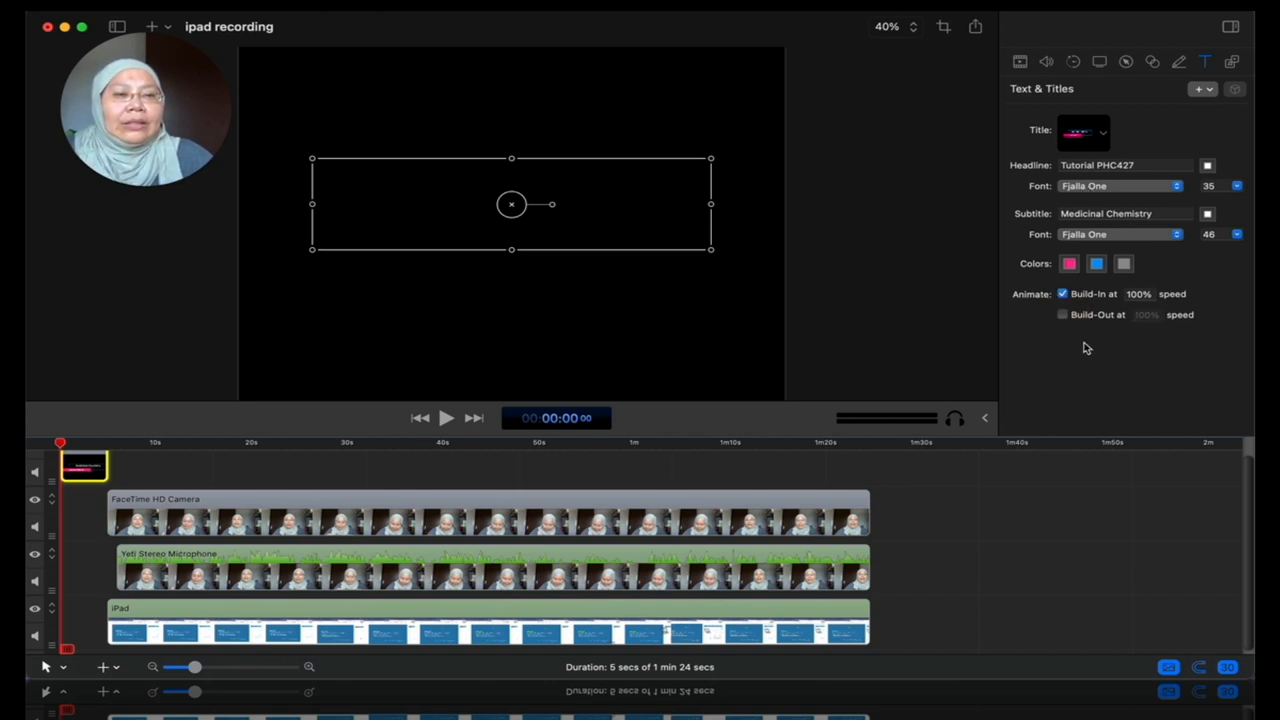
{"action": "mouse_move", "coordinate": [1099, 352]}
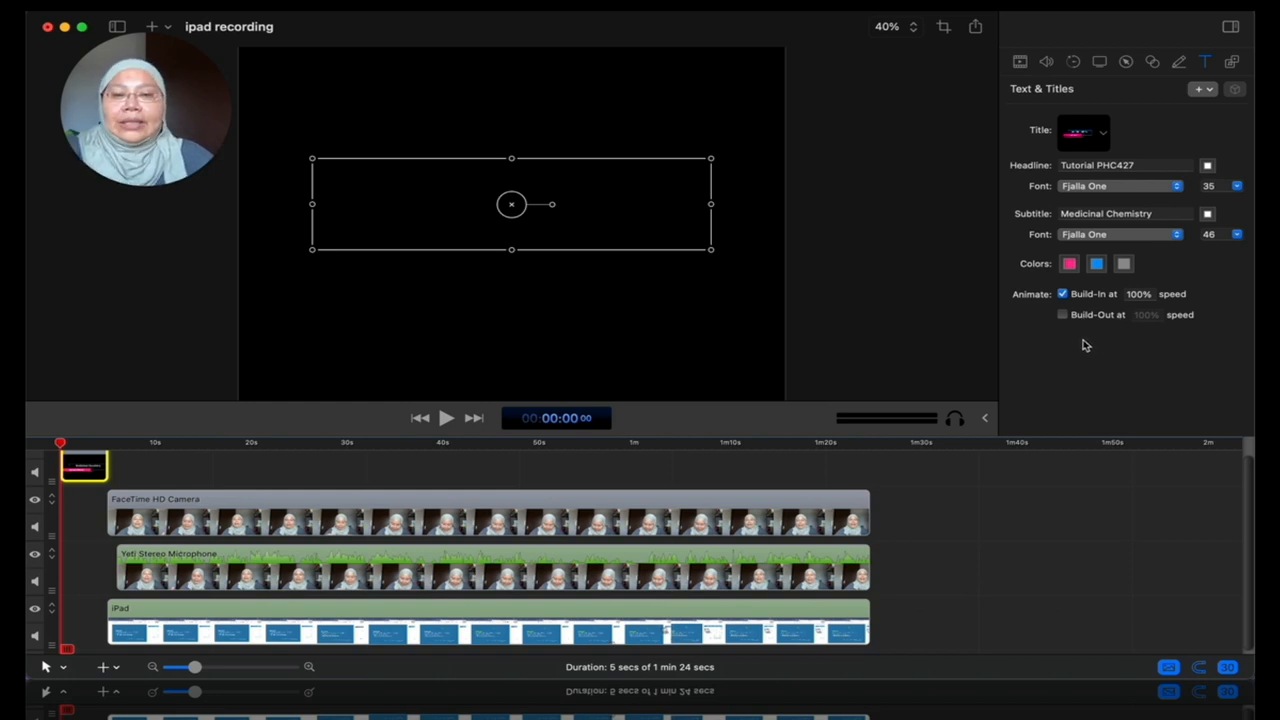
{"action": "left_click", "coordinate": [446, 418]}
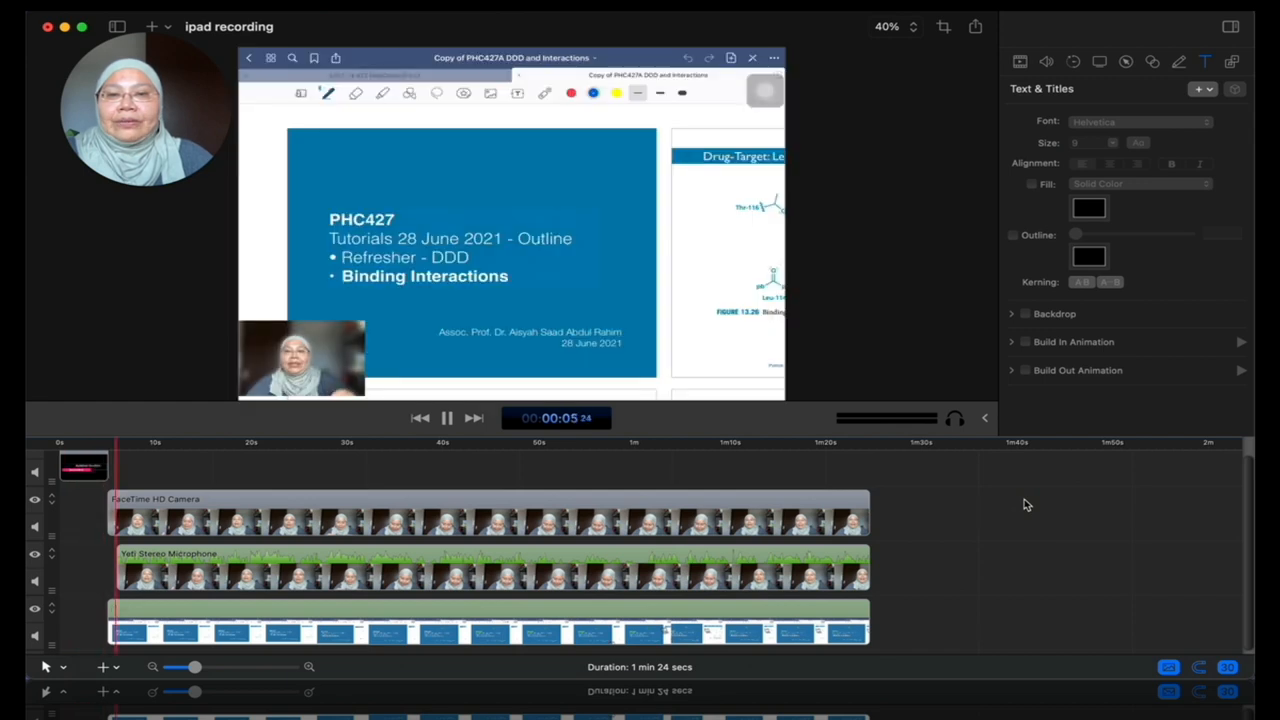
{"action": "left_click", "coordinate": [446, 418]}
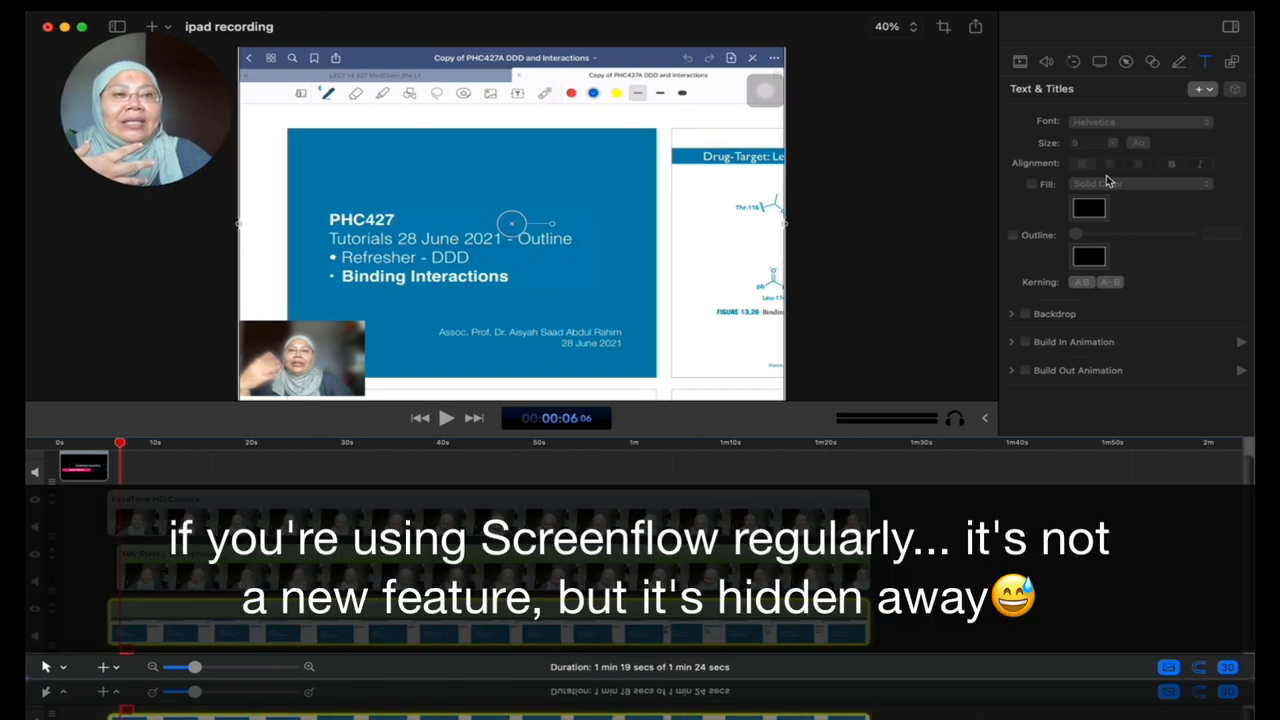
Scale the iPad slide clip with Scale to Fit and Stretch, then centre it on the canvas
{"action": "left_click", "coordinate": [1020, 62]}
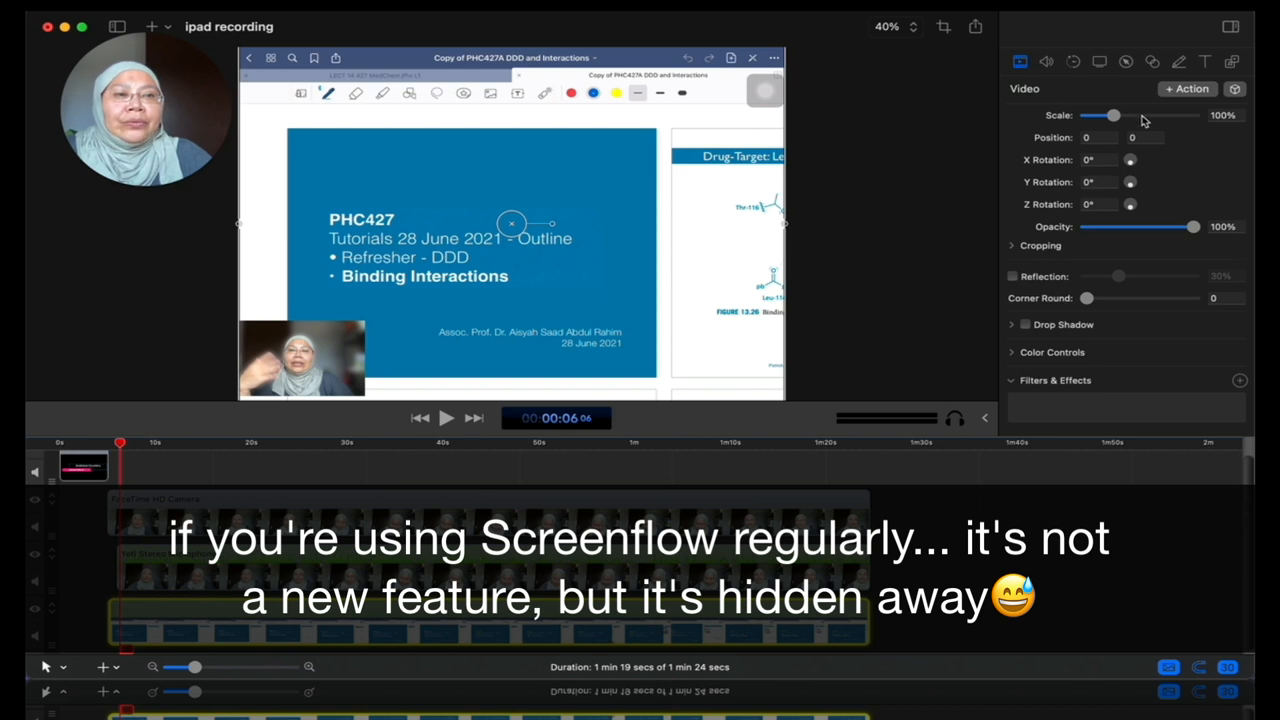
{"action": "mouse_move", "coordinate": [1180, 160]}
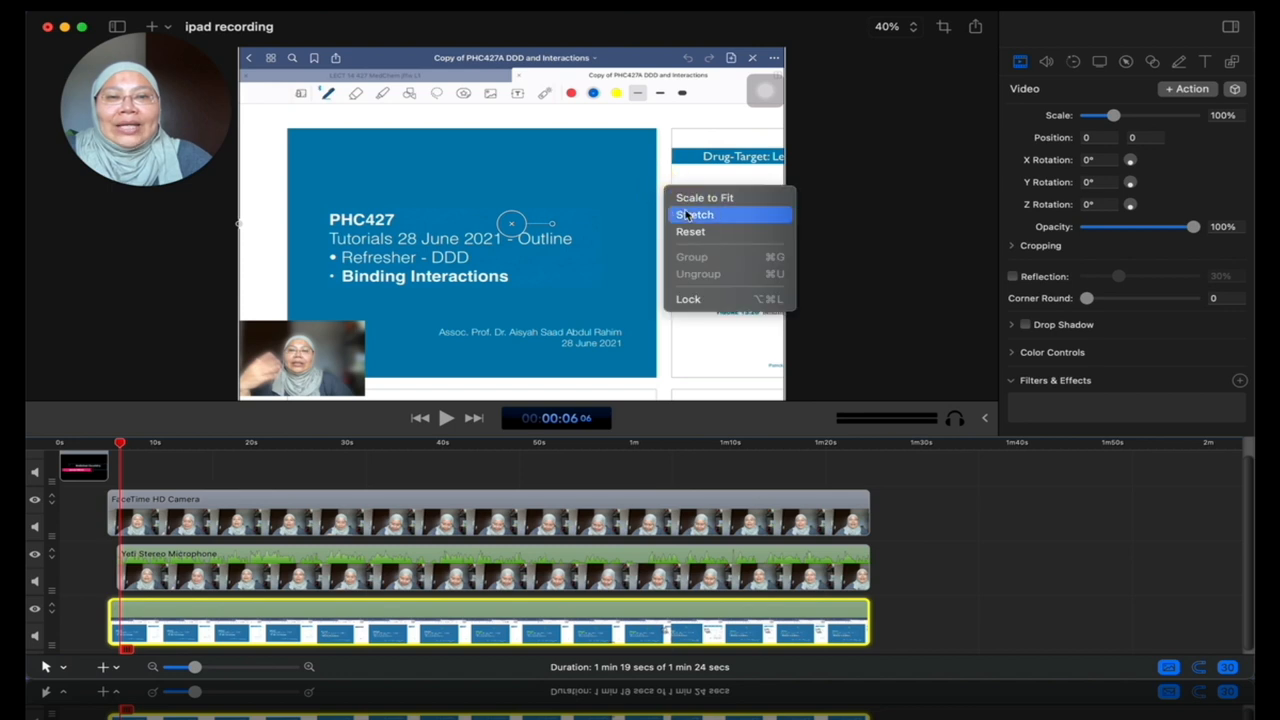
{"action": "left_click", "coordinate": [694, 214]}
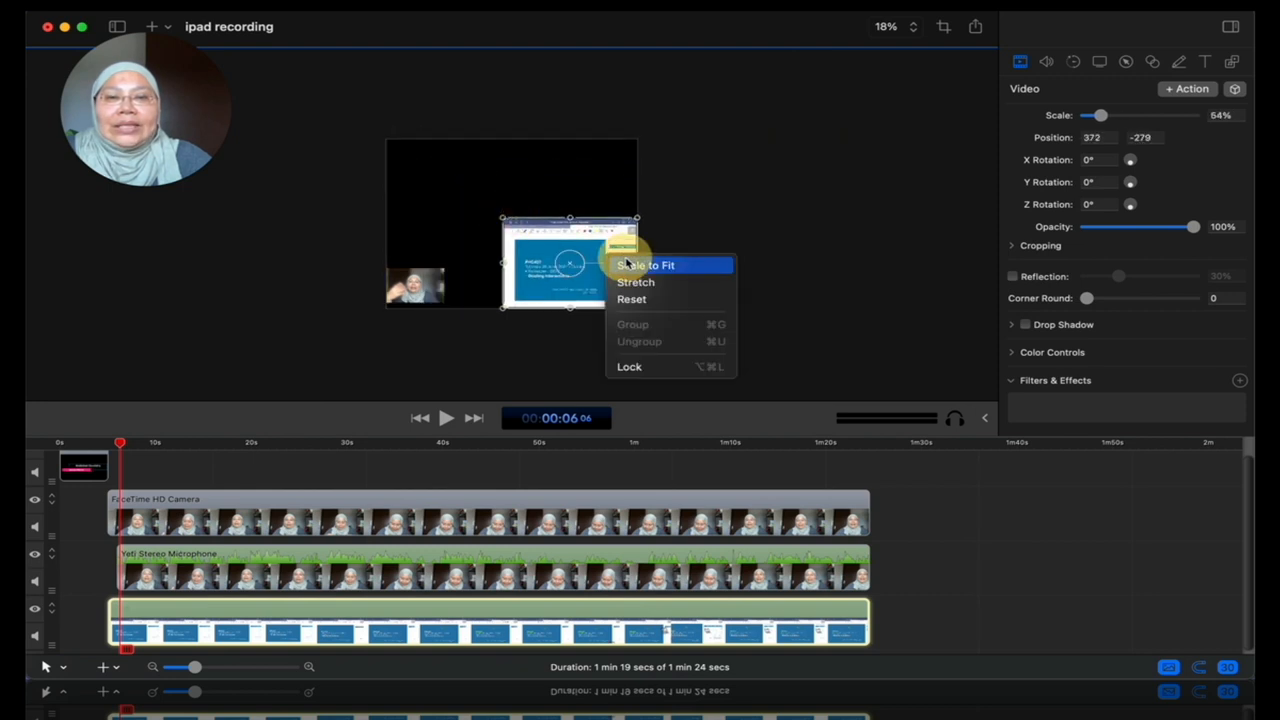
{"action": "left_click", "coordinate": [645, 265]}
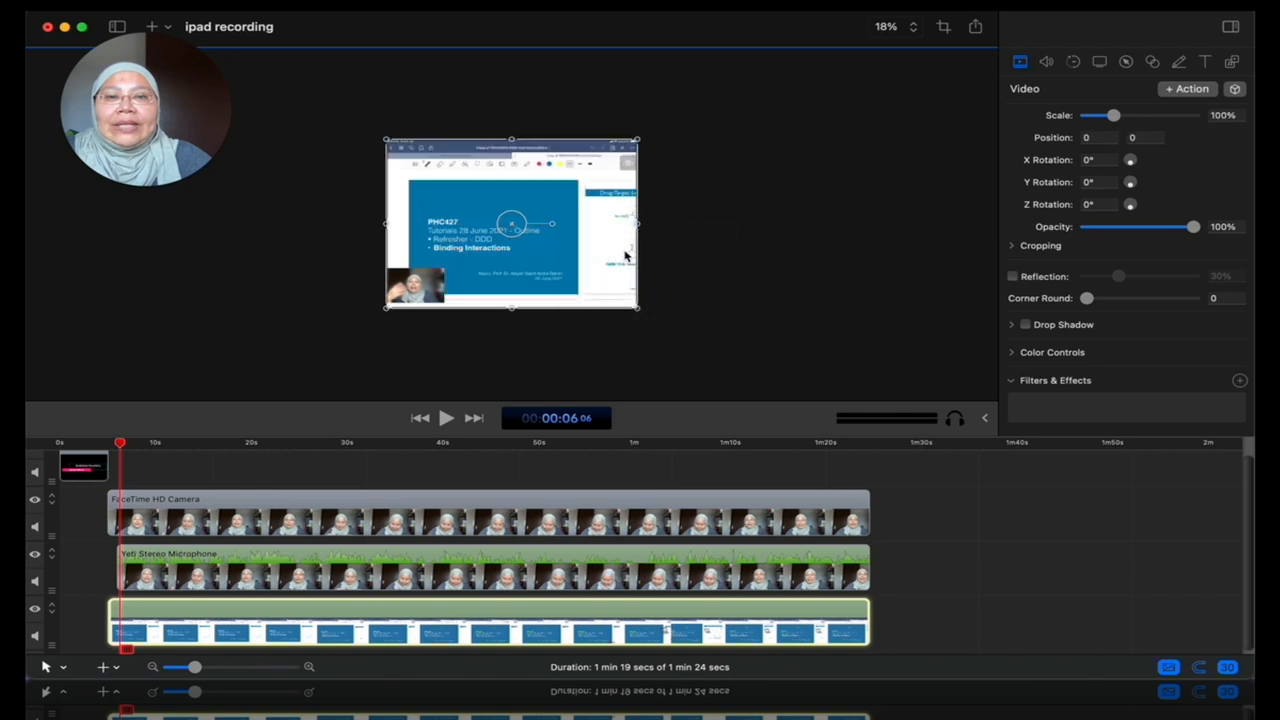
{"action": "mouse_move", "coordinate": [537, 190]}
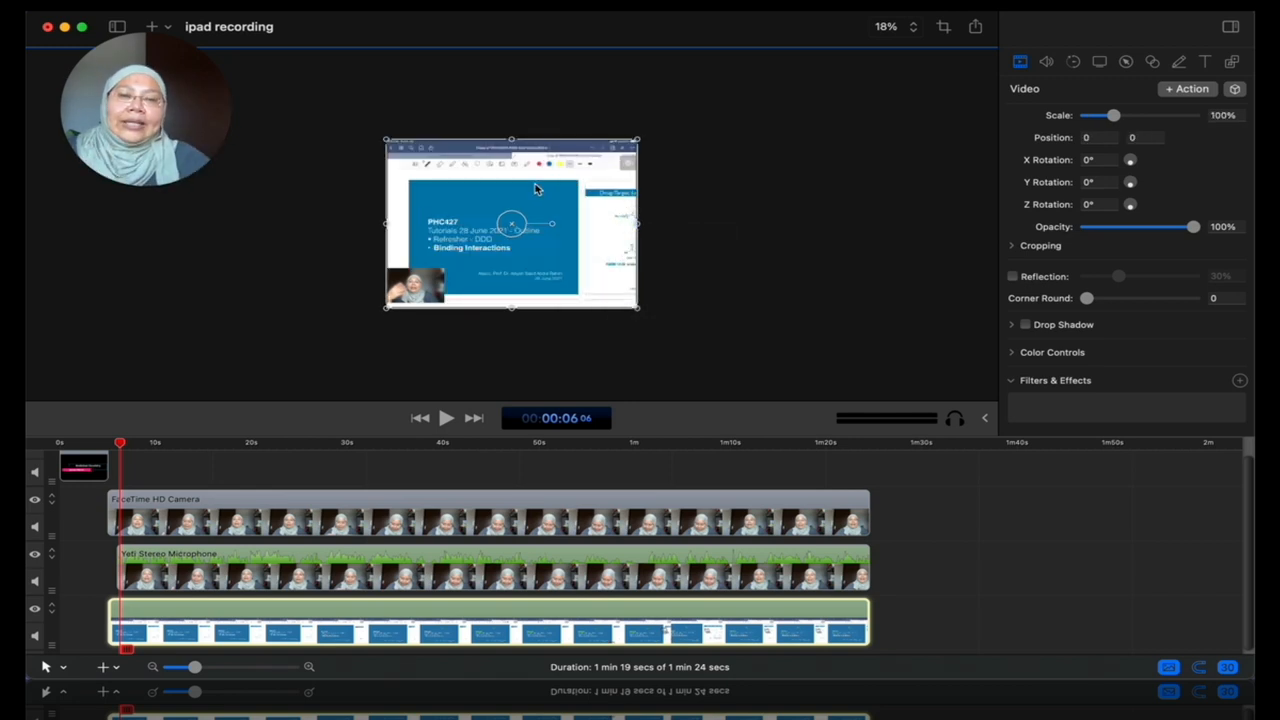
{"action": "right_click", "coordinate": [538, 190]}
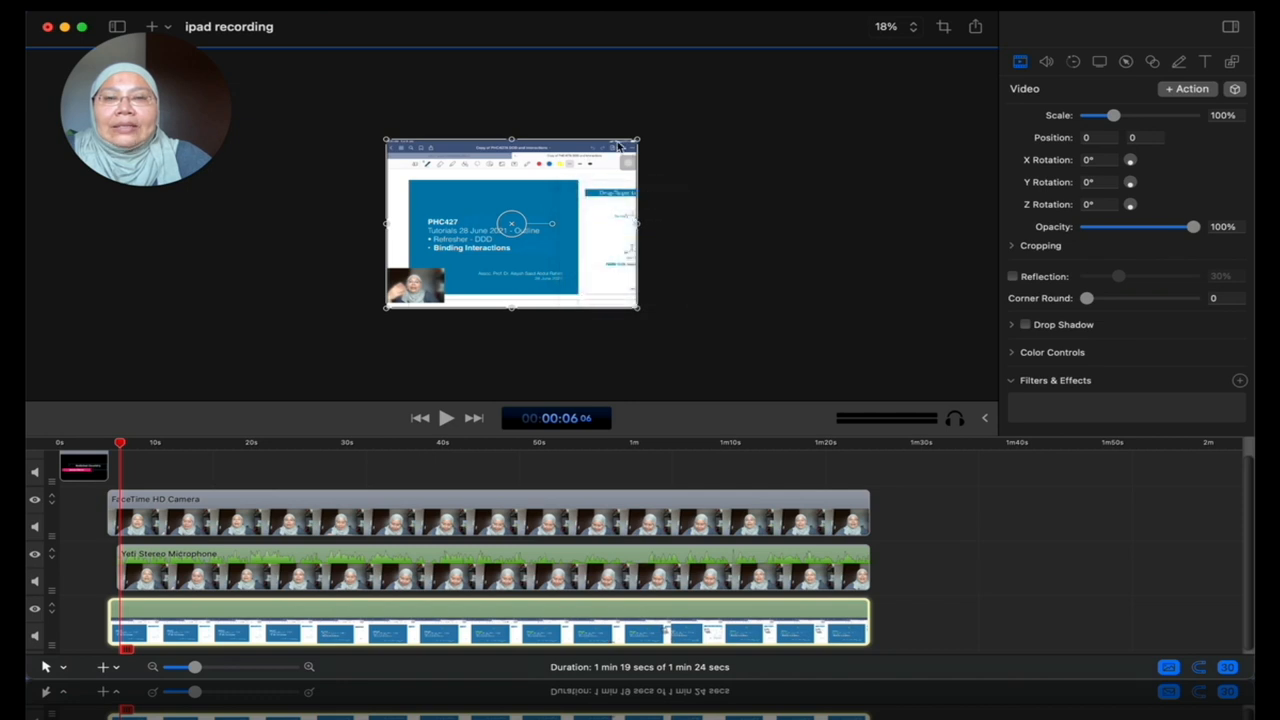
{"action": "right_click", "coordinate": [511, 222]}
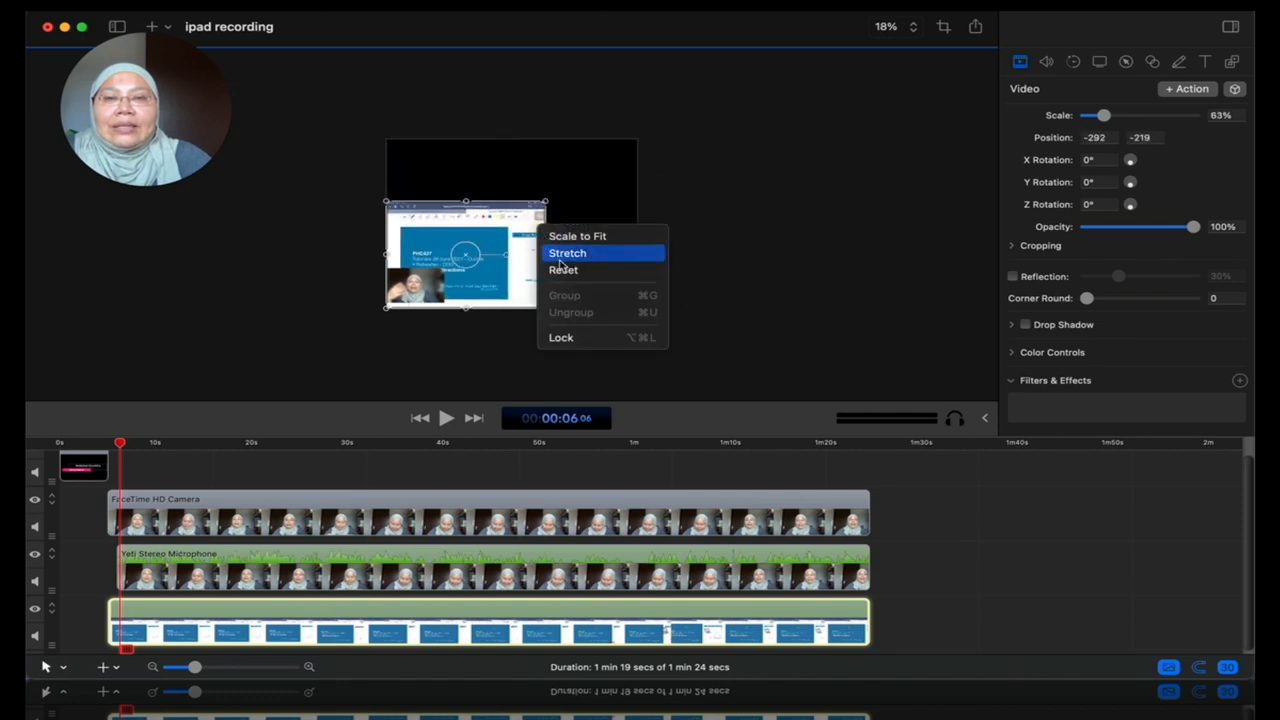
{"action": "left_click", "coordinate": [577, 235]}
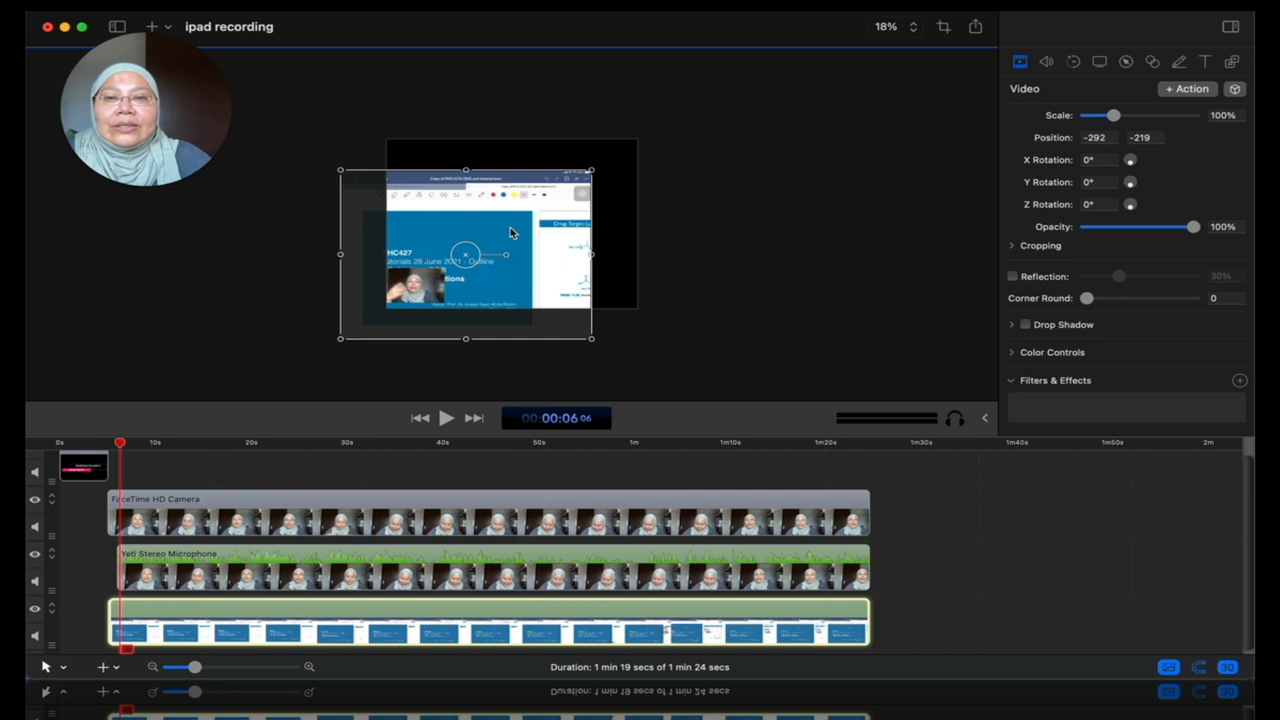
{"action": "left_click_drag", "start_coordinate": [464, 253], "coordinate": [497, 230]}
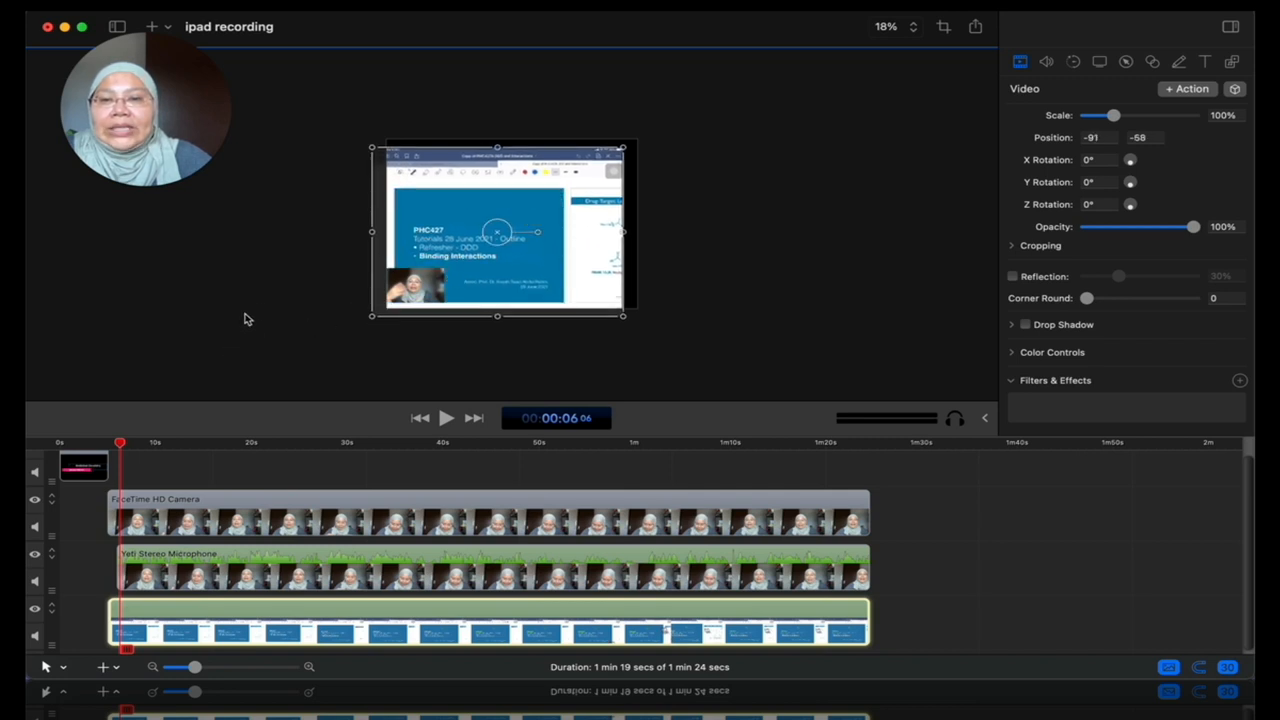
{"action": "mouse_move", "coordinate": [90, 425]}
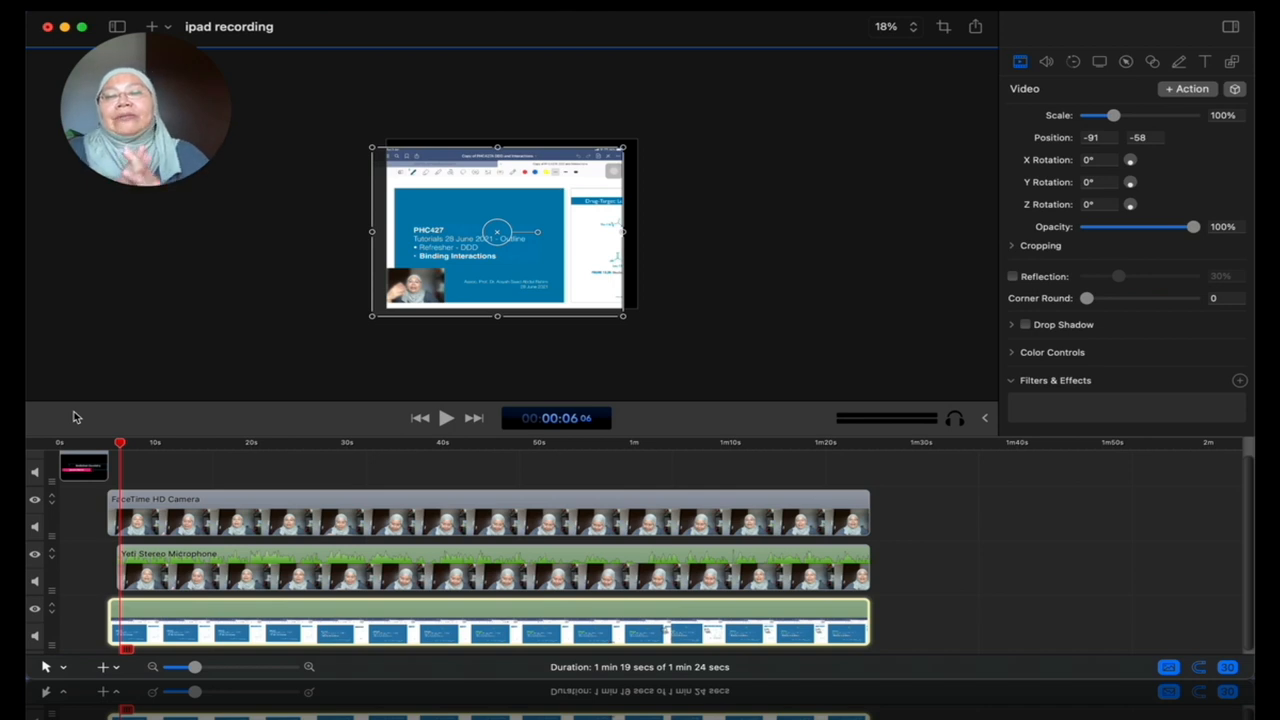
{"action": "mouse_move", "coordinate": [92, 416]}
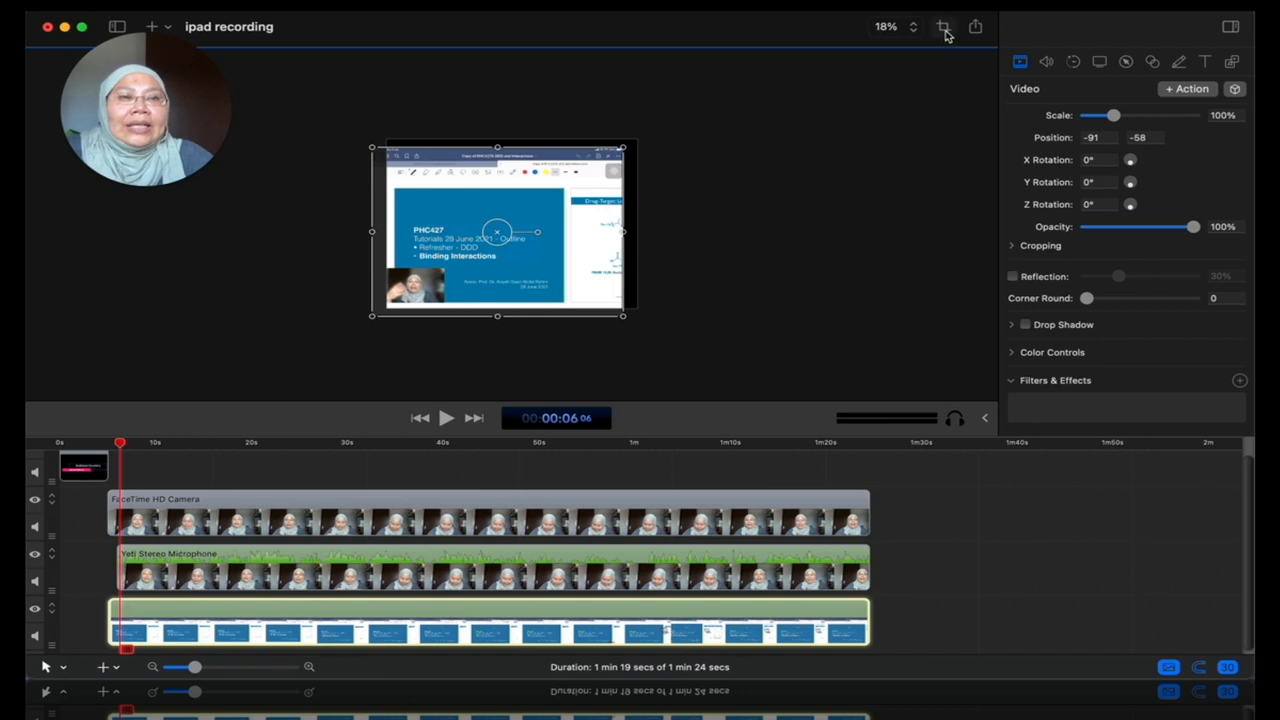
Change the canvas preset from 1920 x 1080 to 1280 x 720 and confirm it
{"action": "left_click", "coordinate": [943, 27]}
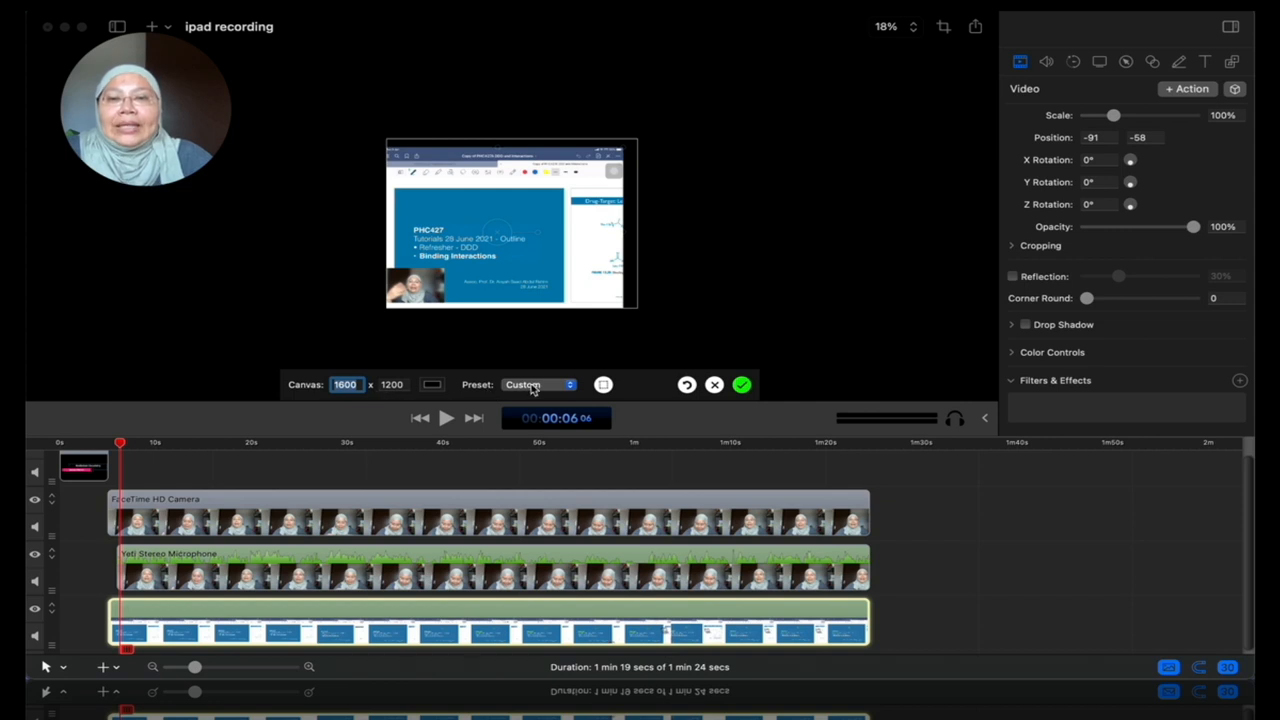
{"action": "left_click", "coordinate": [538, 384]}
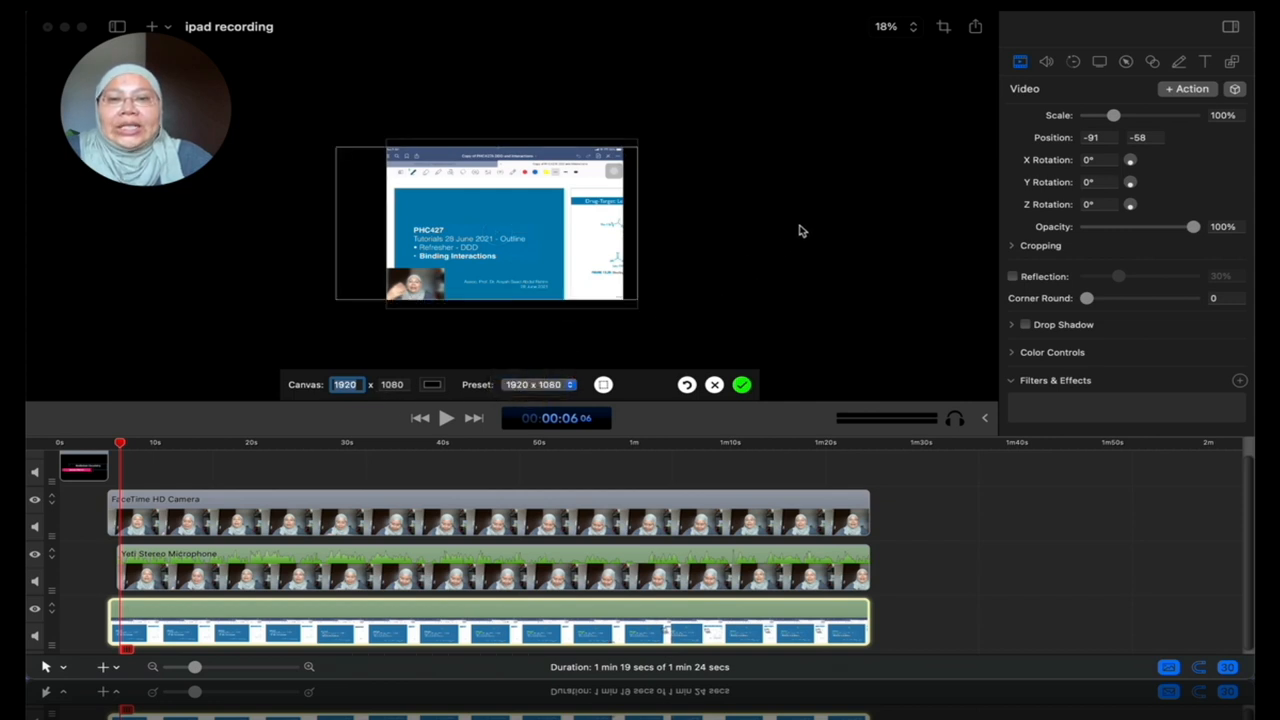
{"action": "mouse_move", "coordinate": [809, 195]}
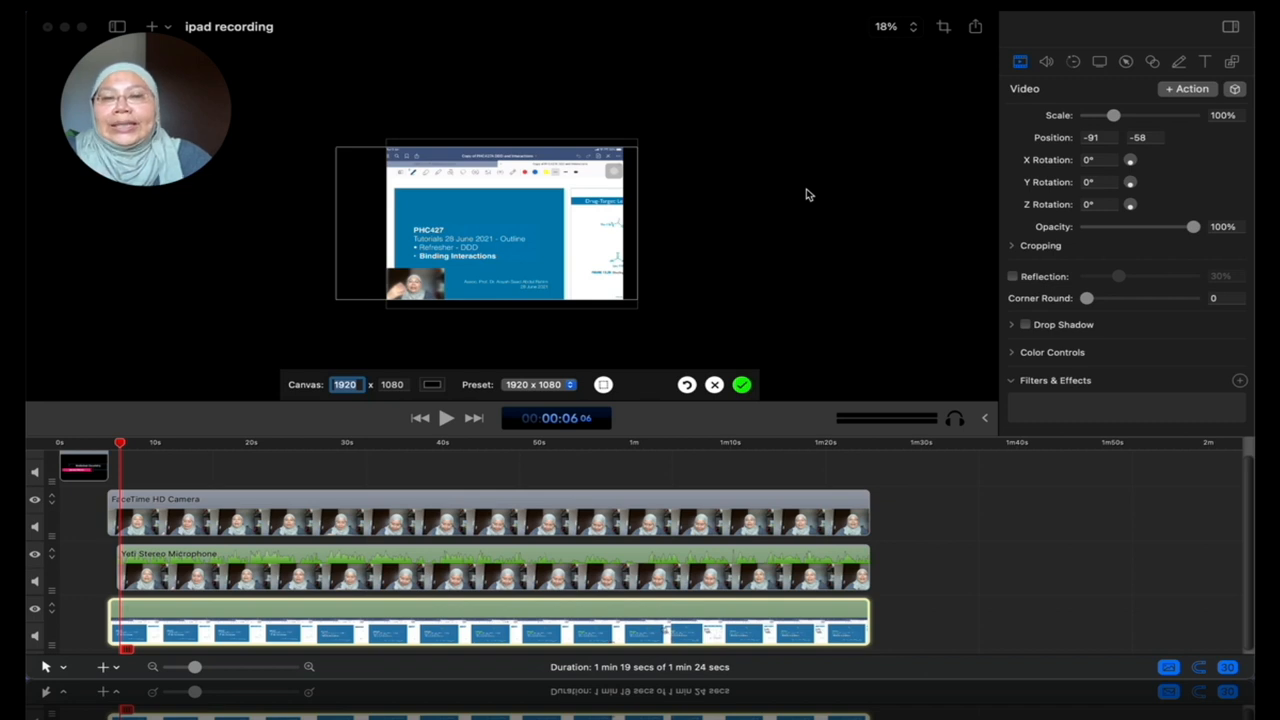
{"action": "mouse_move", "coordinate": [469, 400]}
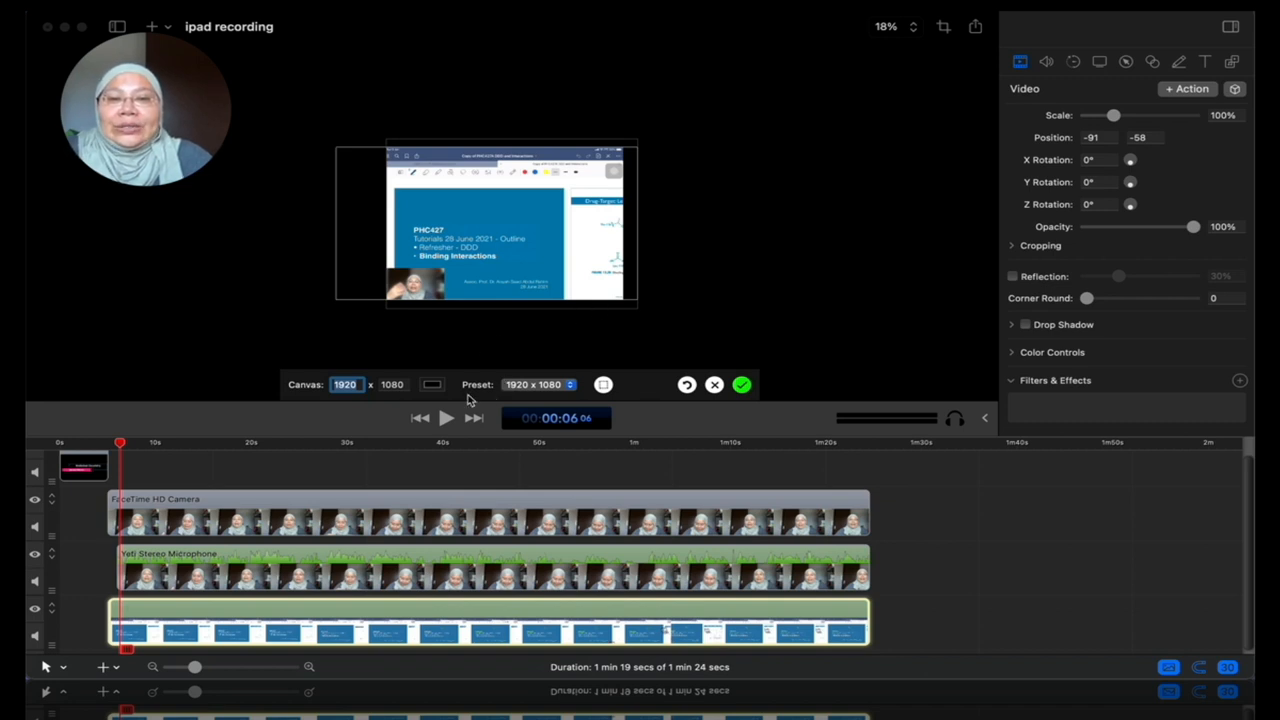
{"action": "mouse_move", "coordinate": [378, 398]}
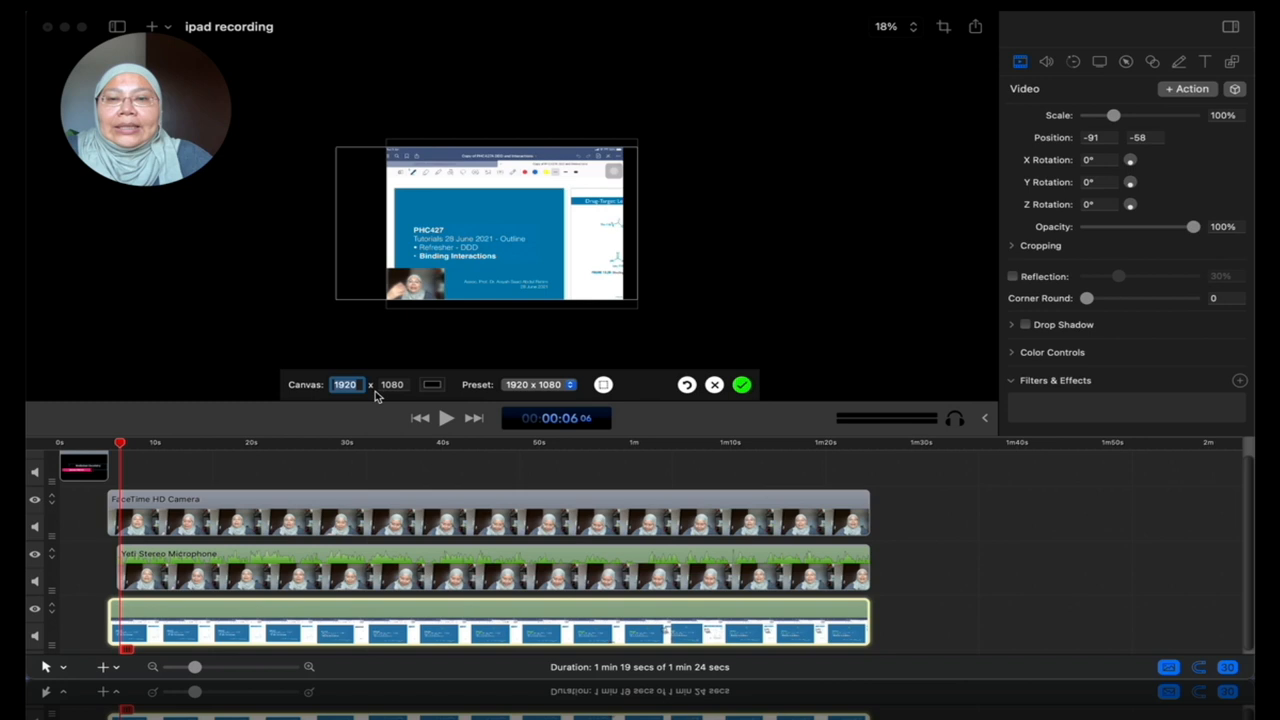
{"action": "mouse_move", "coordinate": [513, 393]}
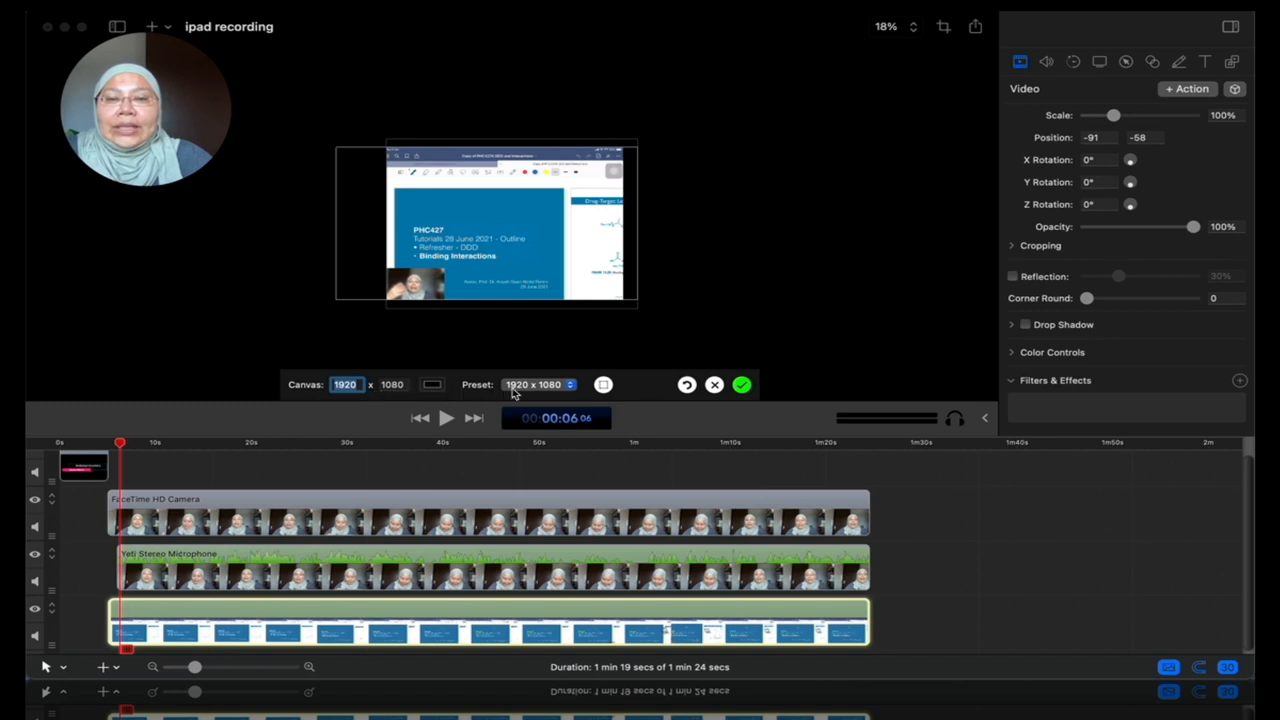
{"action": "left_click", "coordinate": [540, 384]}
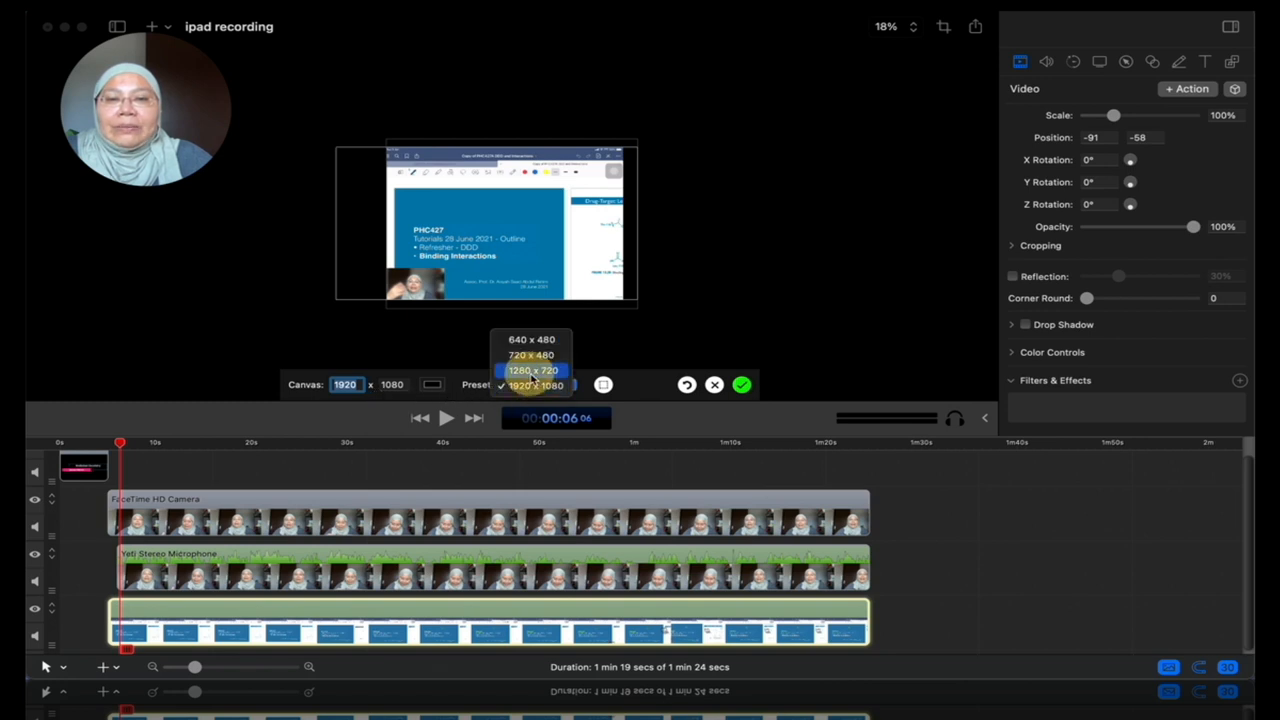
{"action": "left_click", "coordinate": [532, 370]}
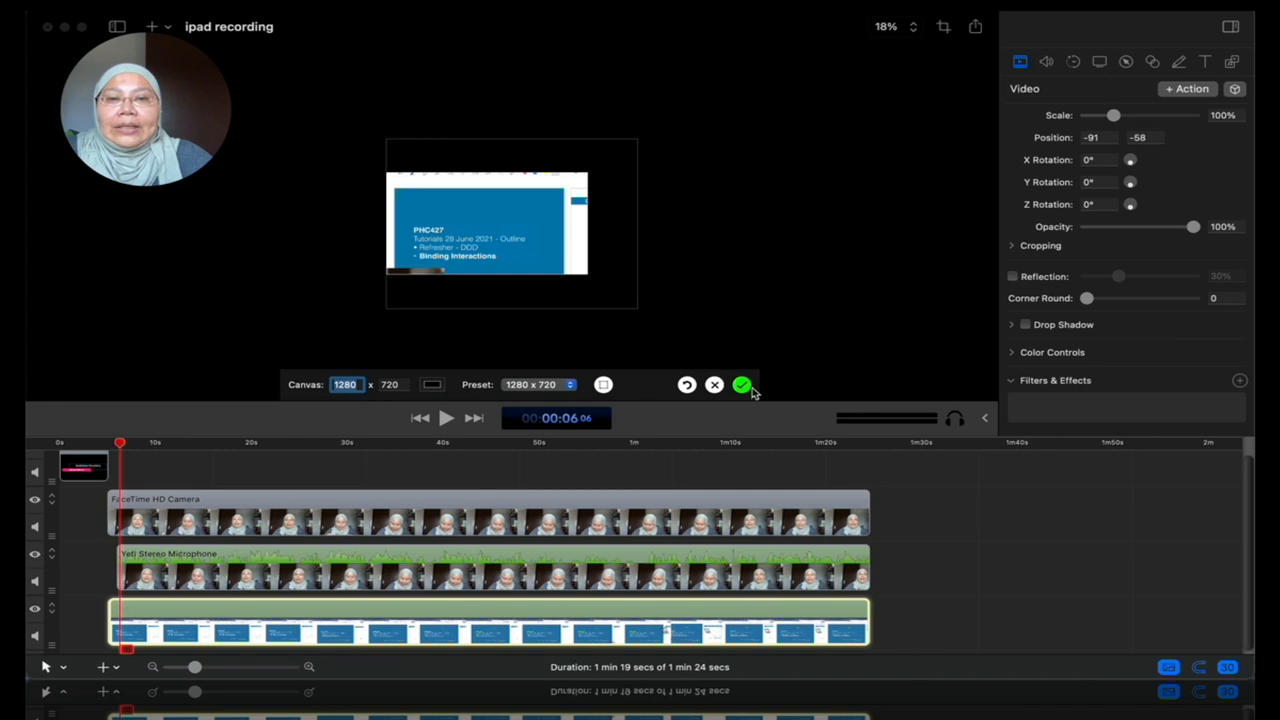
{"action": "left_click", "coordinate": [742, 385]}
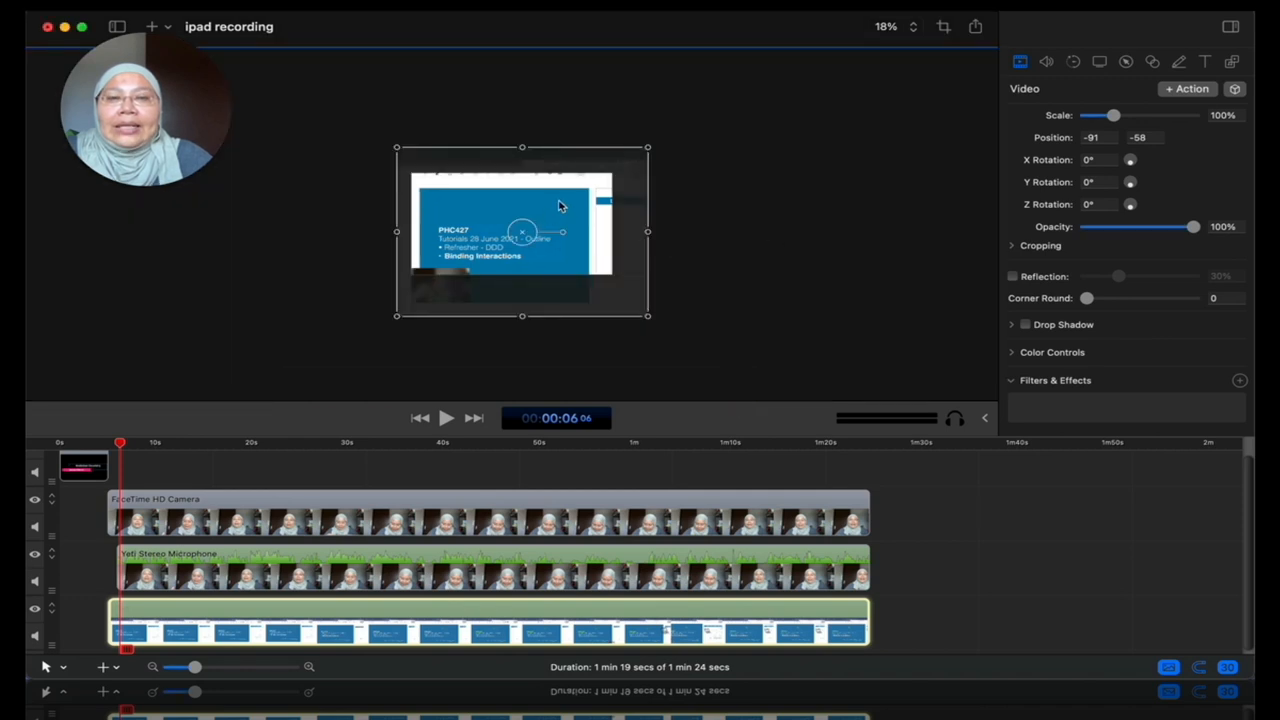
{"action": "mouse_move", "coordinate": [1145, 135]}
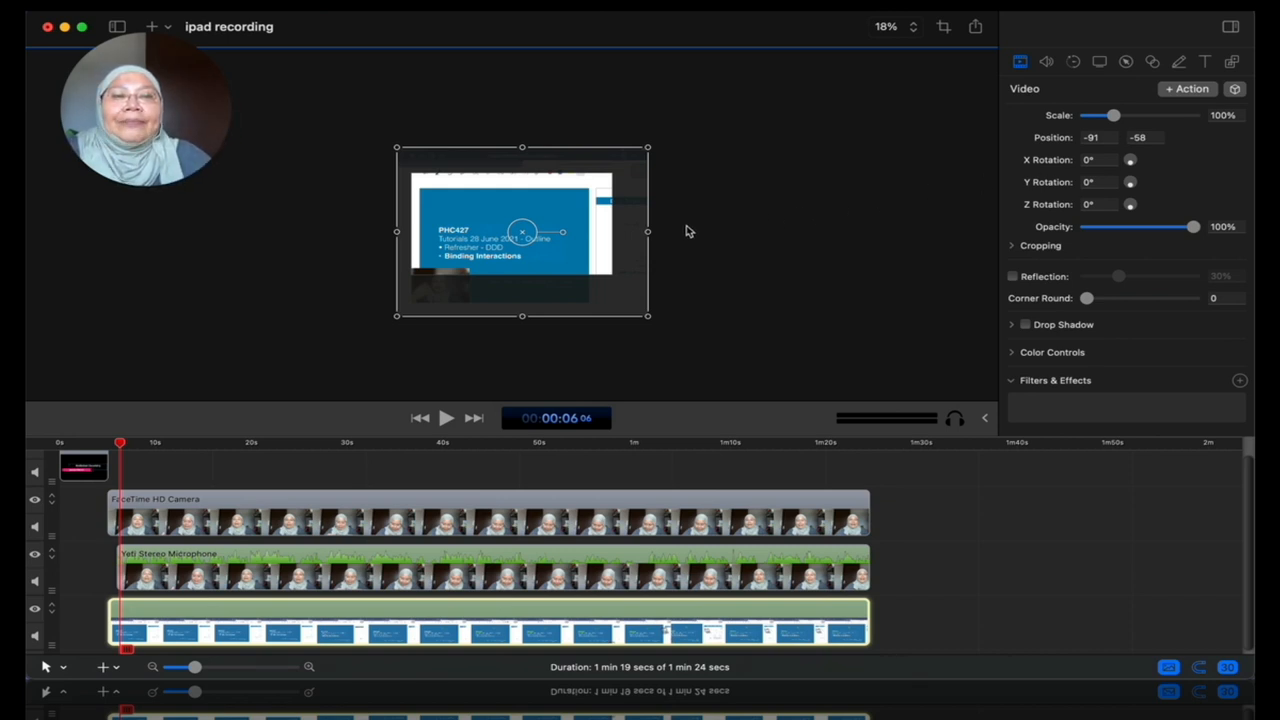
Scale the iPad slide to fill the 1280x720 canvas and move the webcam overlay to the lower left
{"action": "right_click", "coordinate": [520, 232]}
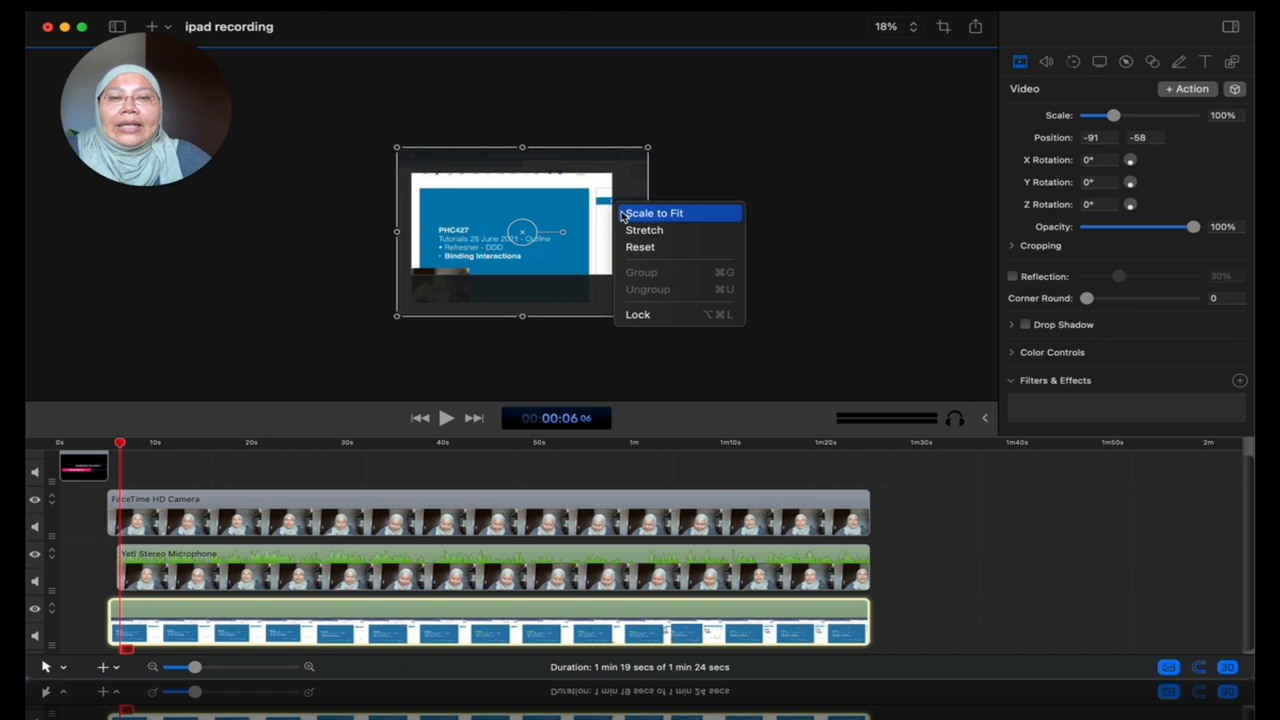
{"action": "left_click", "coordinate": [654, 213]}
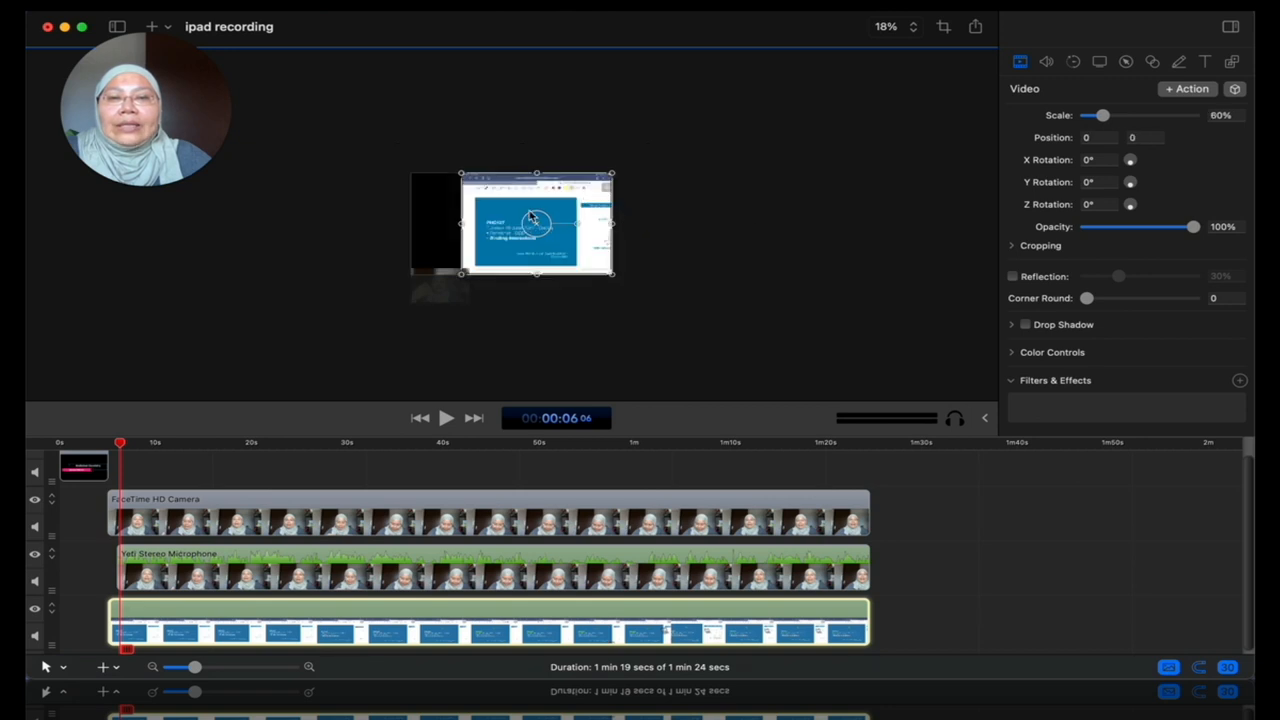
{"action": "left_click_drag", "start_coordinate": [535, 225], "coordinate": [510, 225]}
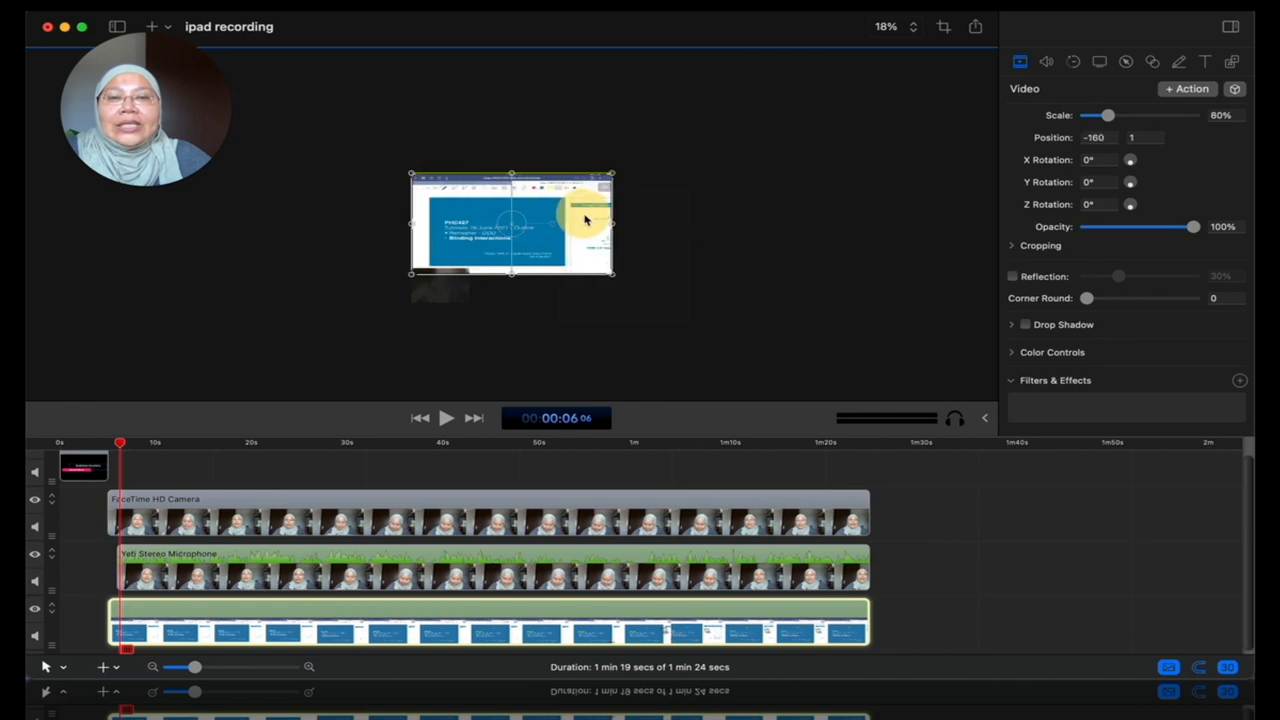
{"action": "left_click", "coordinate": [545, 288]}
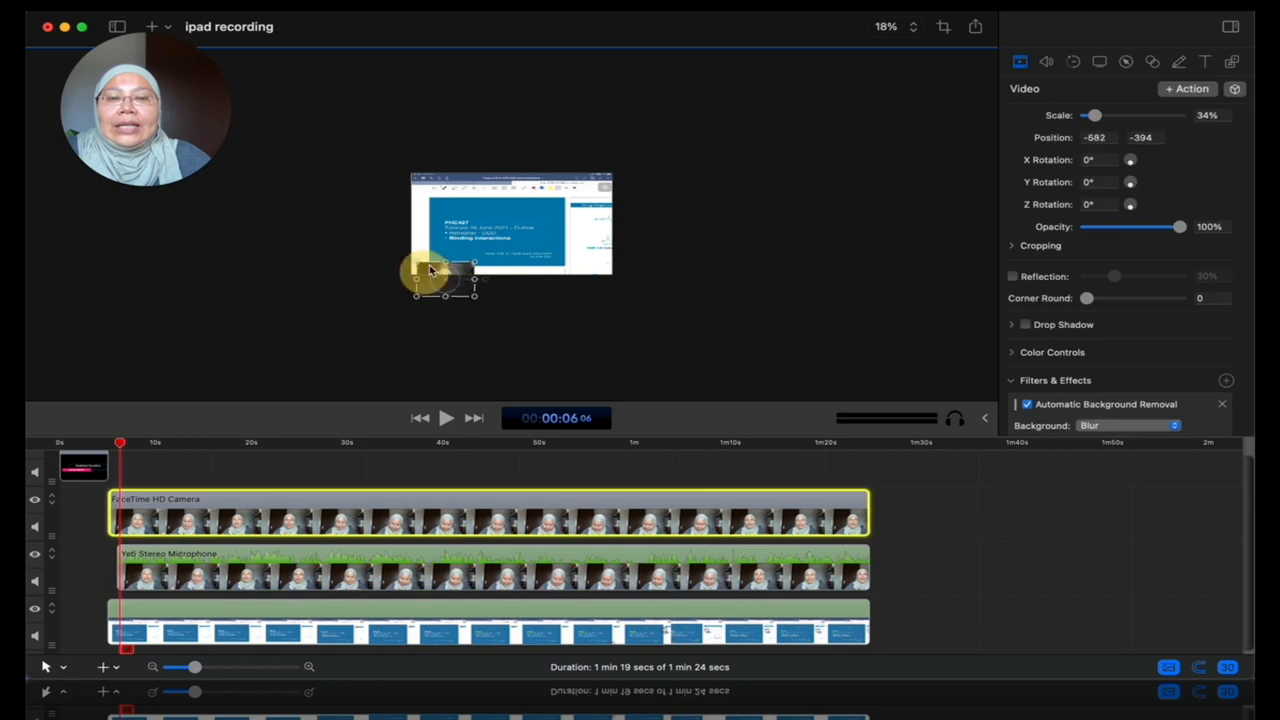
{"action": "left_click_drag", "start_coordinate": [430, 270], "coordinate": [425, 250]}
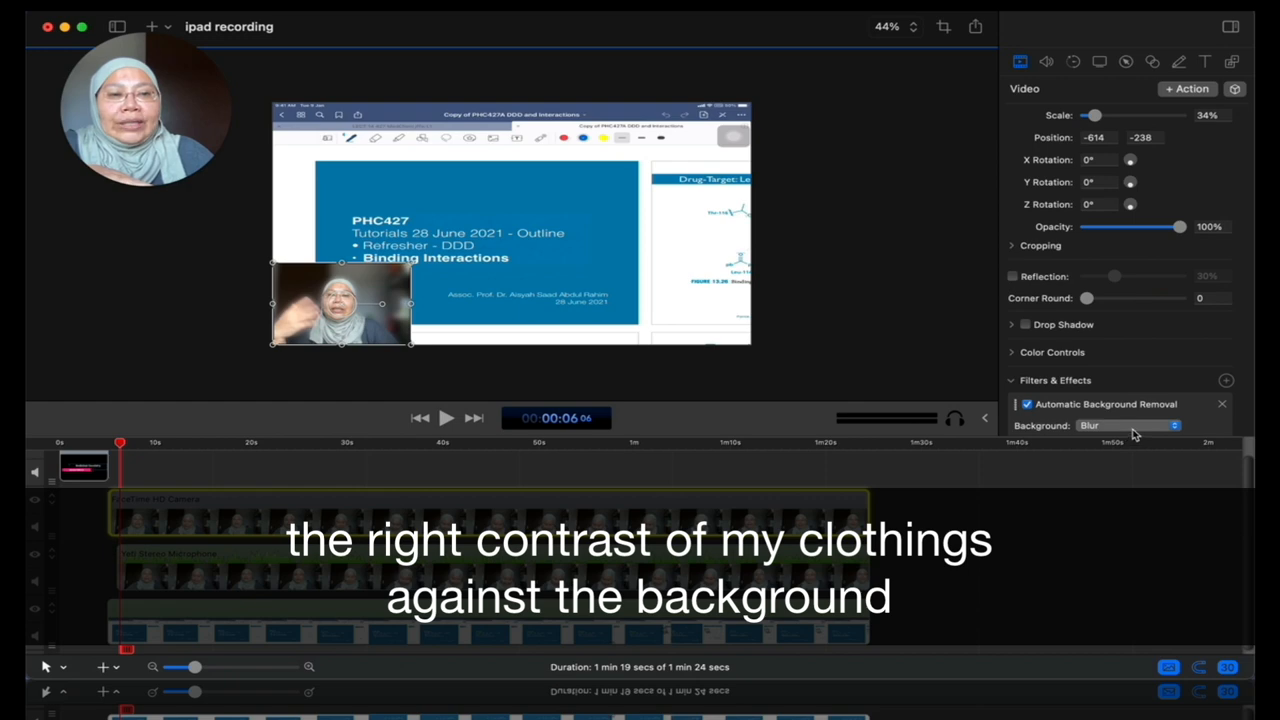
Set the webcam's background removal to Clear, then play from the start and pause on the title
{"action": "left_click", "coordinate": [1128, 425]}
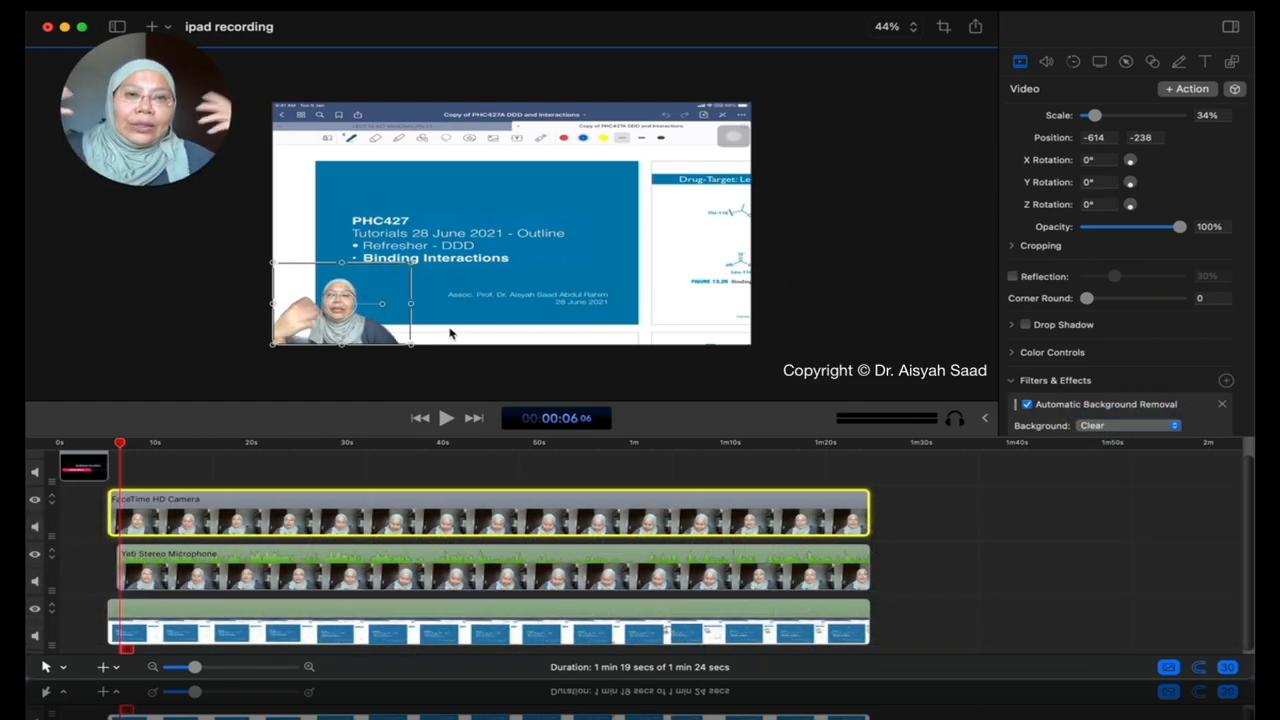
{"action": "left_click", "coordinate": [446, 418]}
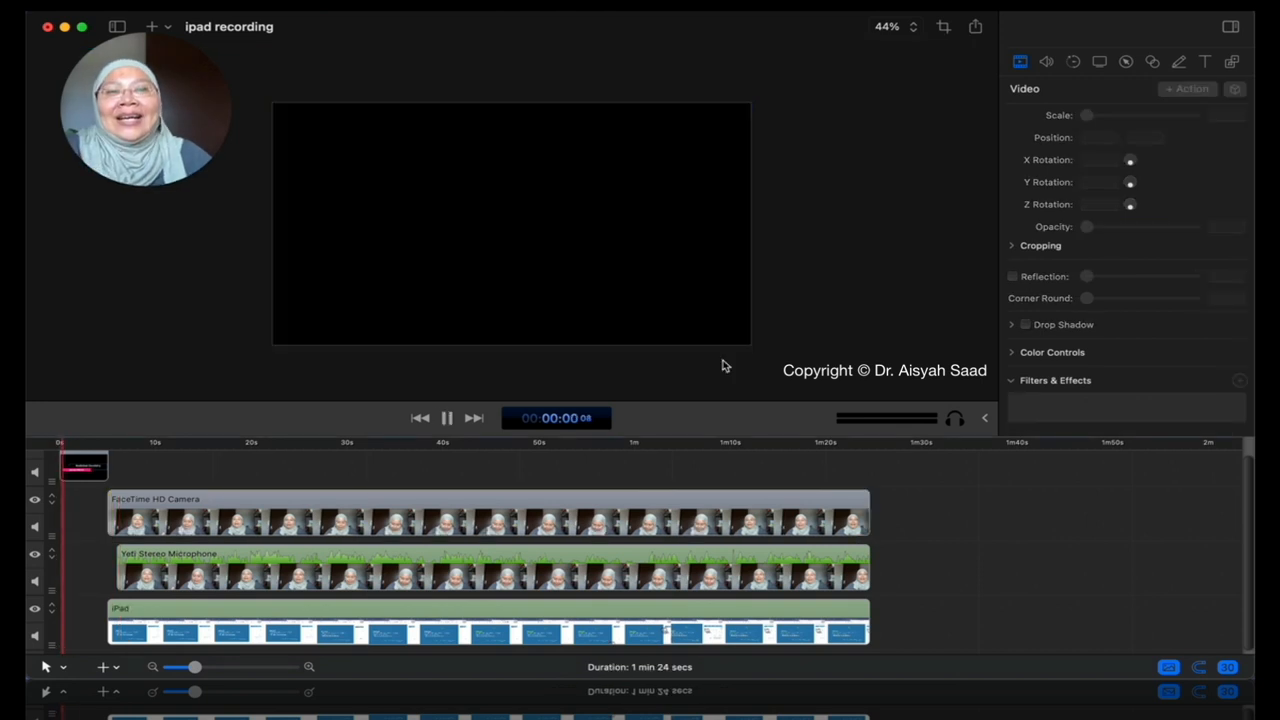
{"action": "left_click", "coordinate": [446, 418]}
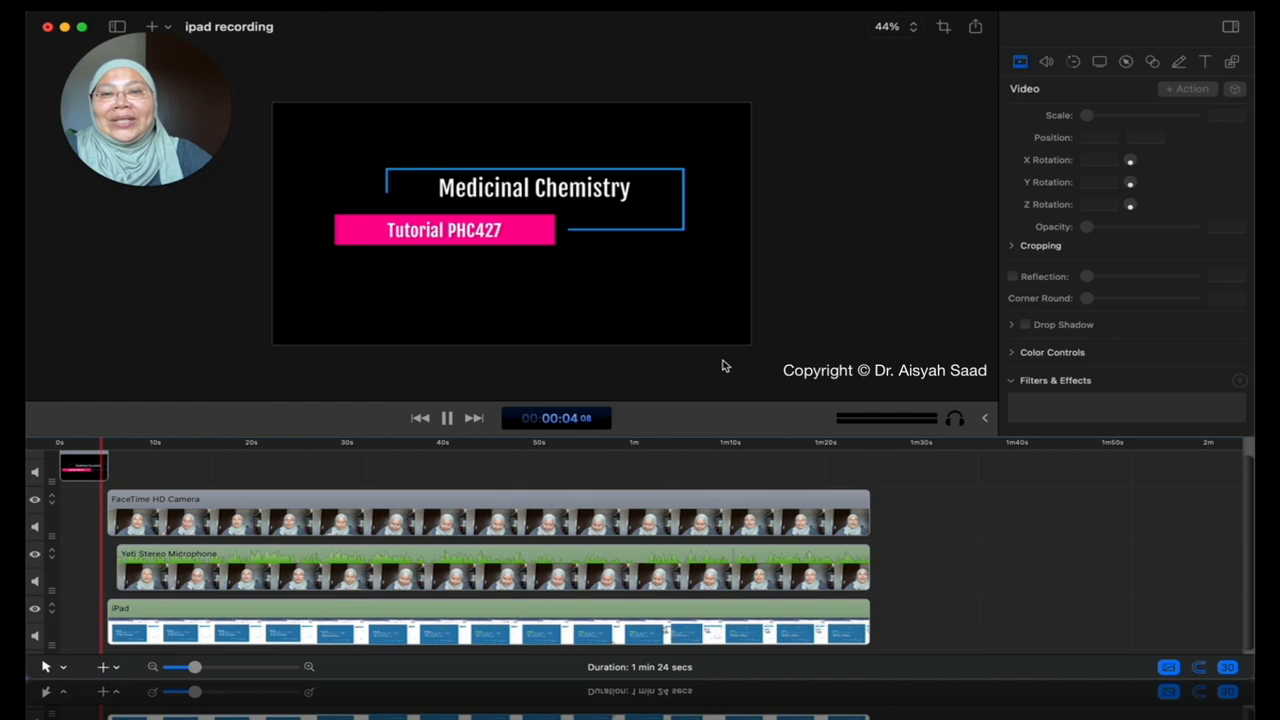
{"action": "left_click", "coordinate": [446, 418]}
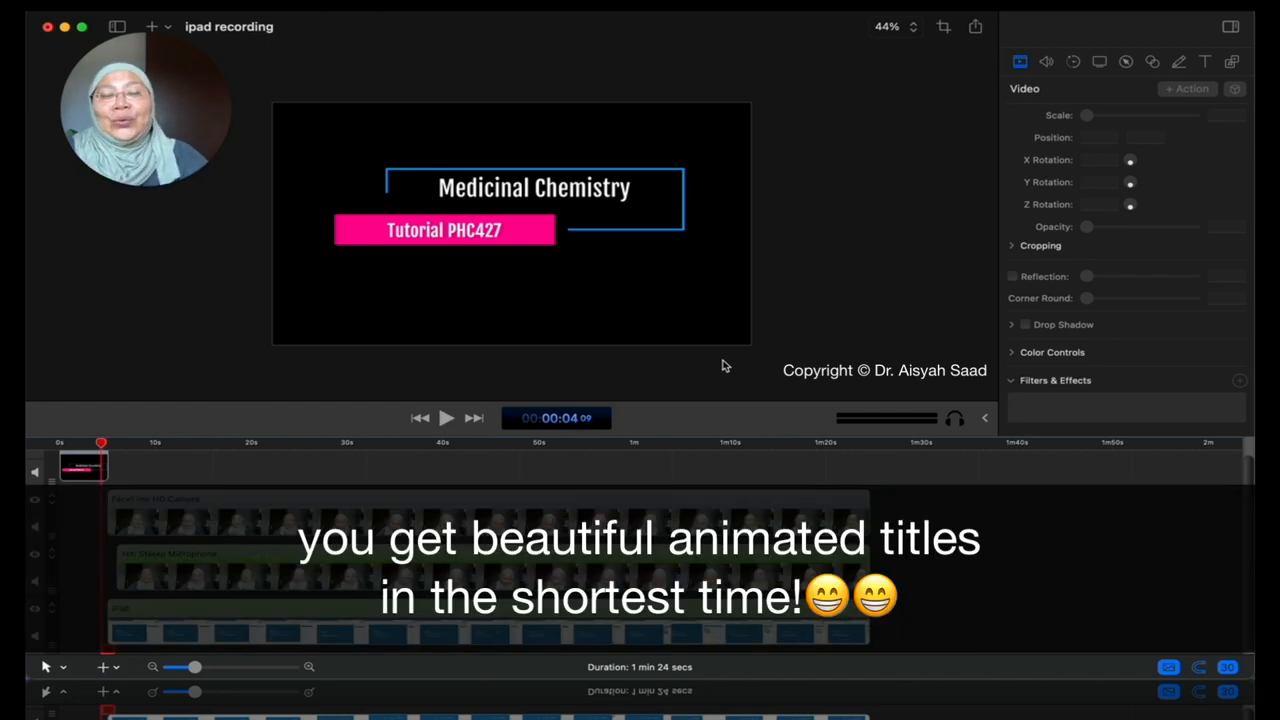